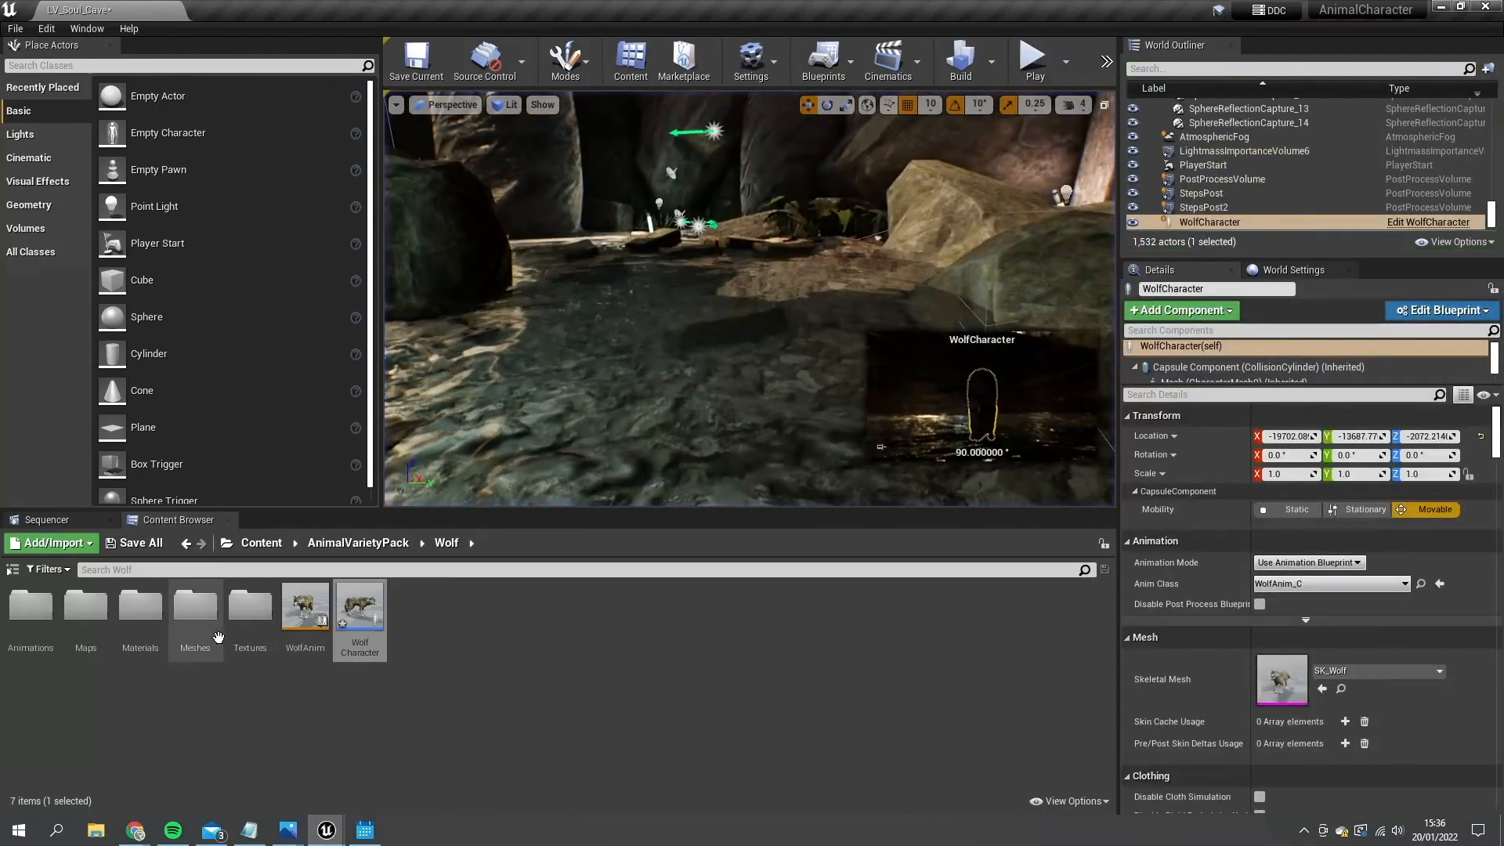
# Place a MovementRotationTarget getter in WolfCharacter's event graph near Add Movement Input
pyautogui.click(1441, 310)
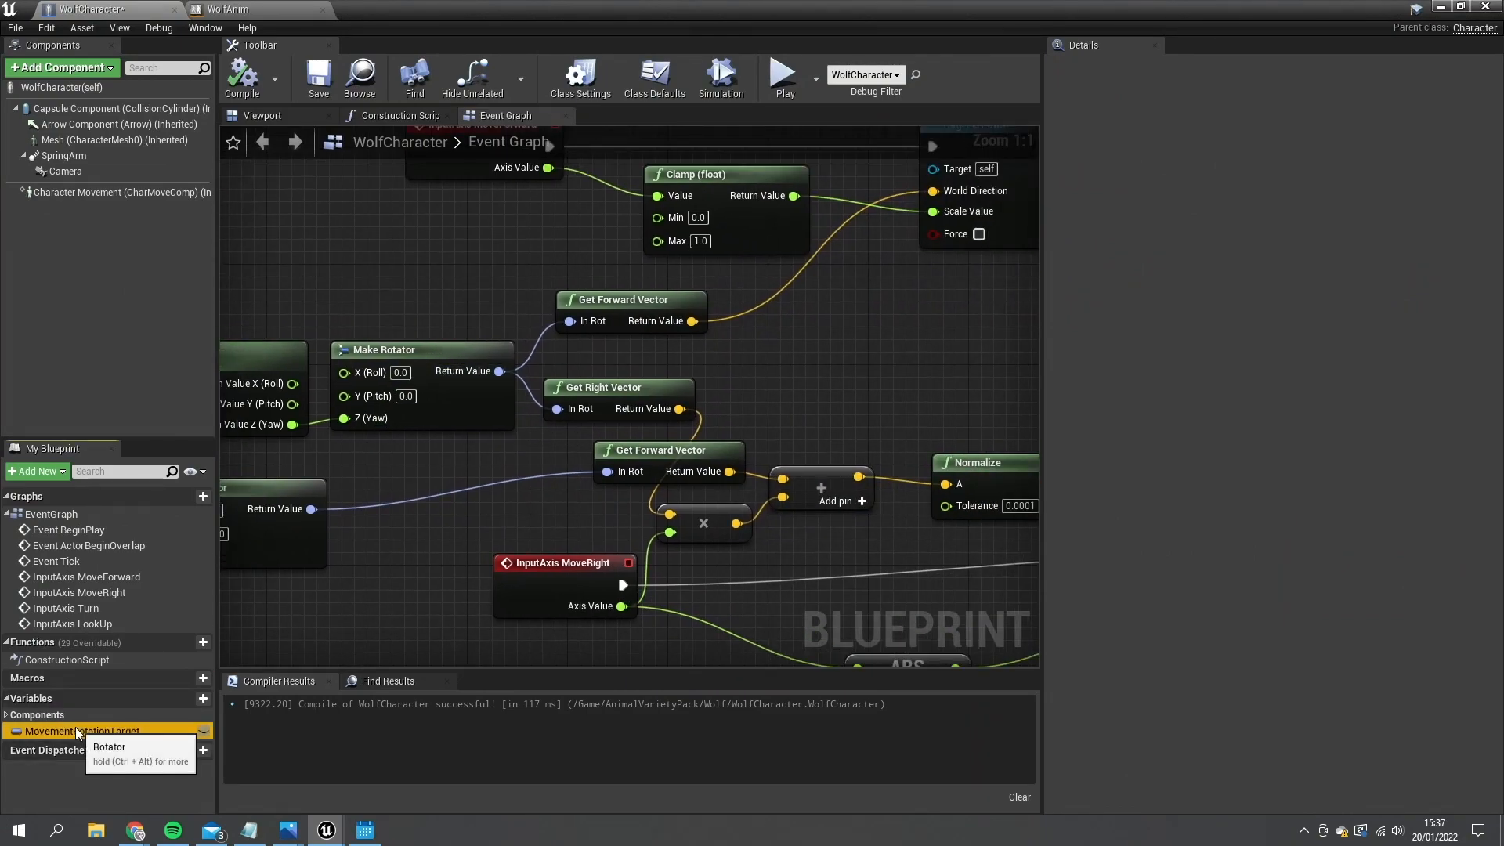
pyautogui.click(79, 730)
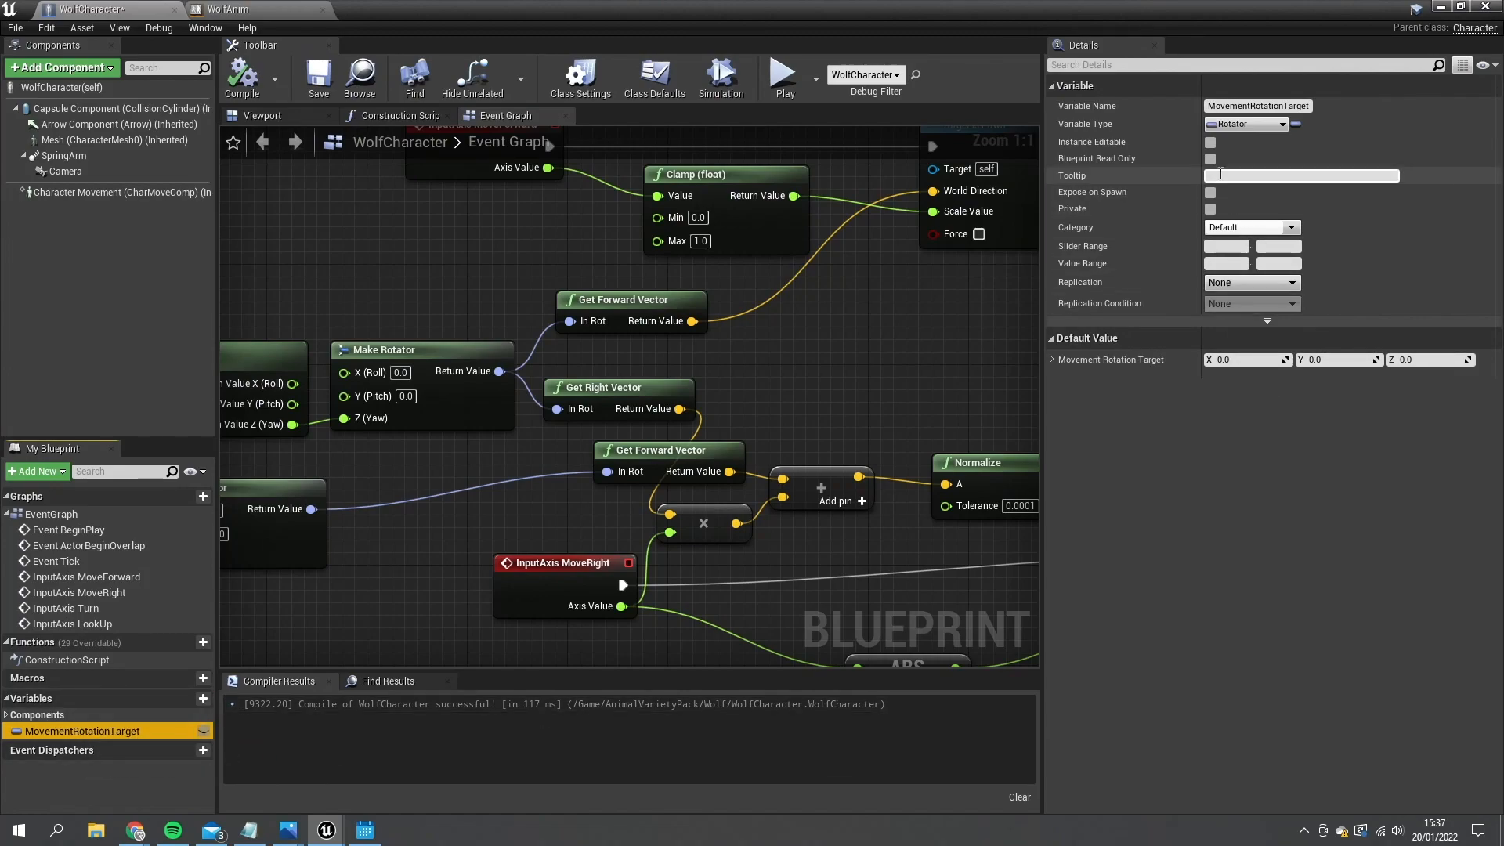
pyautogui.moveTo(999, 283)
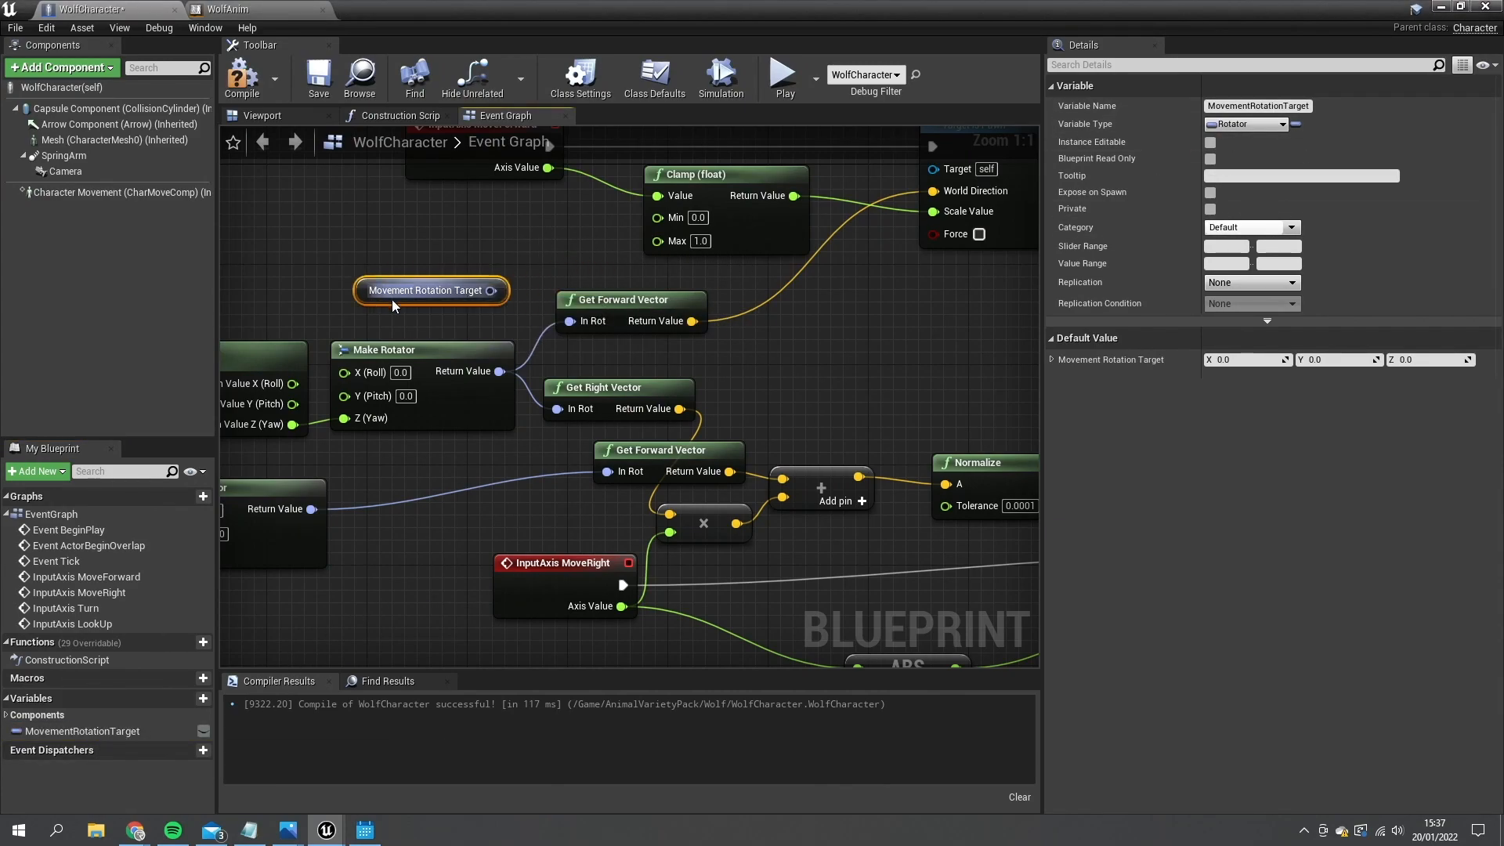
pyautogui.moveTo(495, 290); pyautogui.dragTo(567, 320)
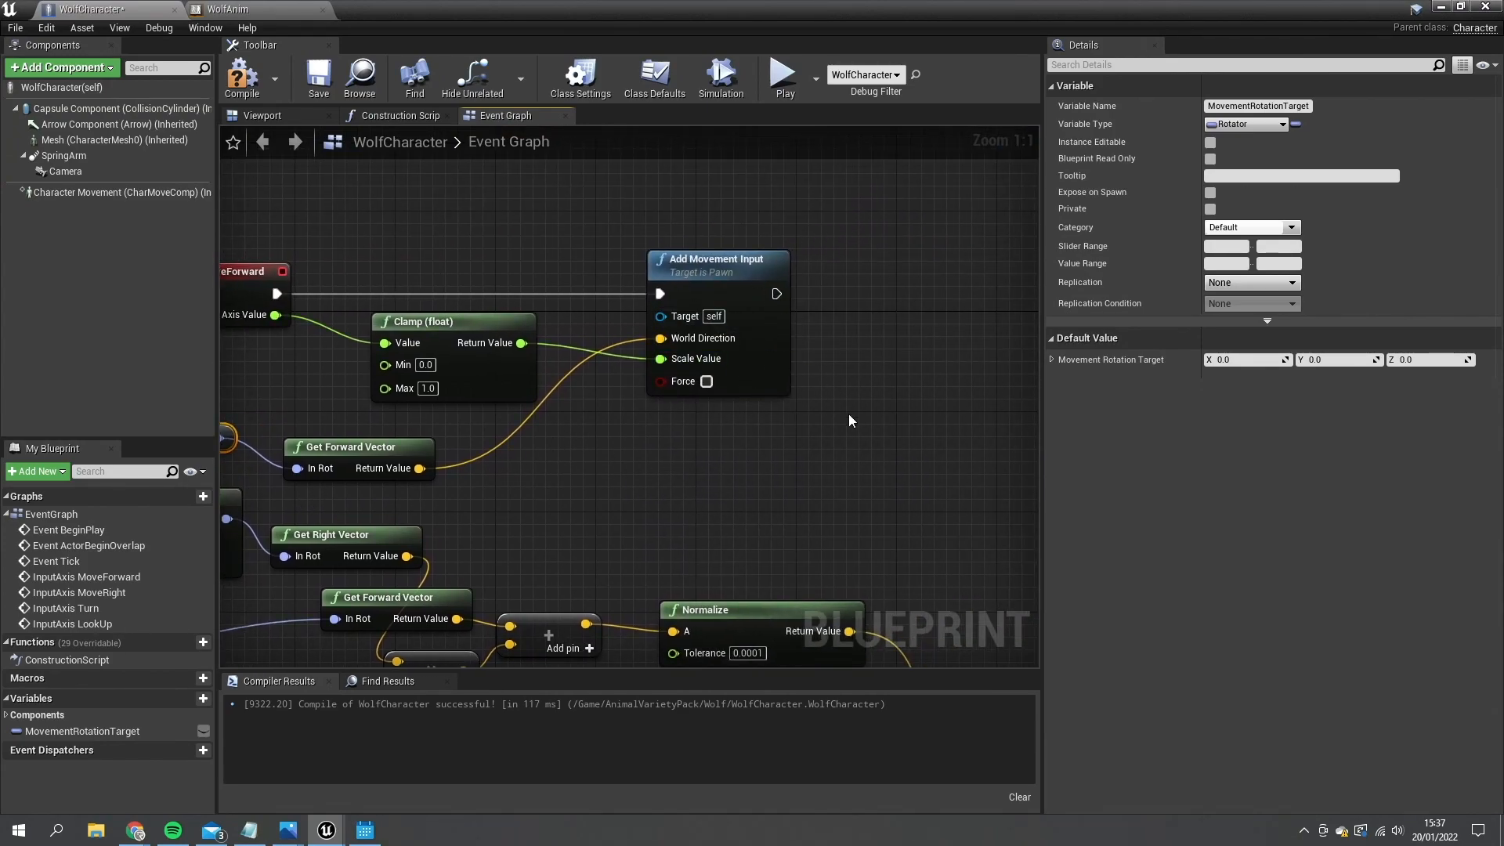
pyautogui.moveTo(849, 422); pyautogui.dragTo(686, 451)
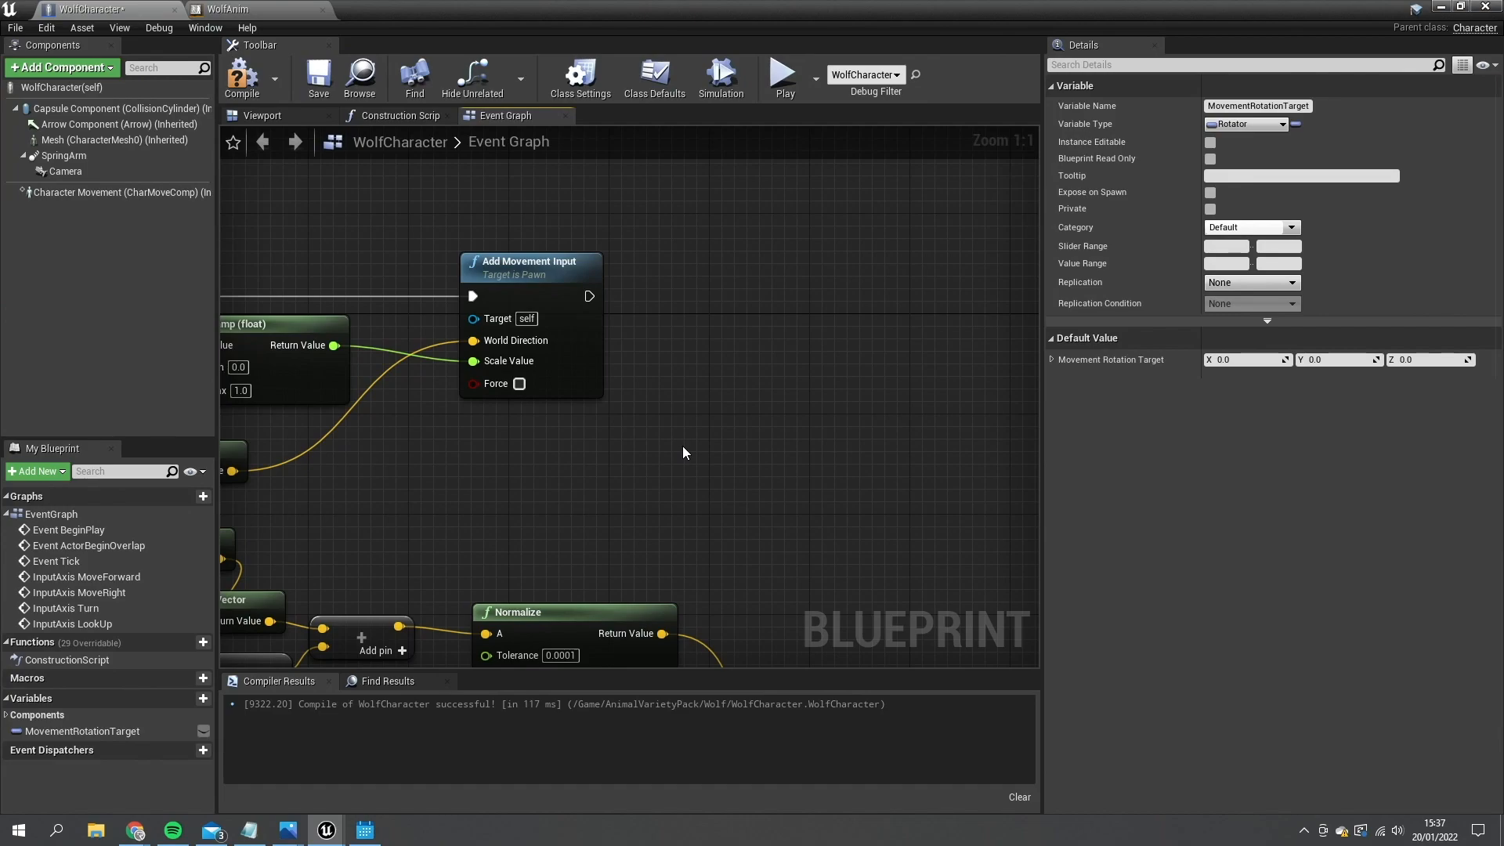
# Add an RInterp To node fed by MovementRotationTarget, Get Control Rotation and World Delta Seconds at speed 3
pyautogui.rightClick(579, 420)
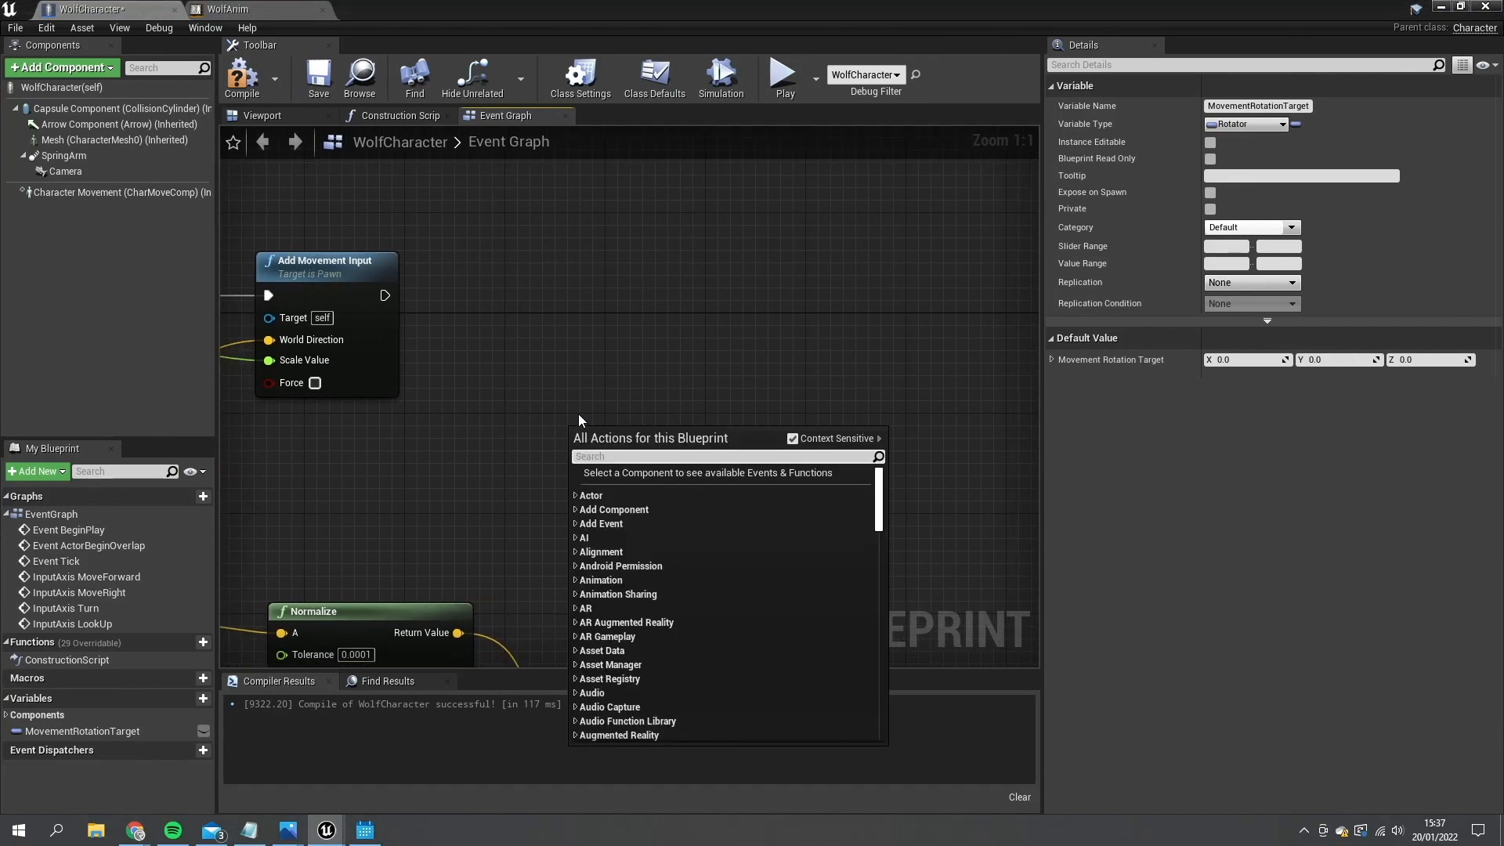
pyautogui.write('rinterp')
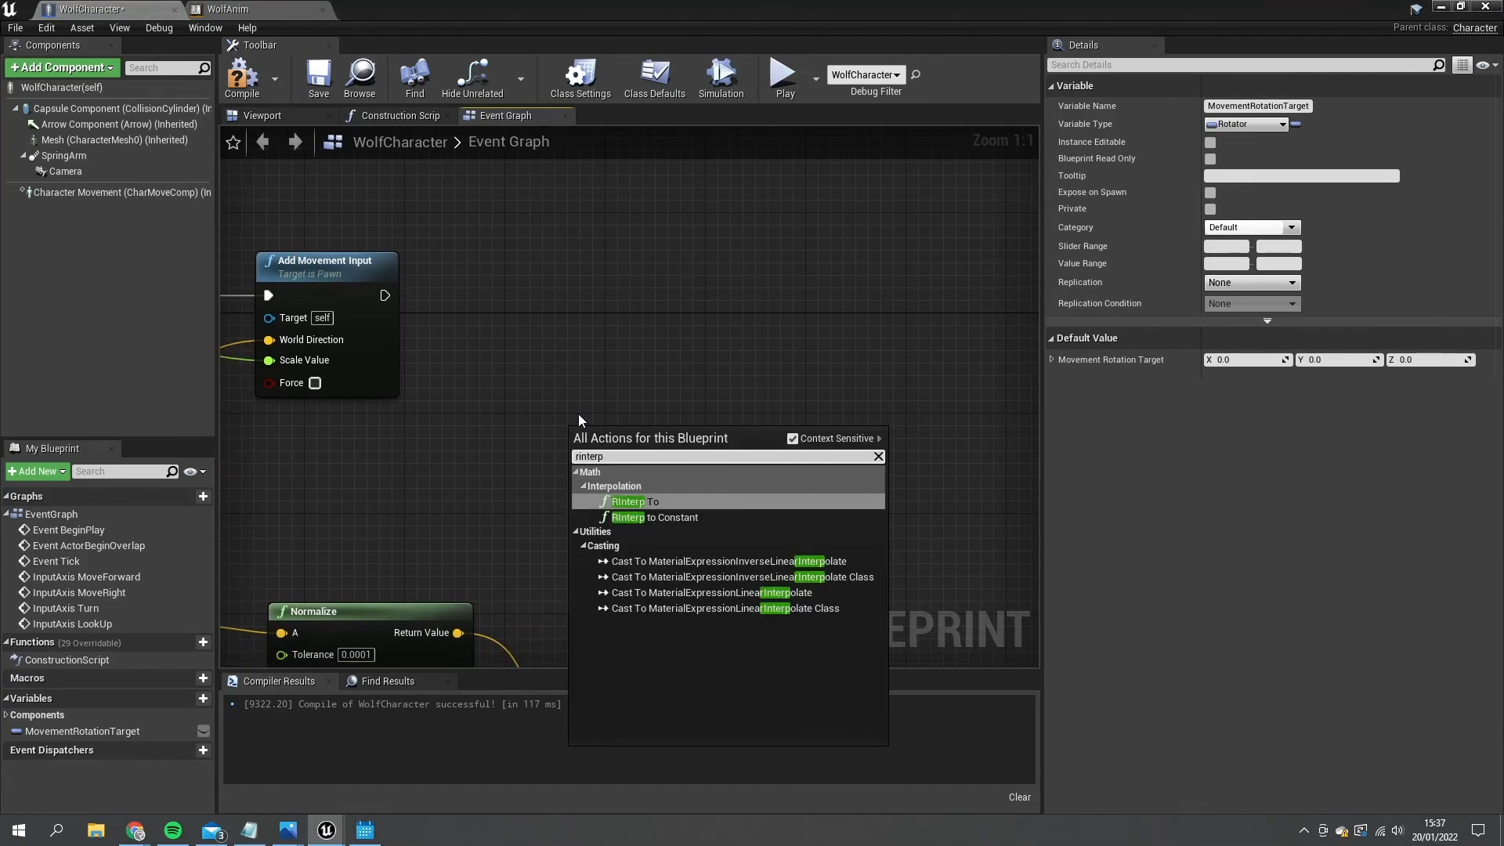
pyautogui.click(626, 501)
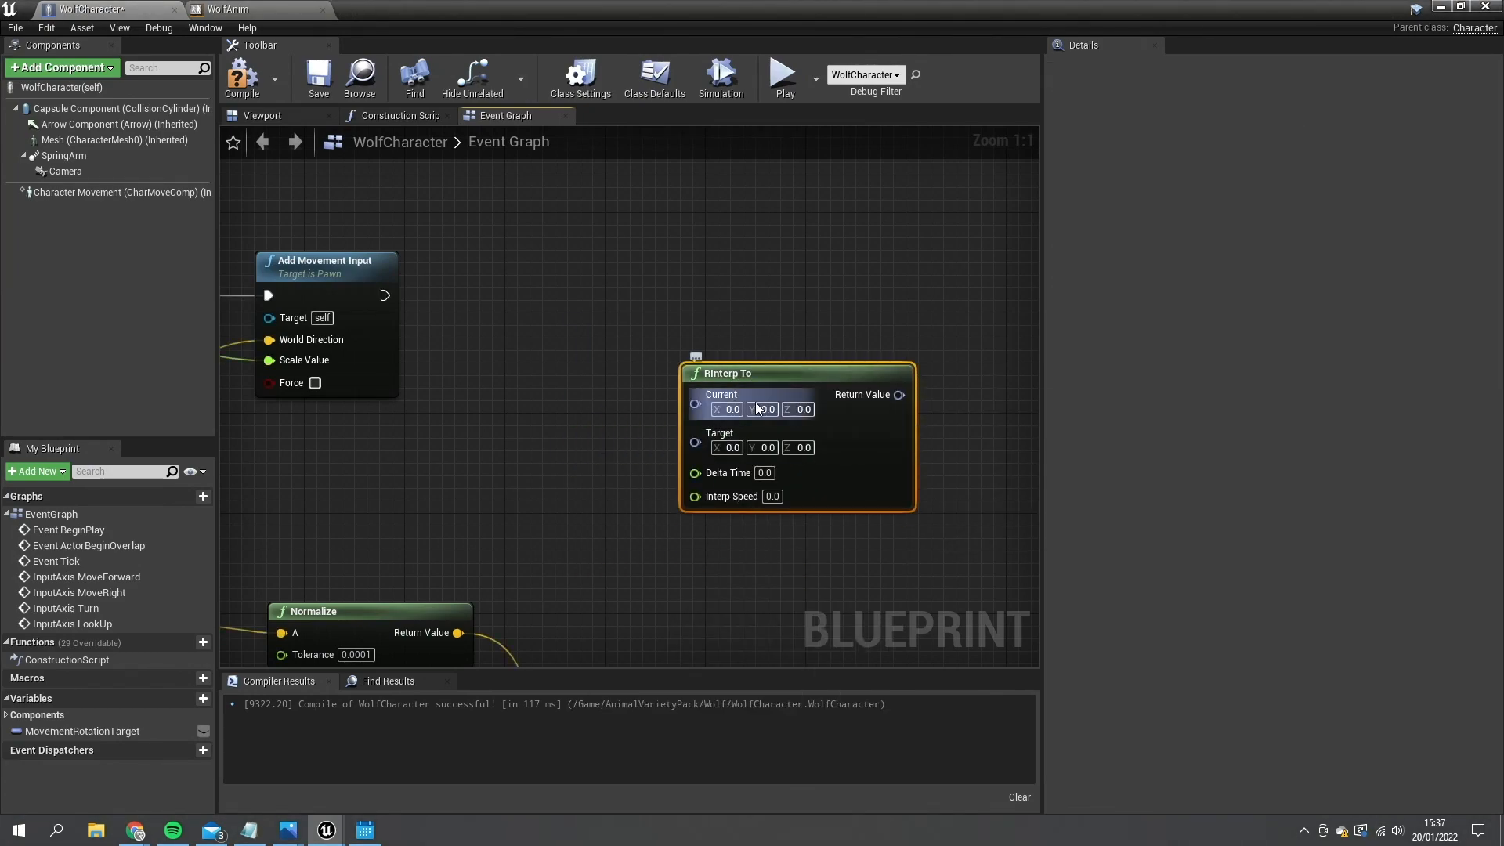
pyautogui.moveTo(762, 373); pyautogui.dragTo(787, 385)
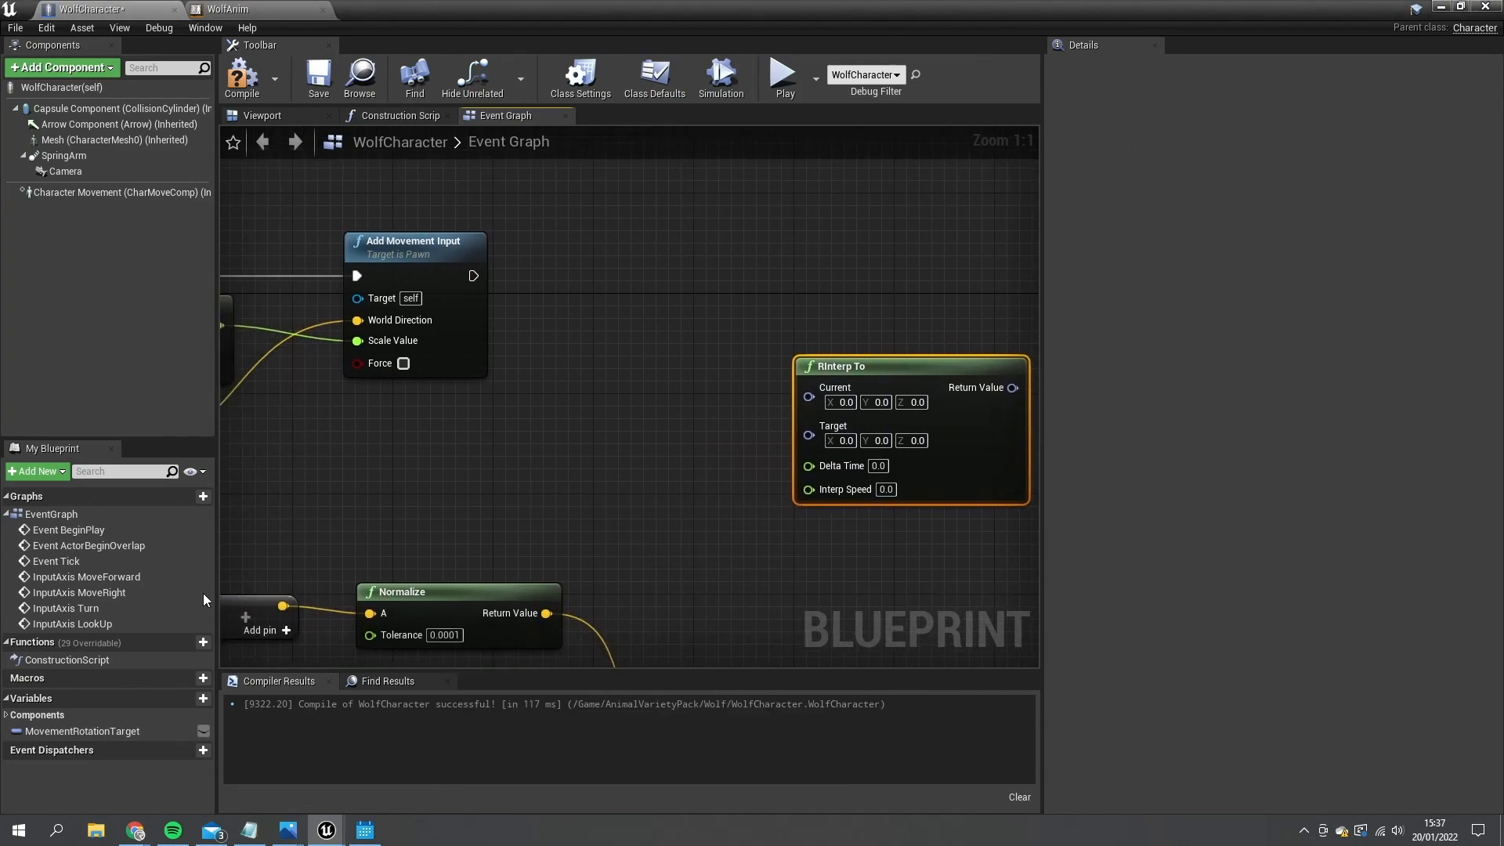
pyautogui.click(81, 730)
pyautogui.write('control rotation')
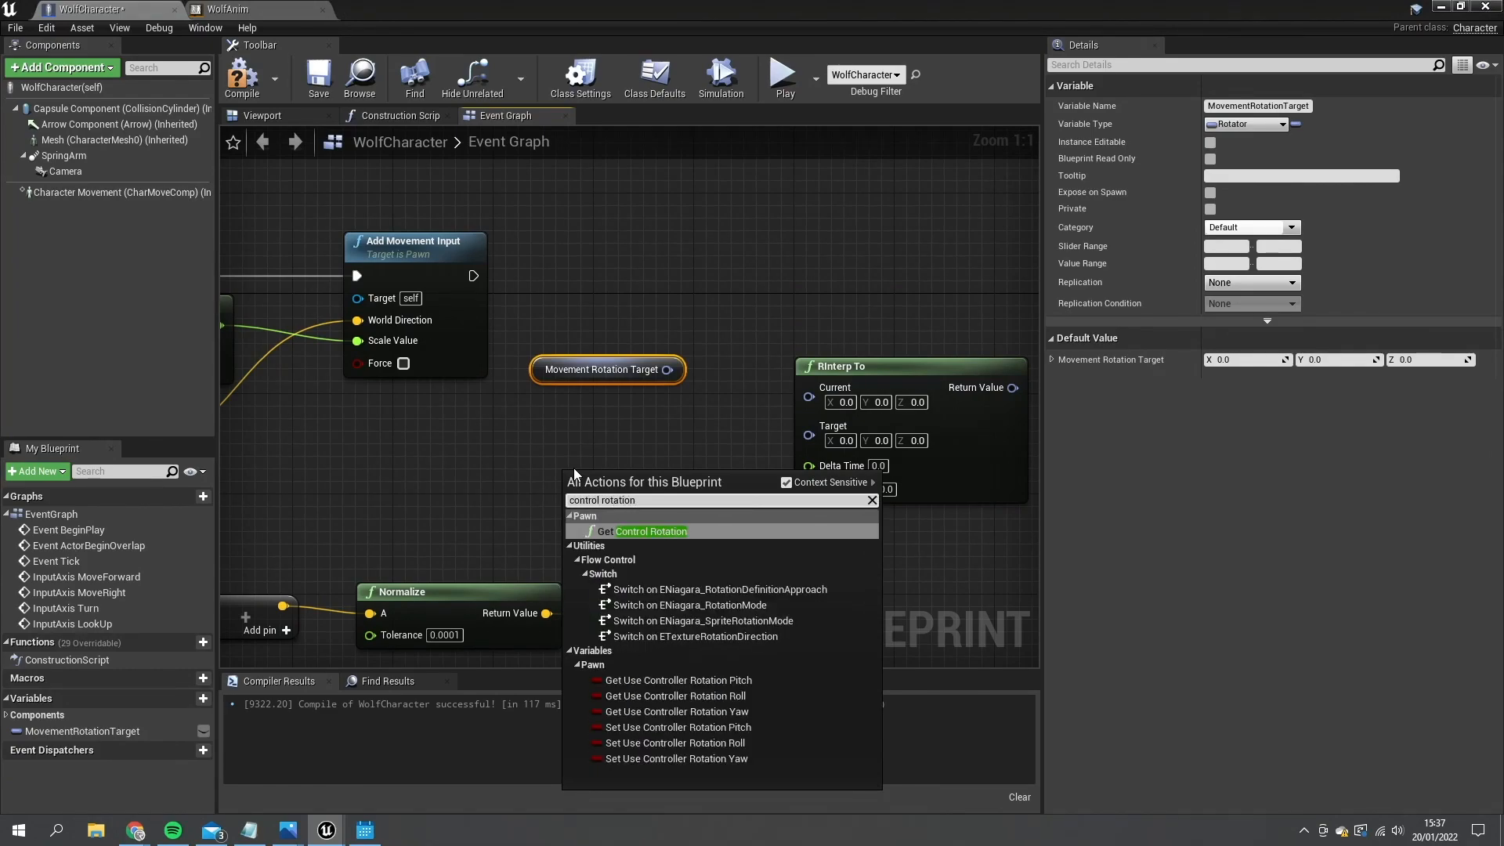
pyautogui.moveTo(670, 559)
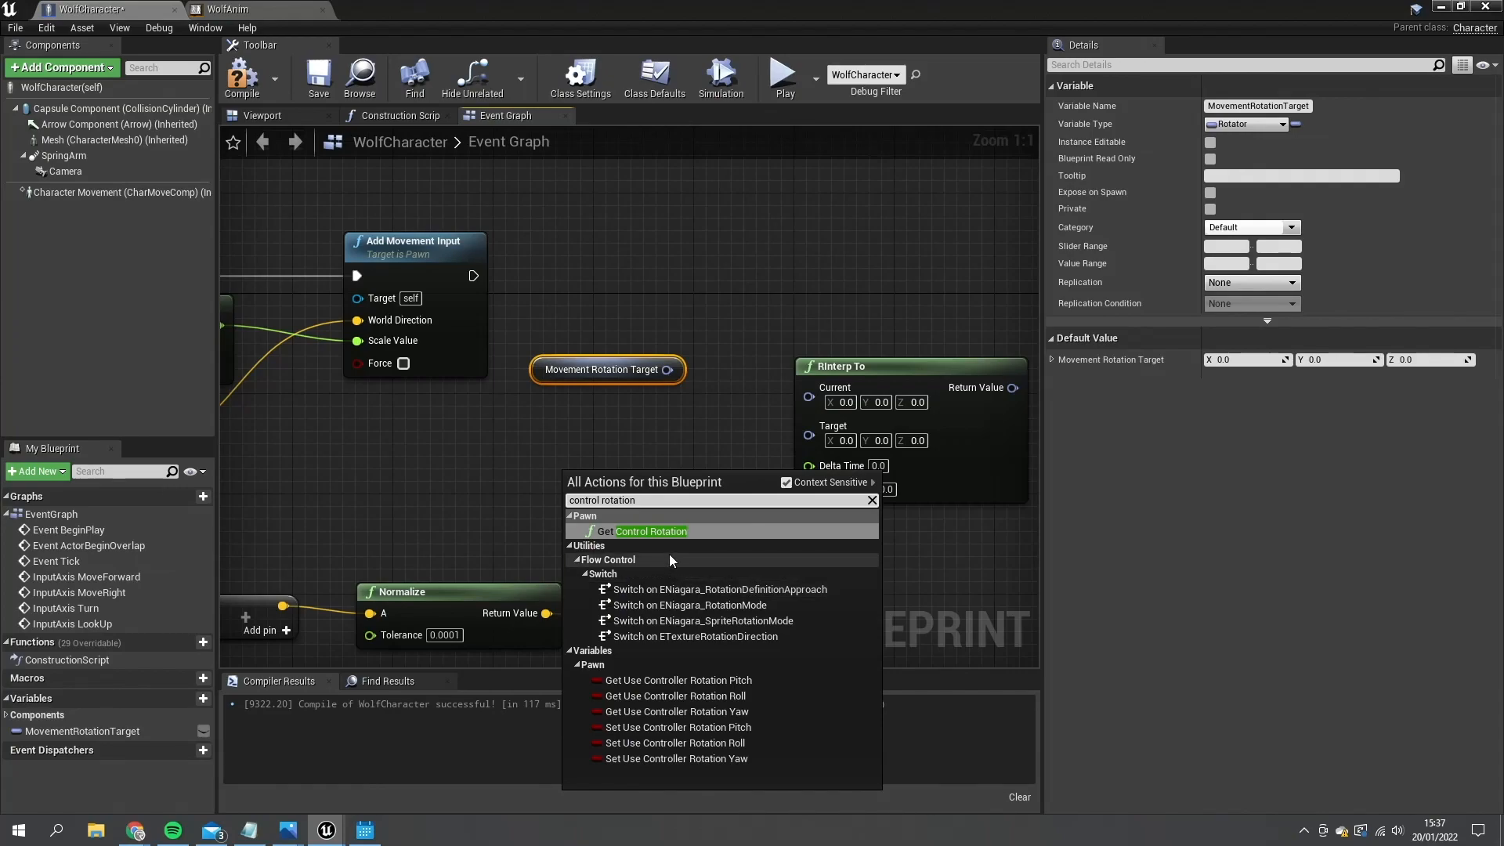
pyautogui.click(650, 531)
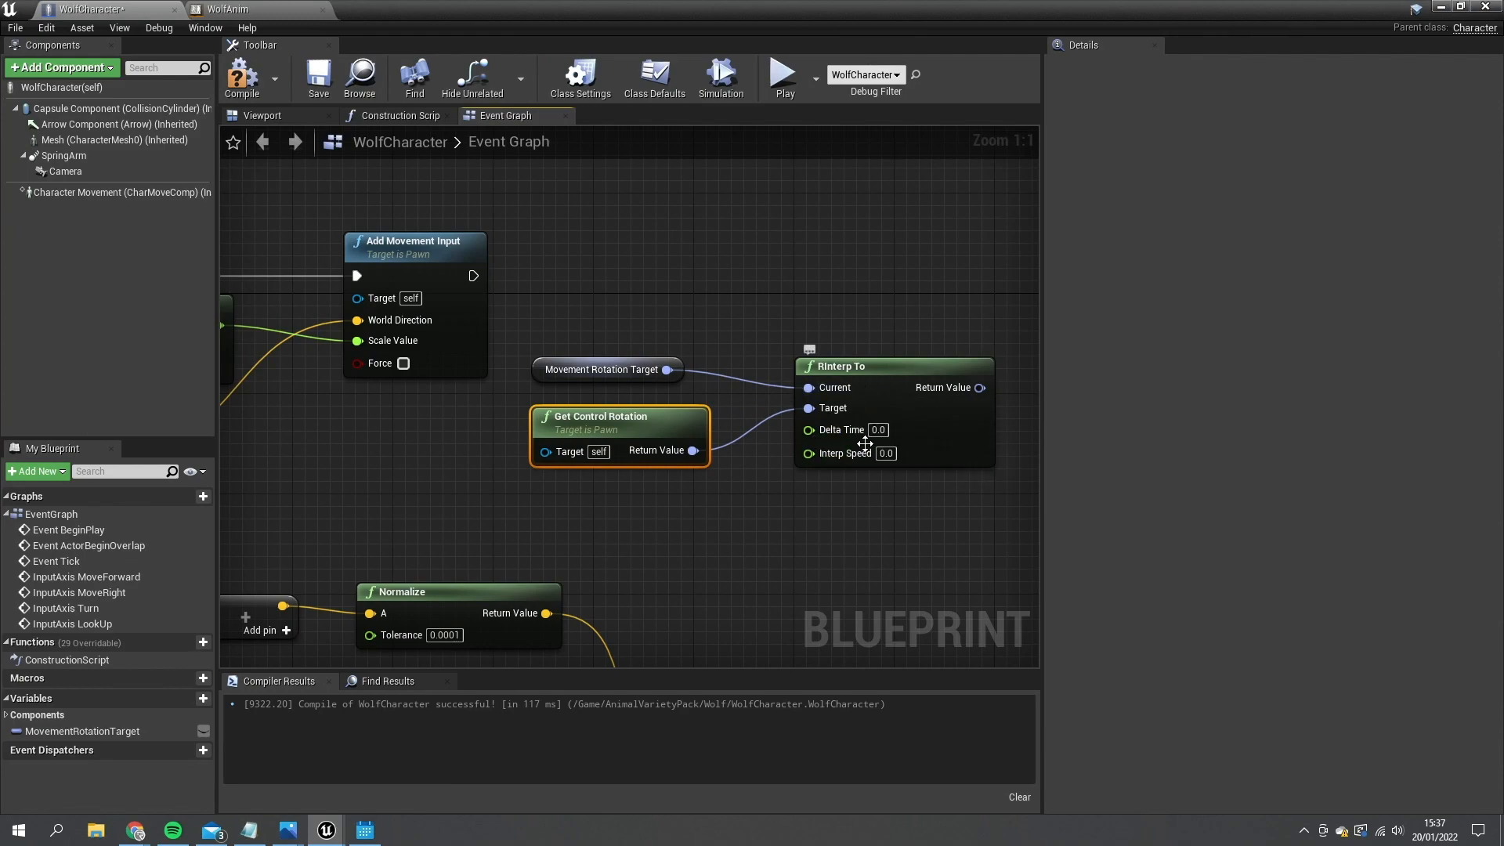
pyautogui.moveTo(864, 444)
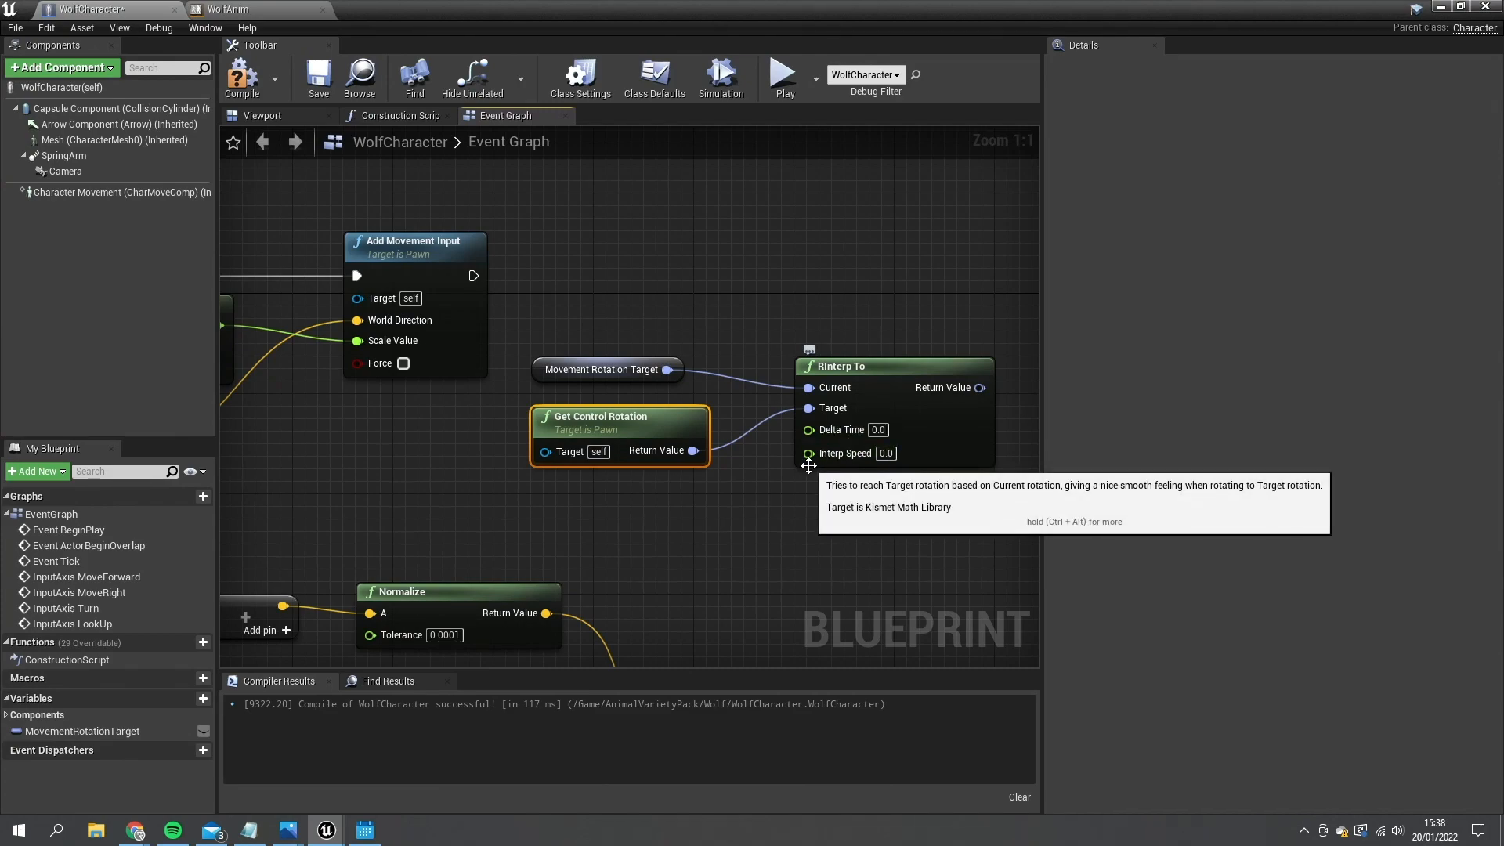
pyautogui.moveTo(835, 440)
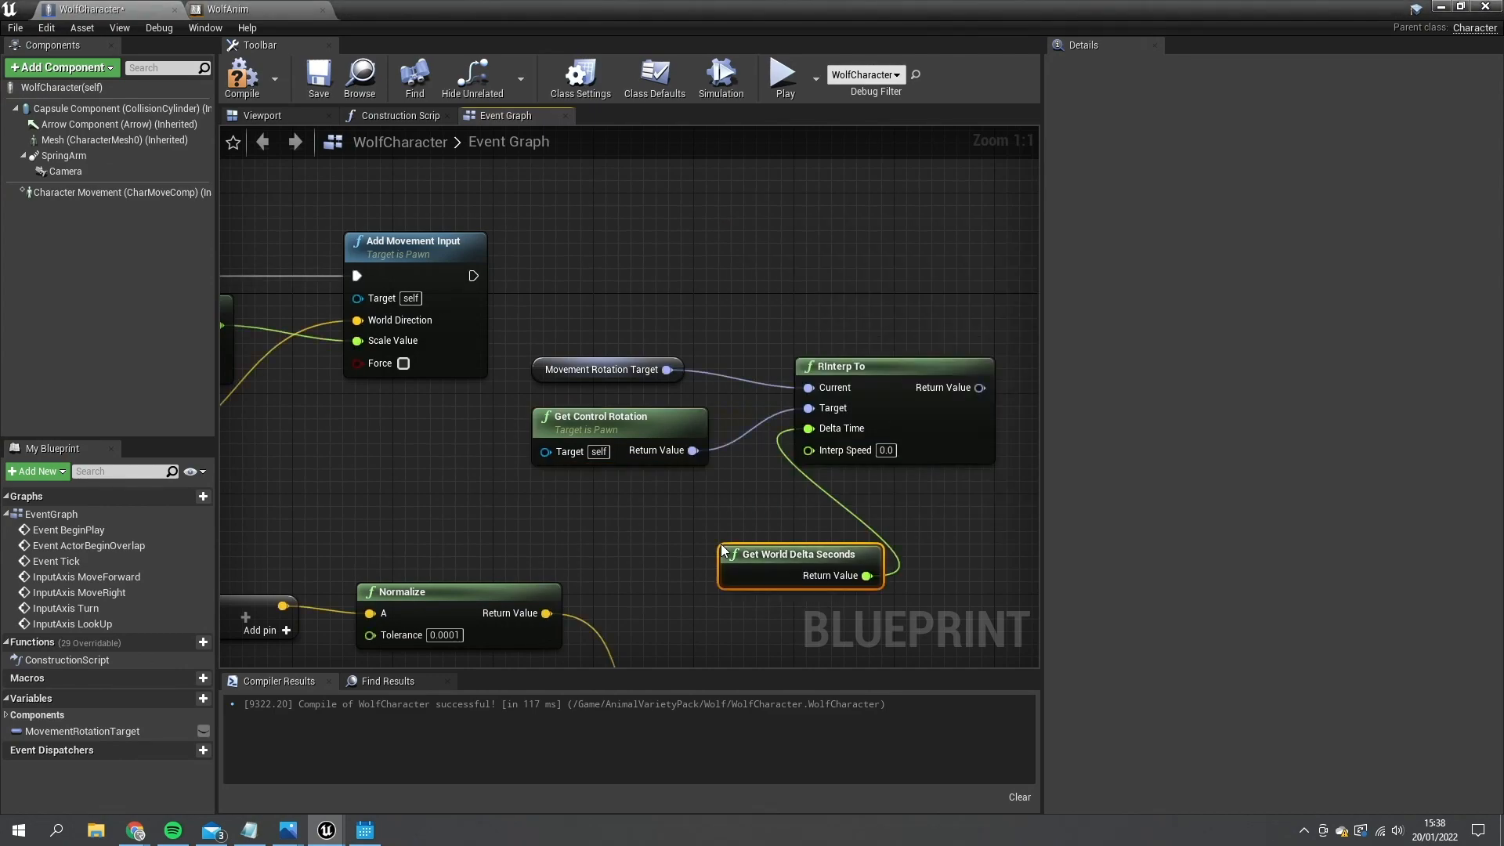
pyautogui.moveTo(801, 564); pyautogui.dragTo(600, 489)
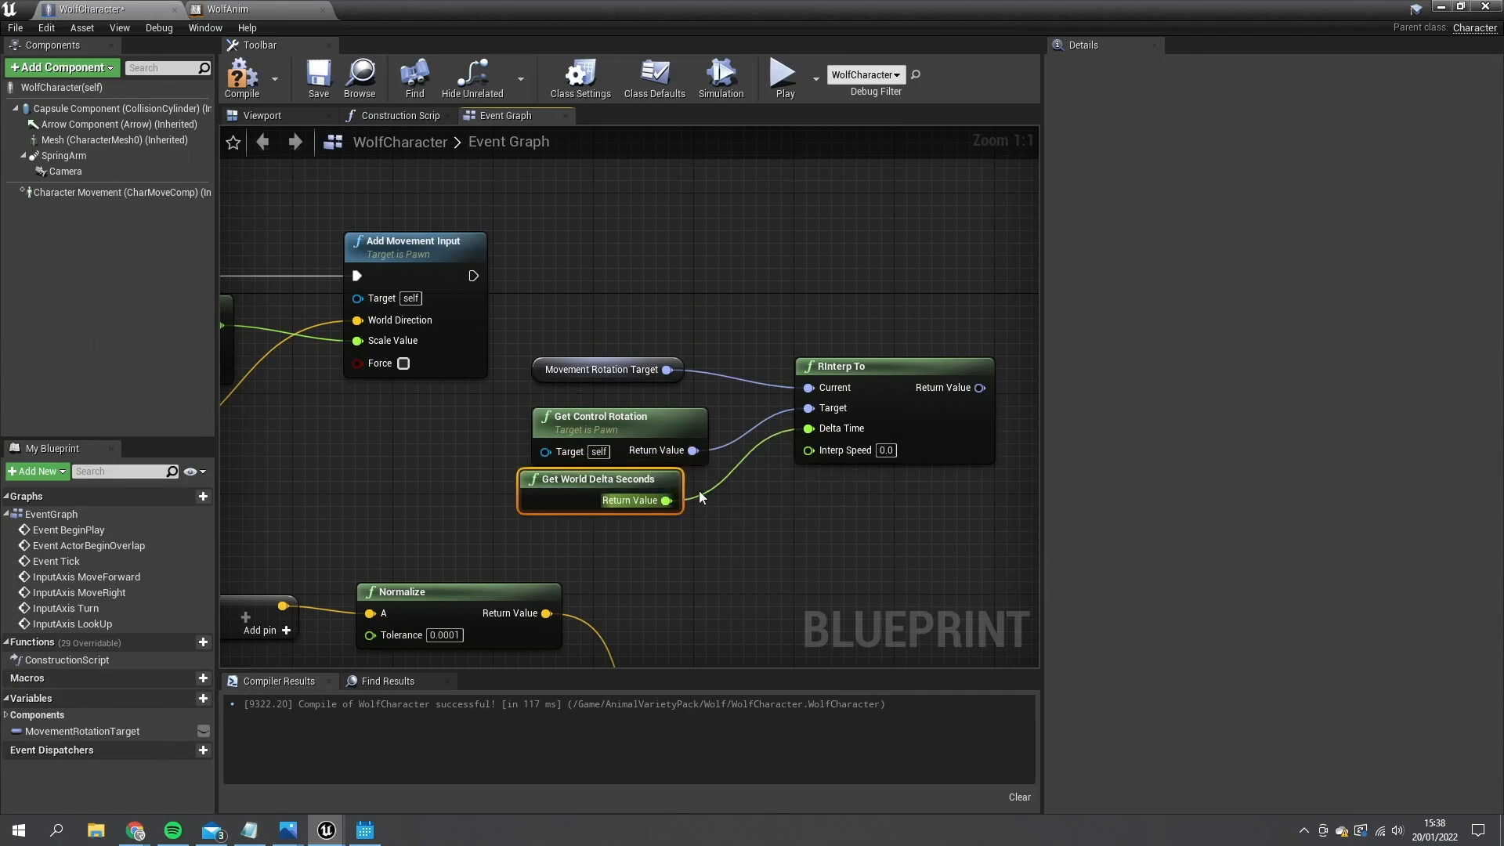
pyautogui.moveTo(979, 532)
pyautogui.write('3')
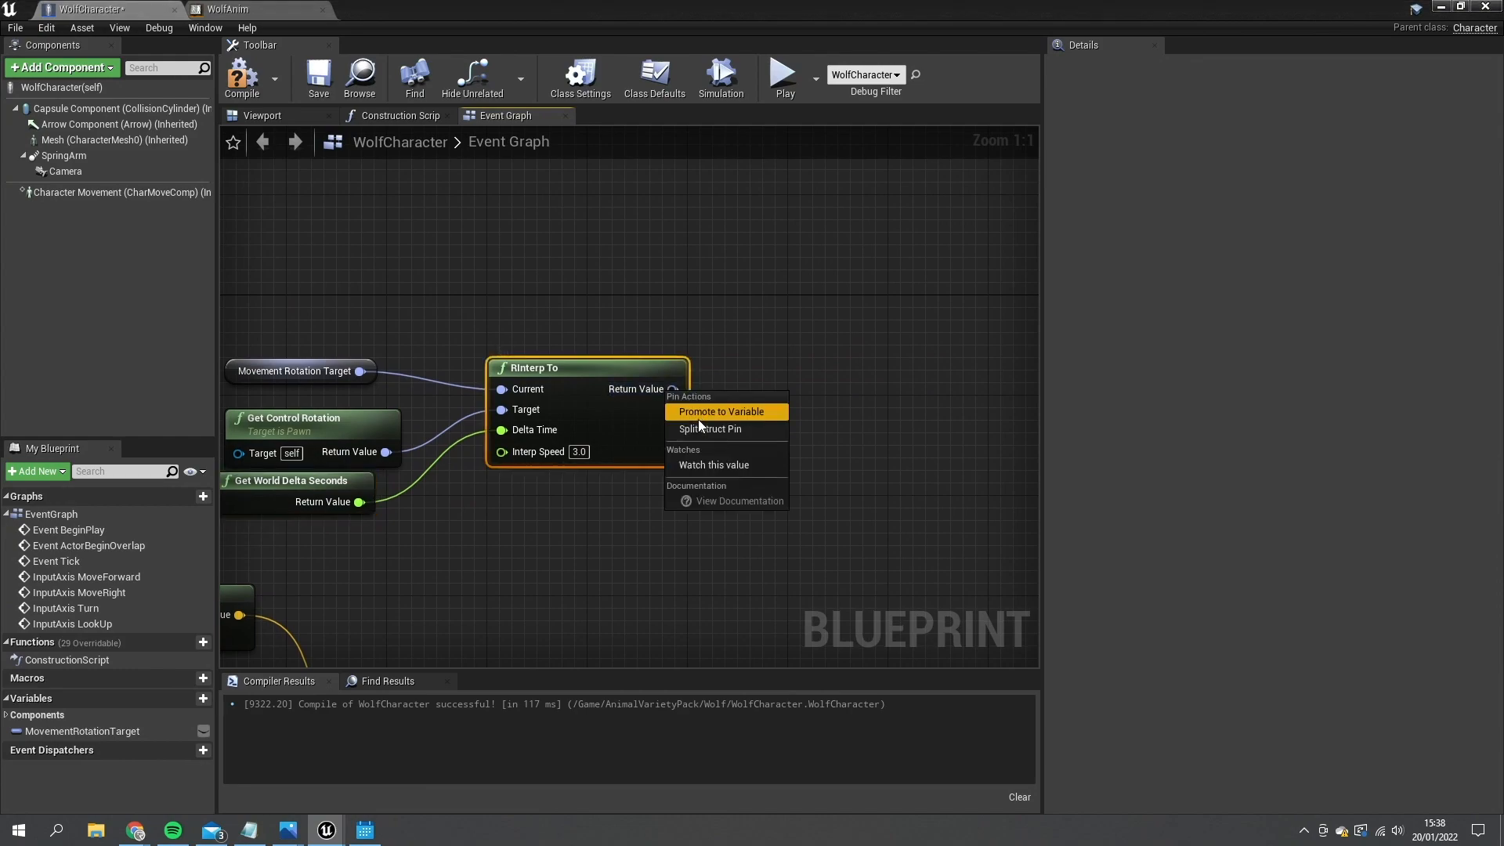
# Split the interpolated rotation and wire it into a Set MovementRotationTarget node, then play-test
pyautogui.click(710, 429)
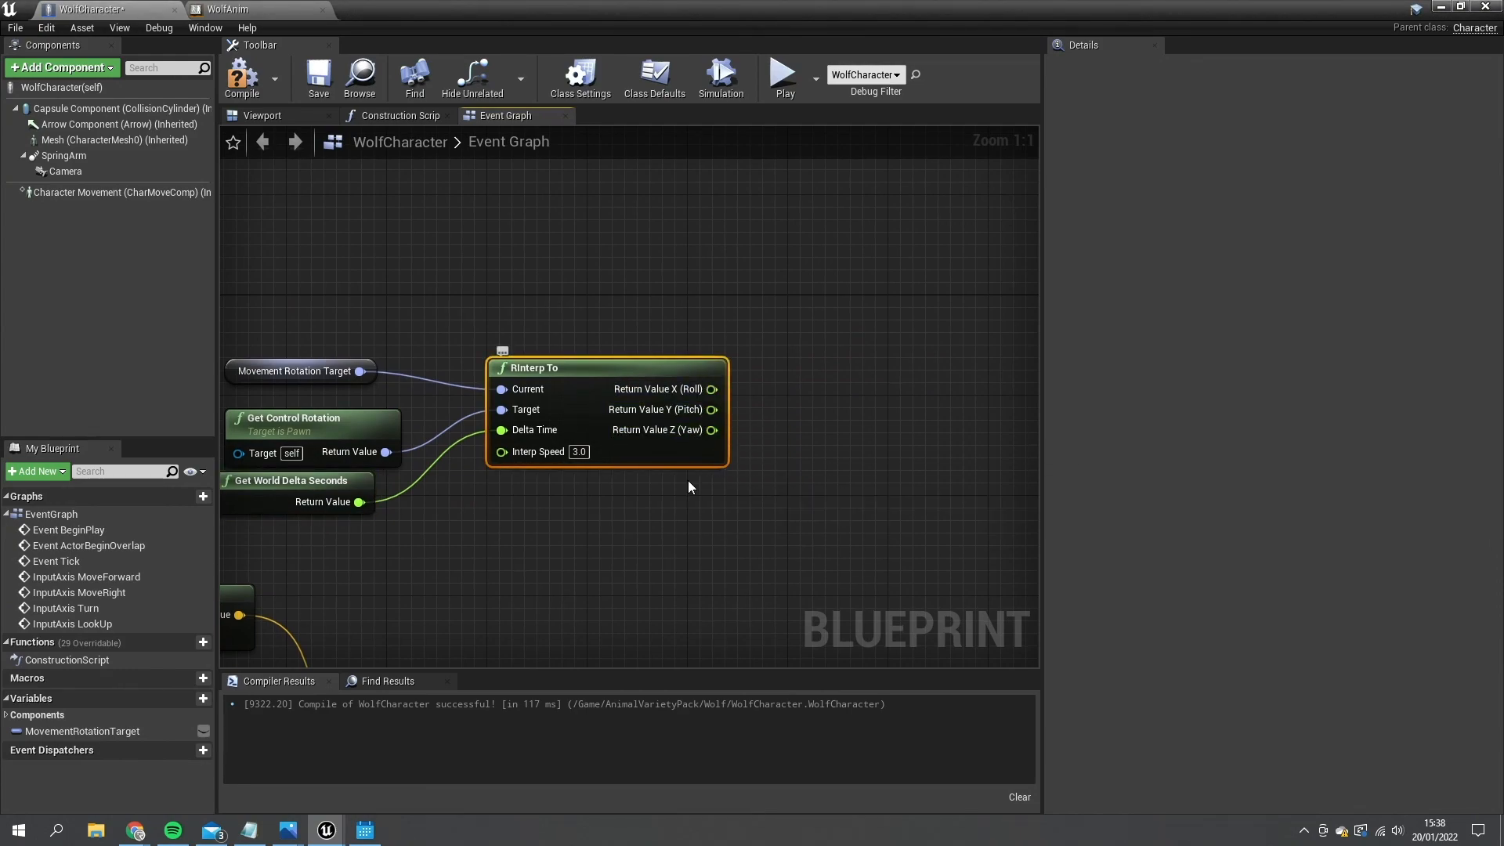
pyautogui.click(78, 730)
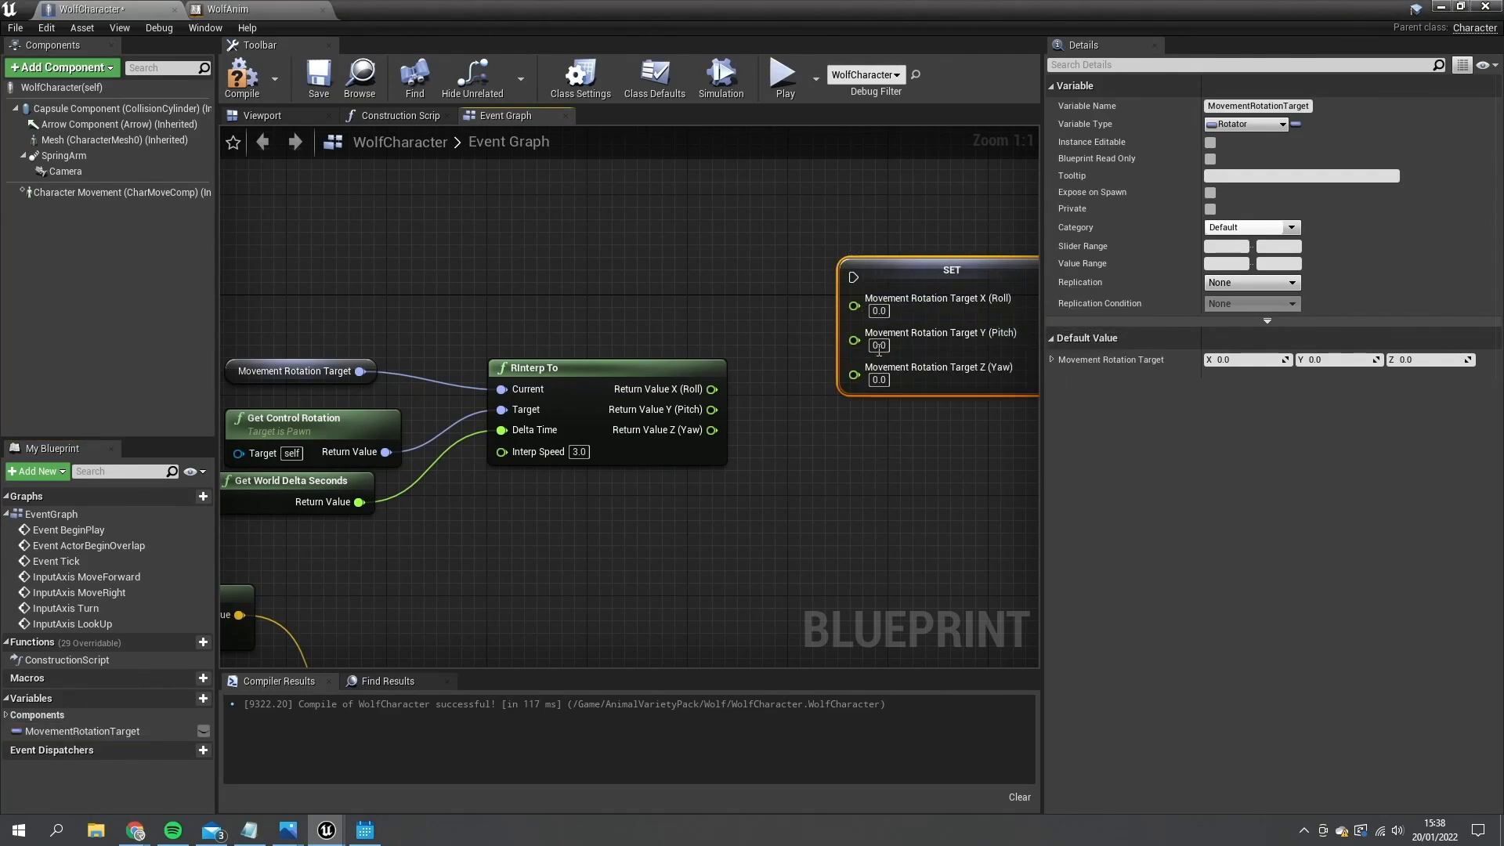
pyautogui.moveTo(711, 429); pyautogui.dragTo(854, 374)
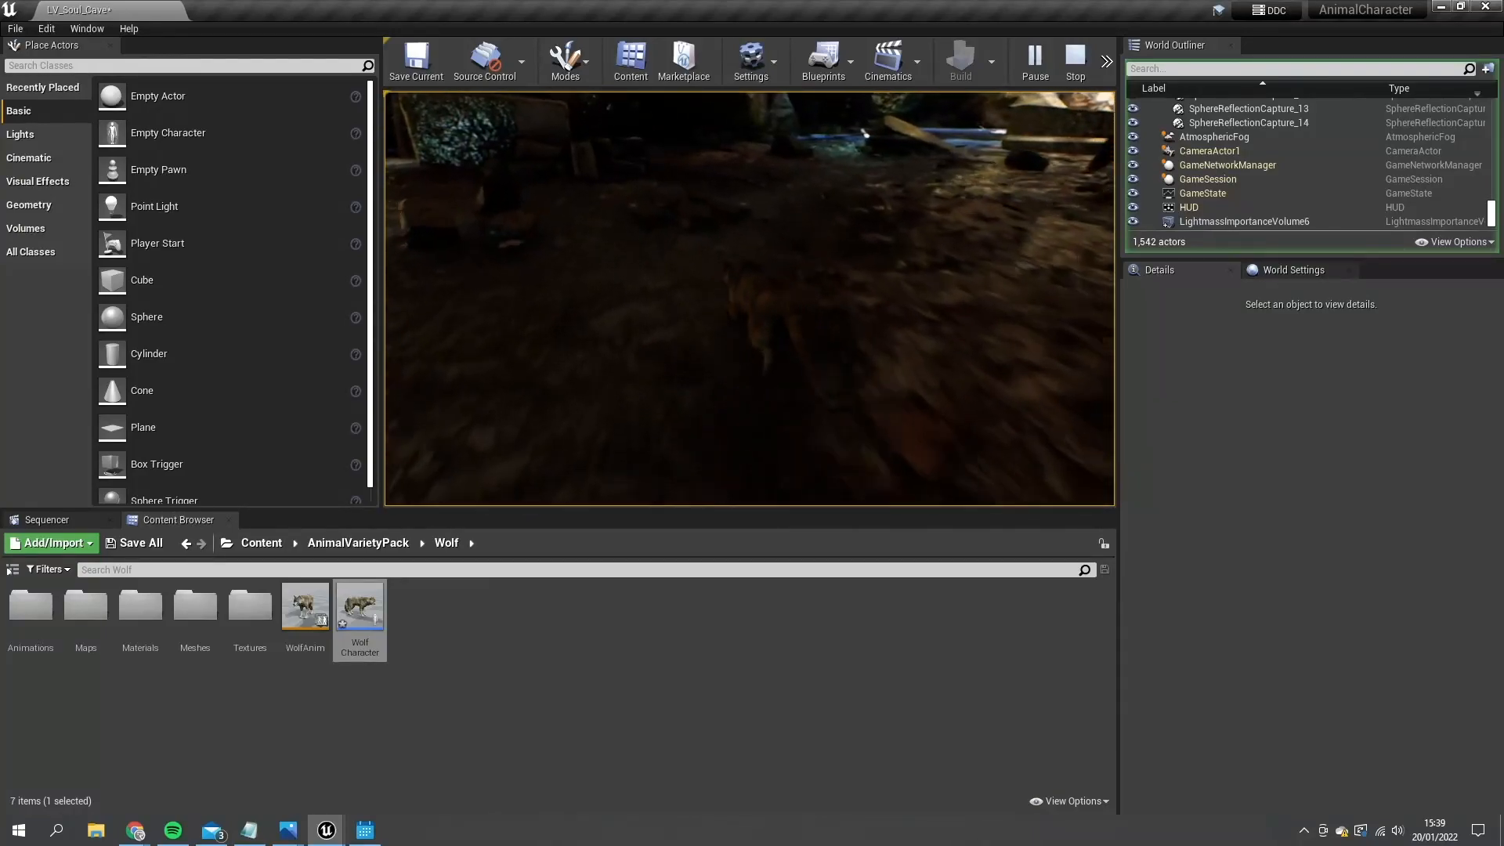
# Stop the play session and browse to the wolf's Animations folder
pyautogui.click(358, 607)
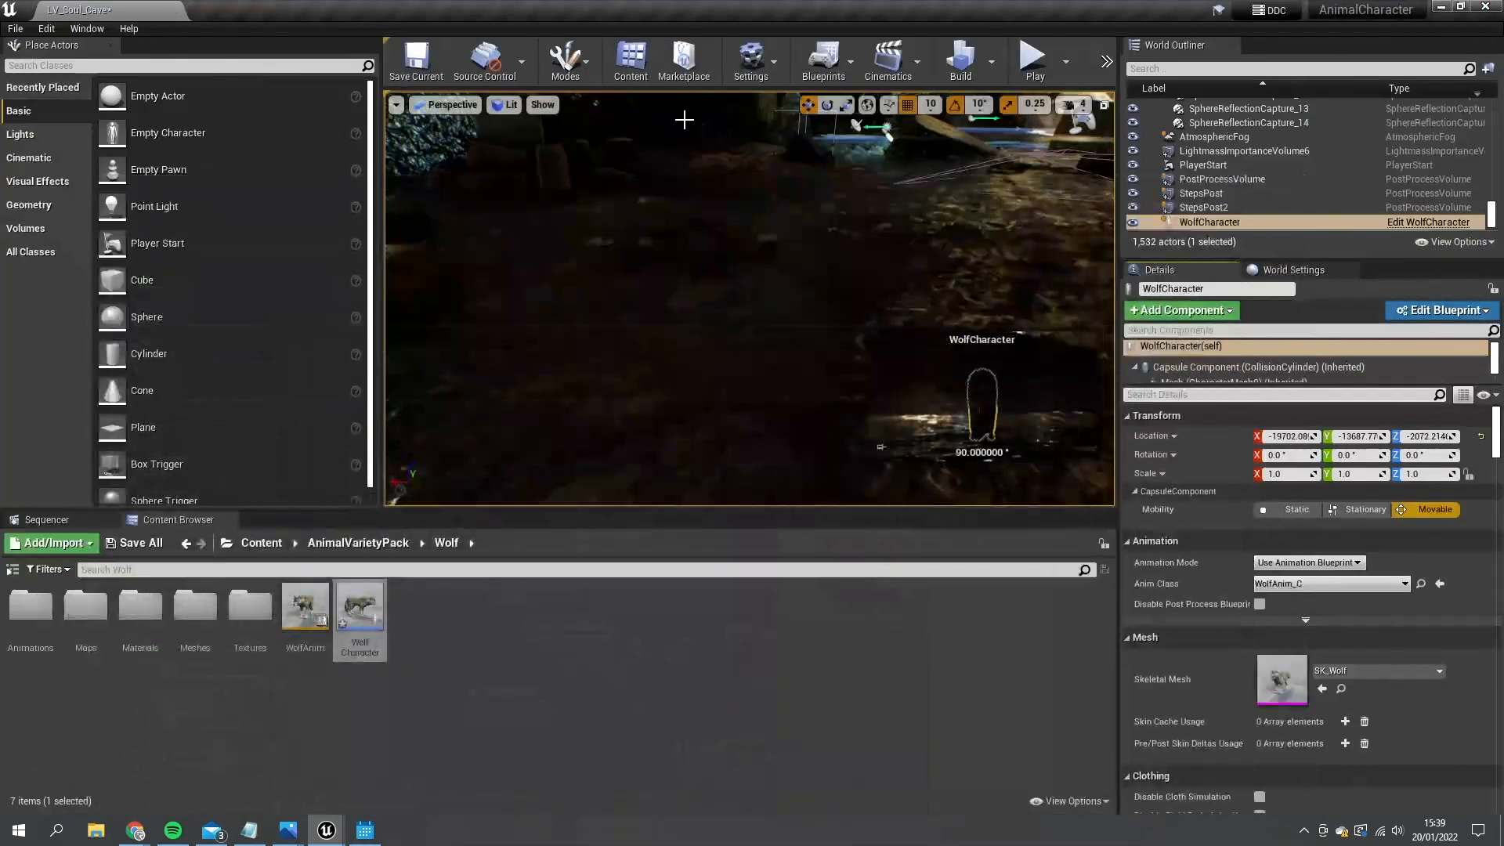
pyautogui.click(1034, 60)
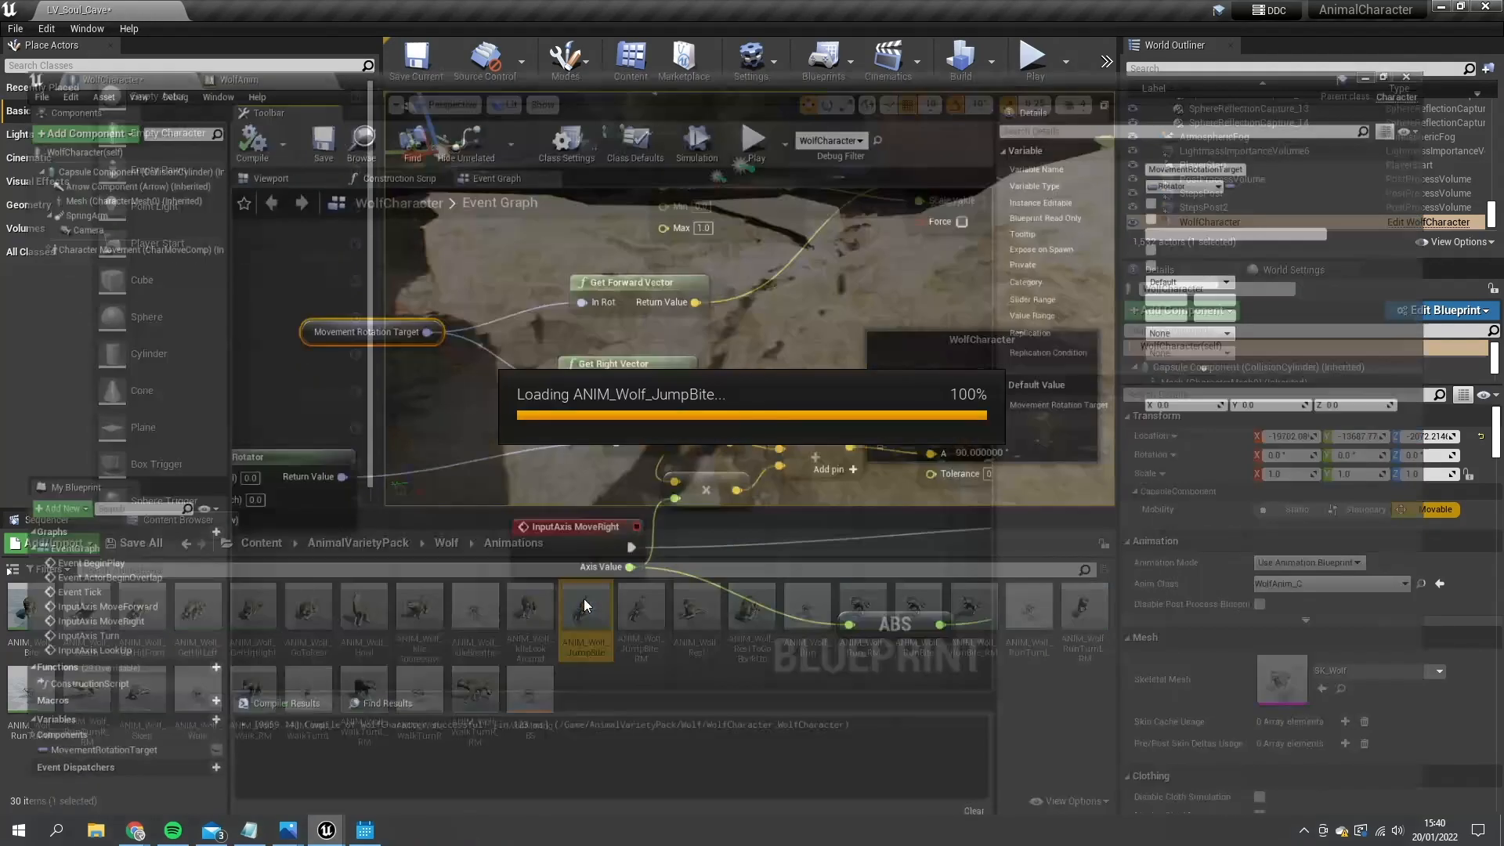
# Enable root motion on the ANIM_Wolf_JumpBite_RM animation
pyautogui.doubleClick(586, 619)
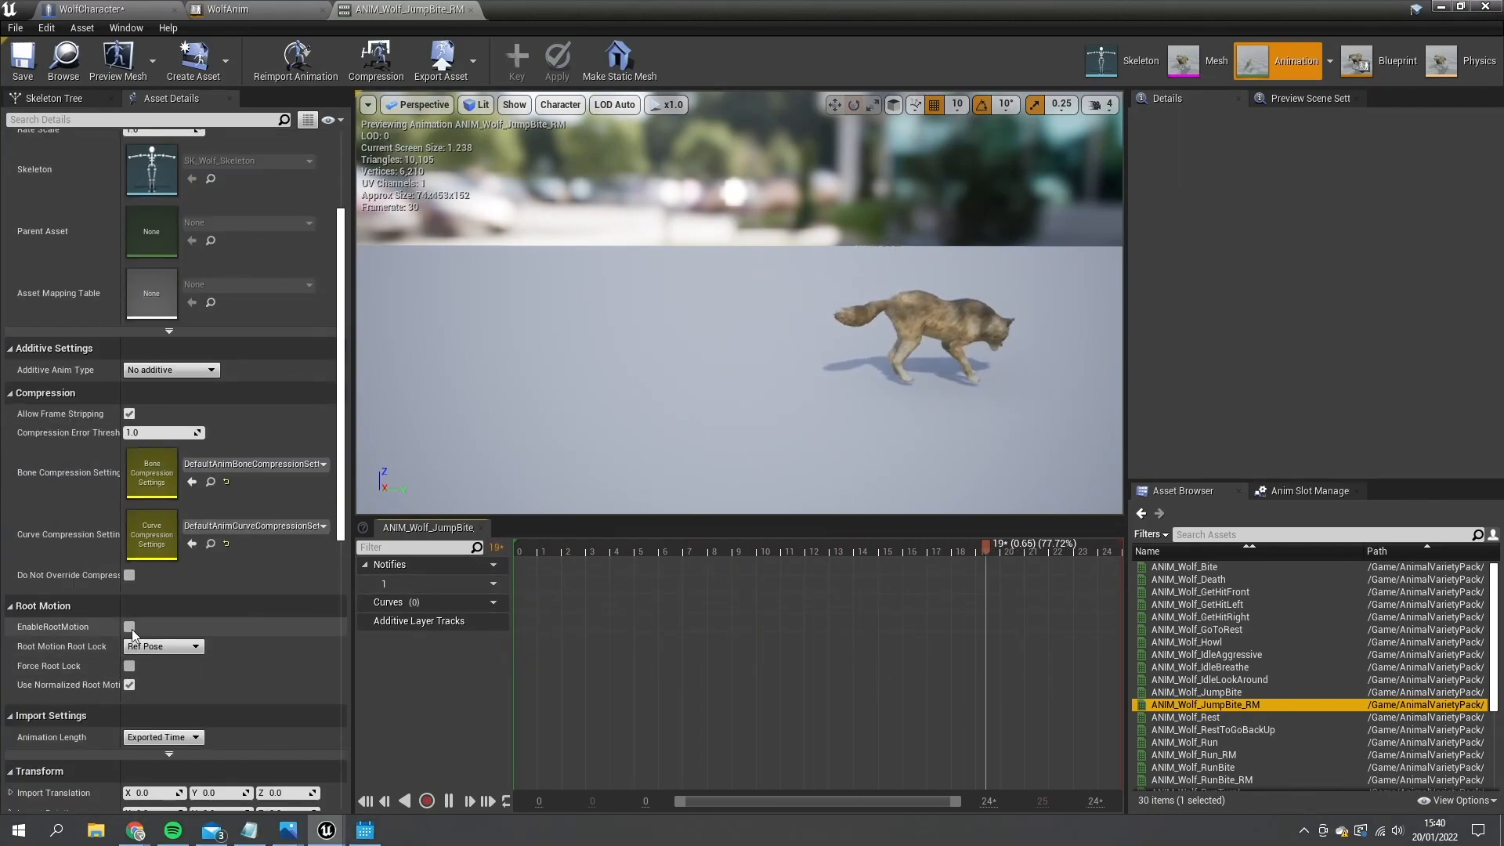
pyautogui.click(128, 626)
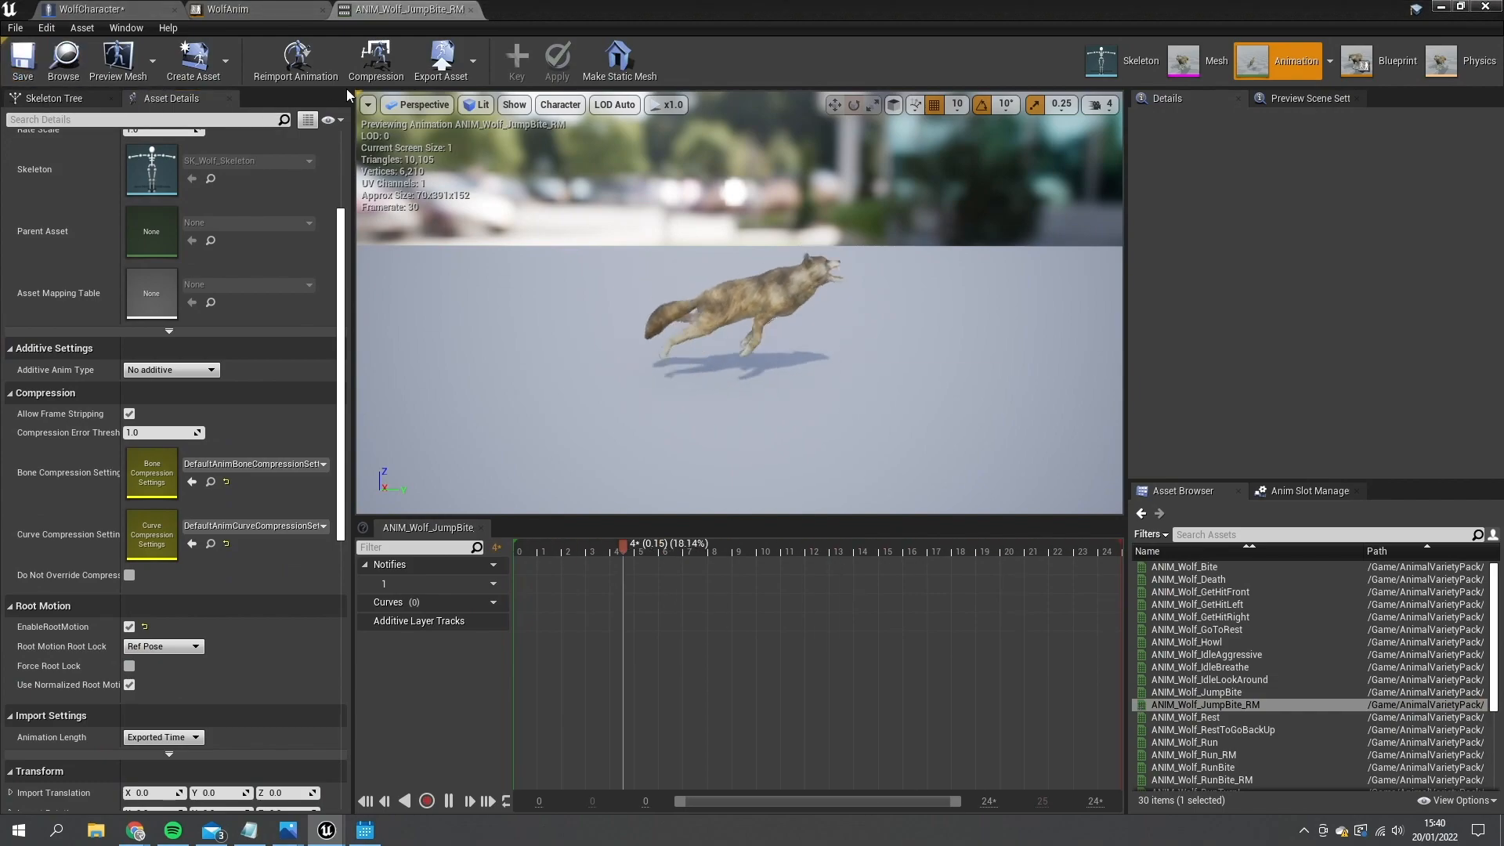
pyautogui.click(227, 8)
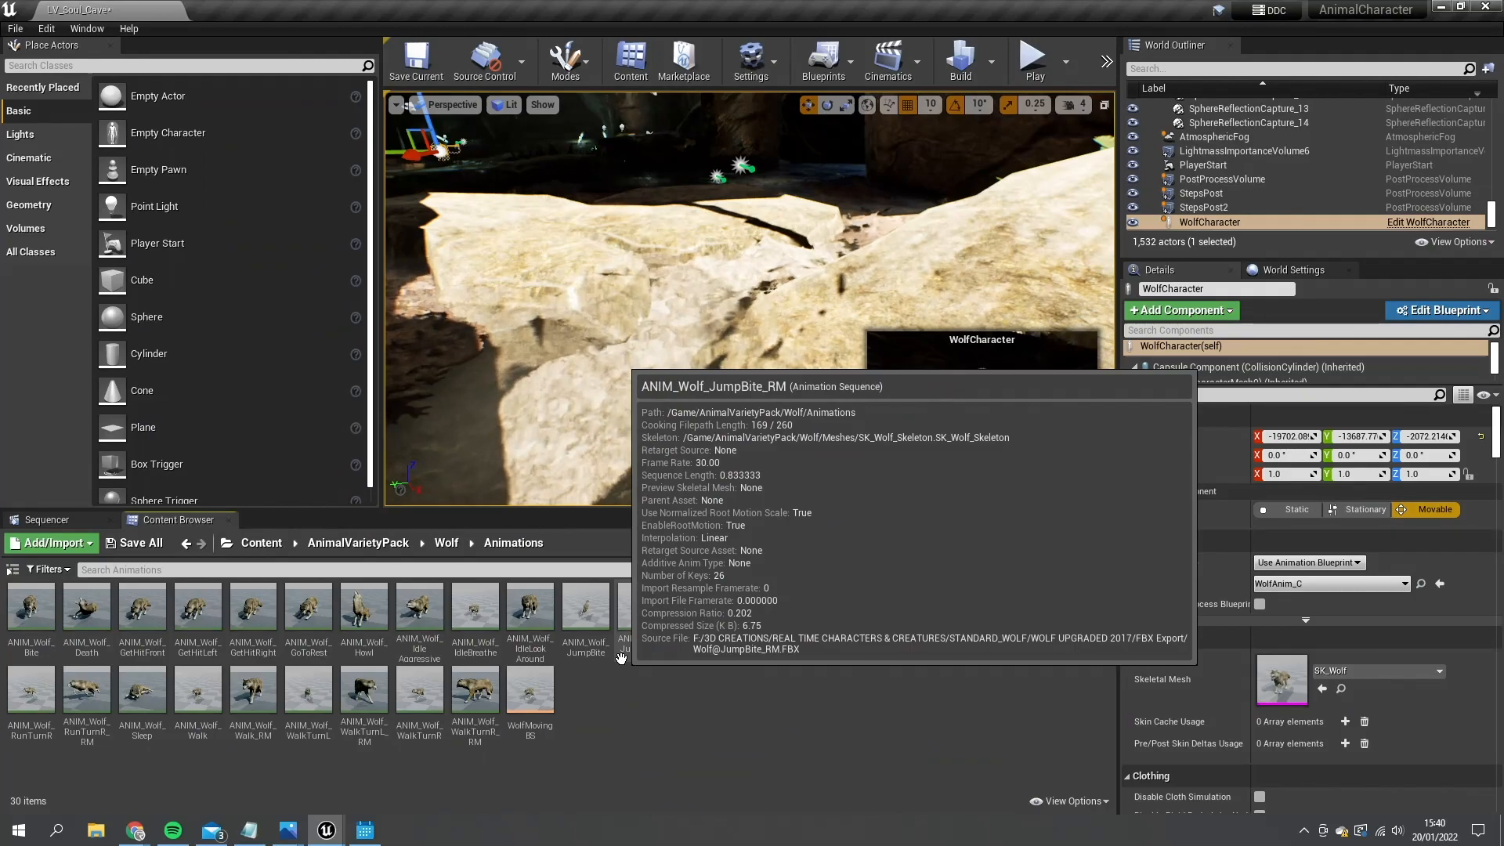
# Create a JumpBite_RM AnimMontage from the root-motion animation
pyautogui.rightClick(586, 606)
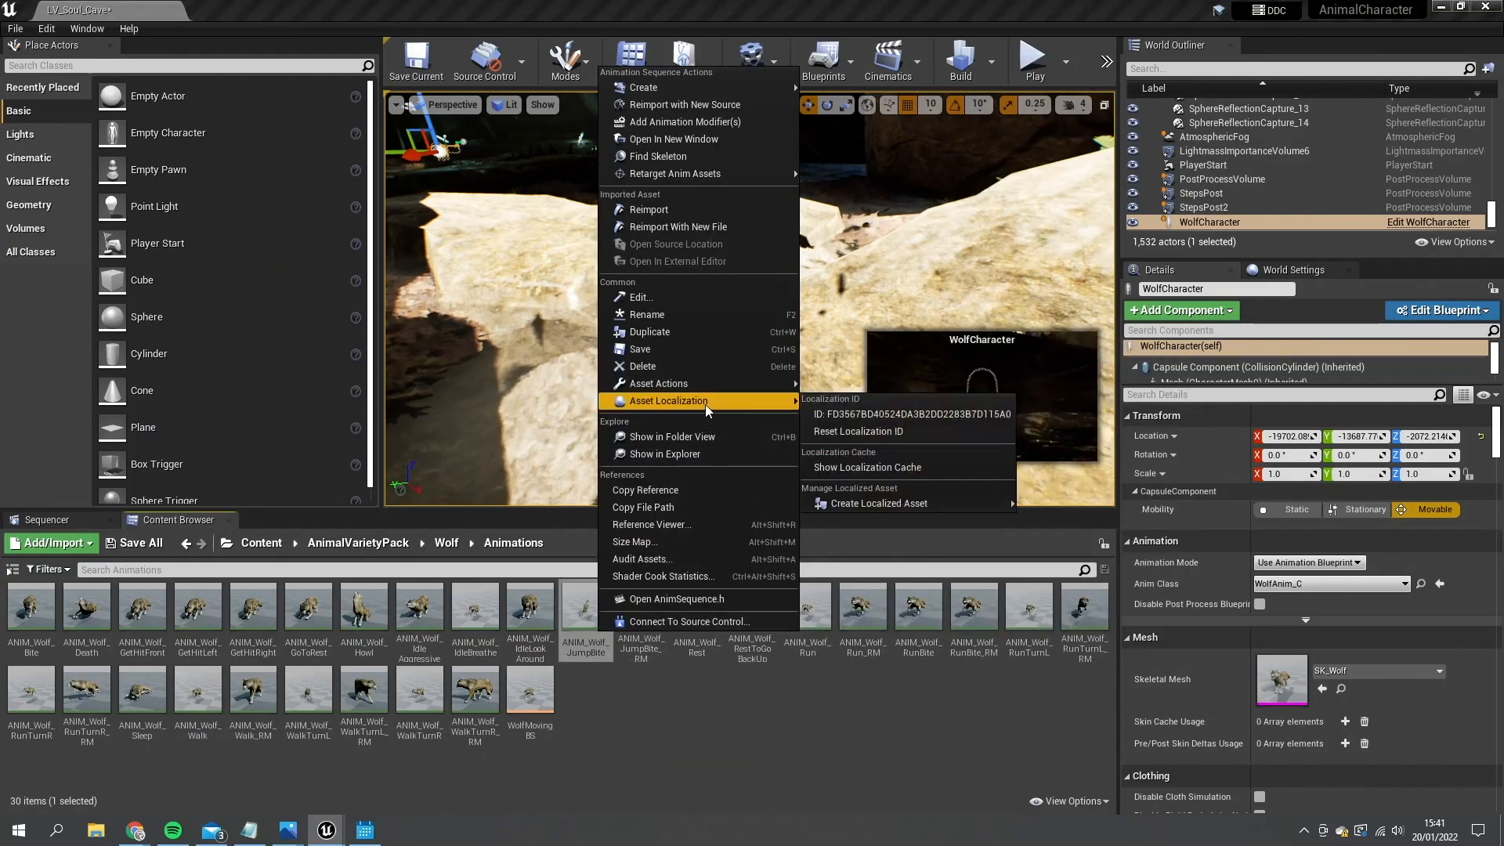
pyautogui.moveTo(673, 87)
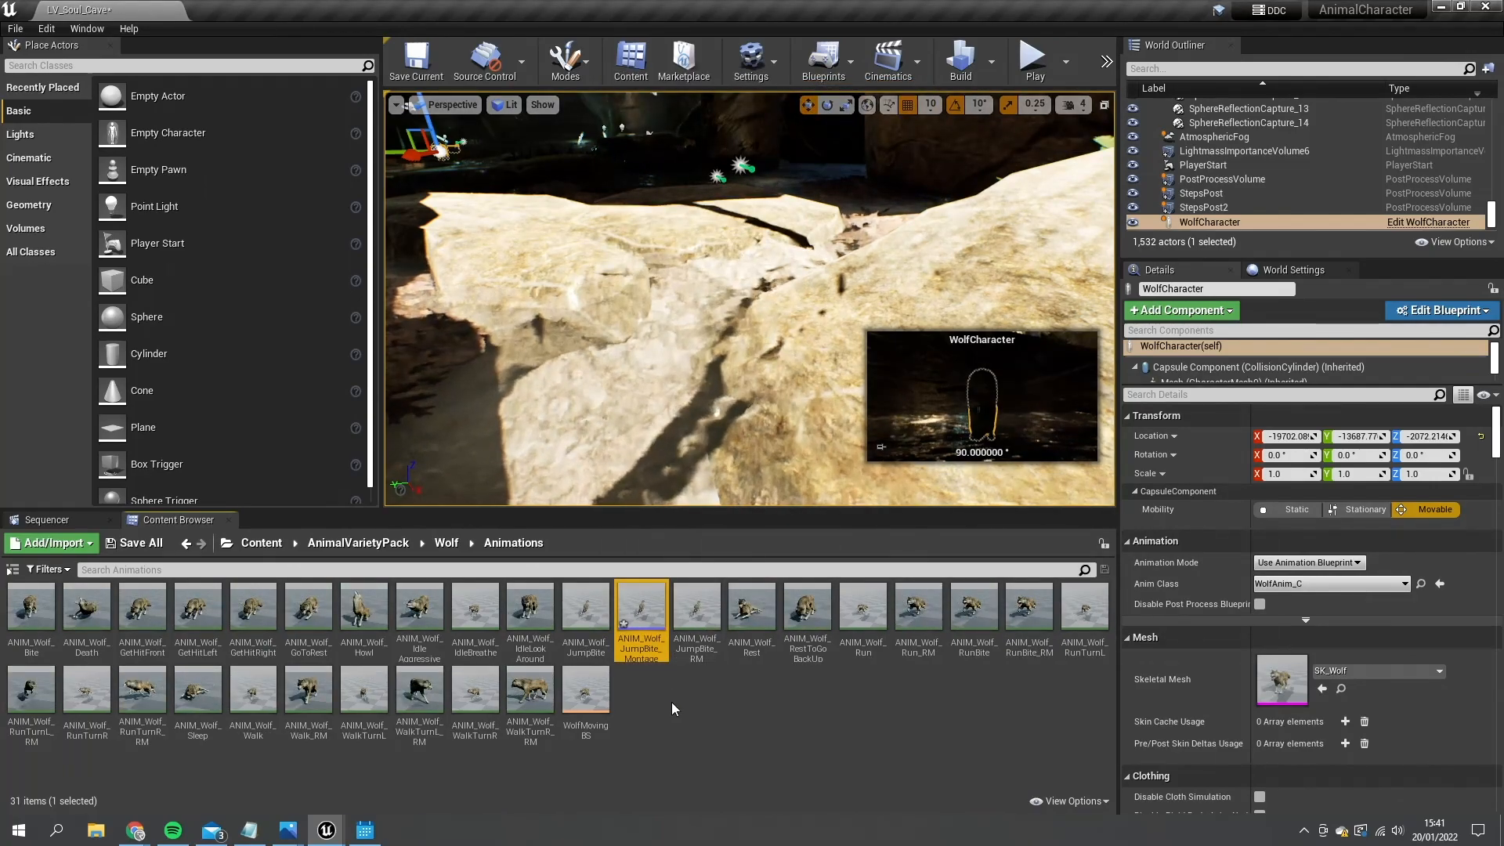
pyautogui.rightClick(641, 614)
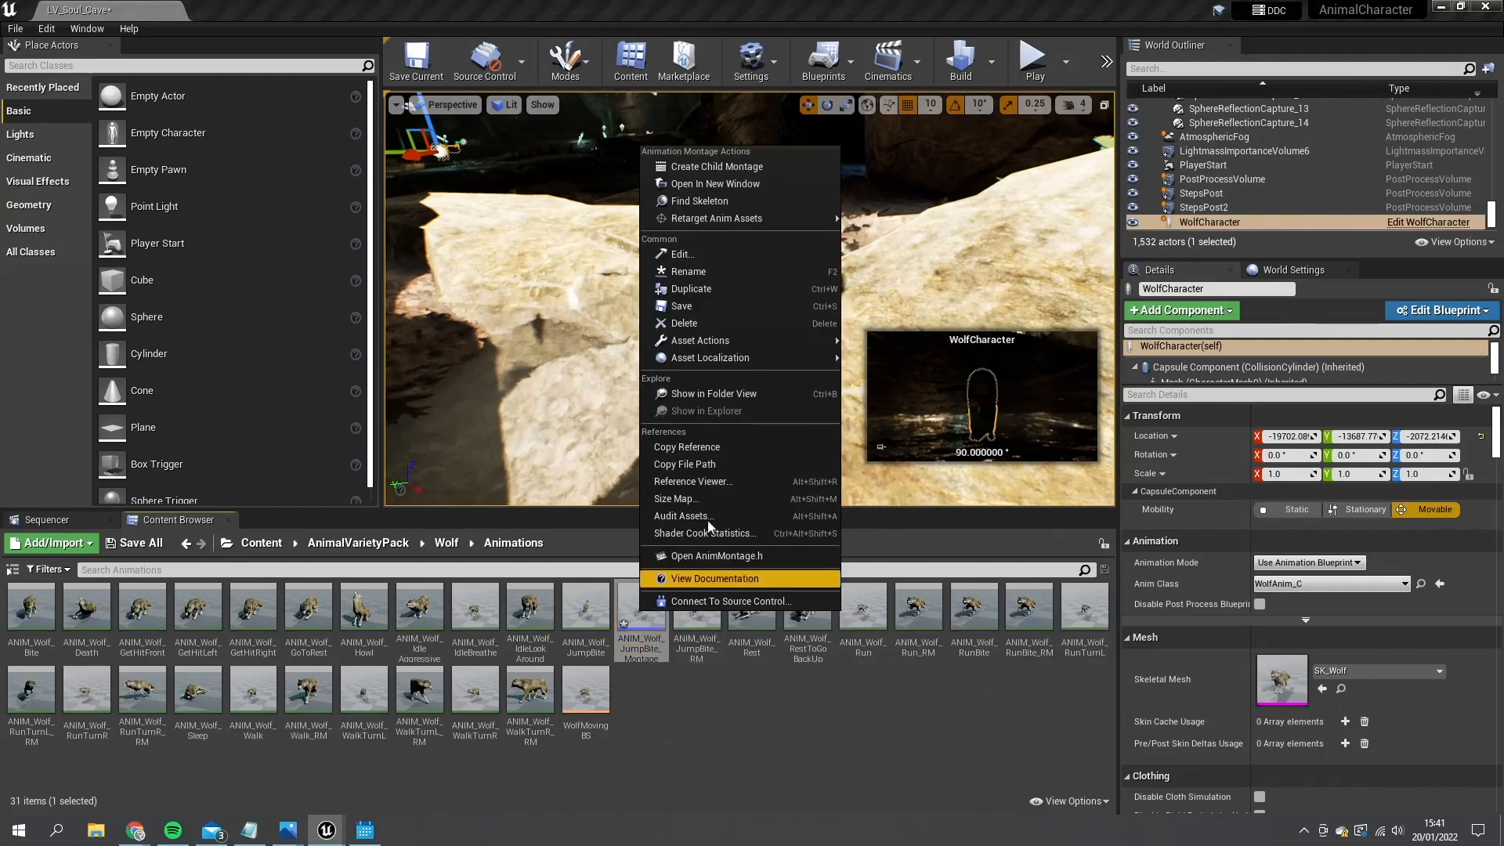
pyautogui.click(683, 323)
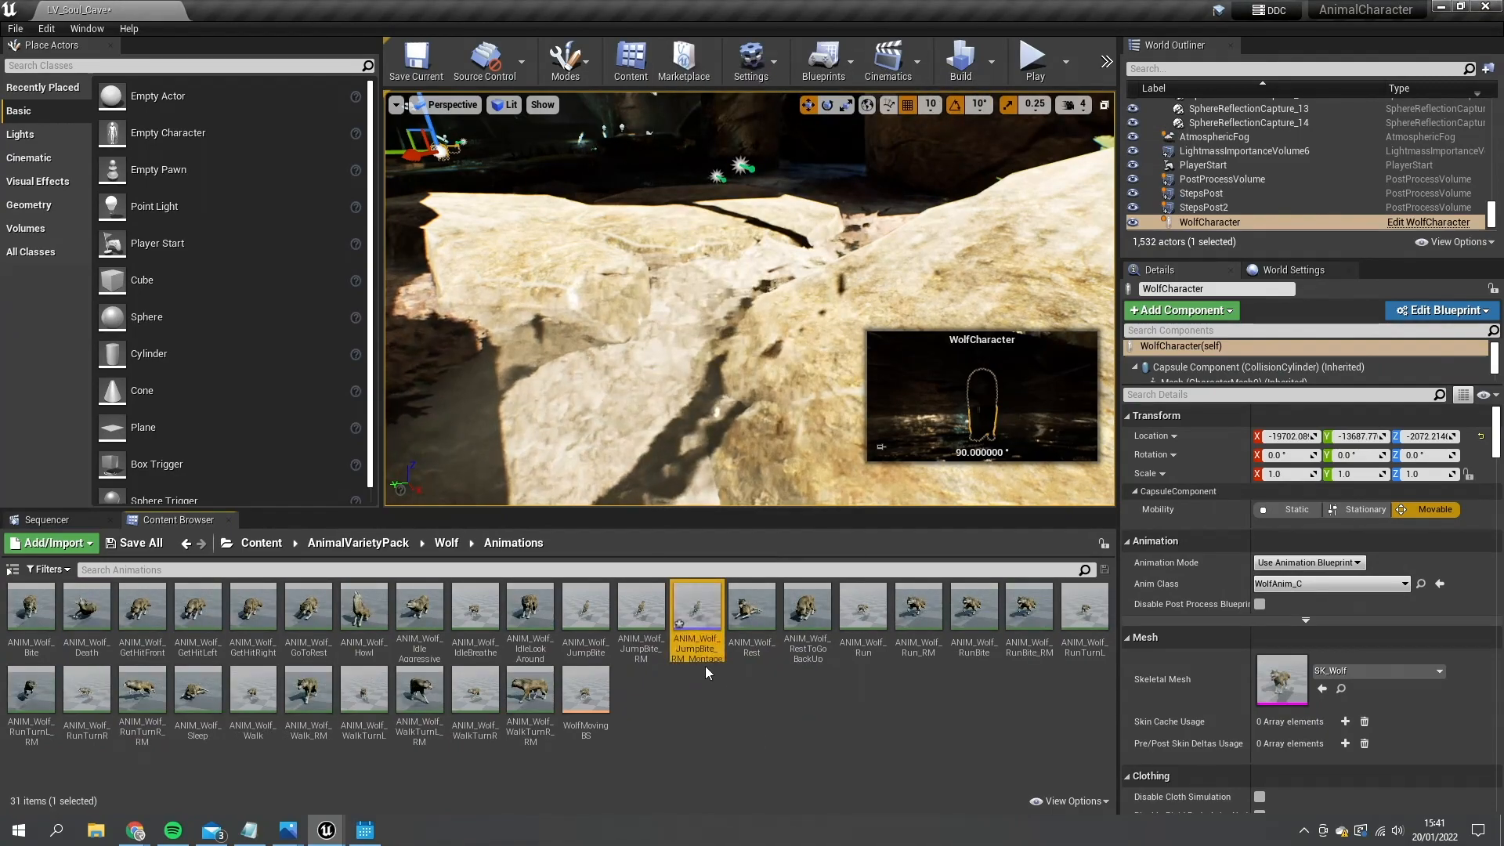
# Insert a DefaultSlot node between WolfAnim's Default state machine and the output pose
pyautogui.doubleClick(696, 606)
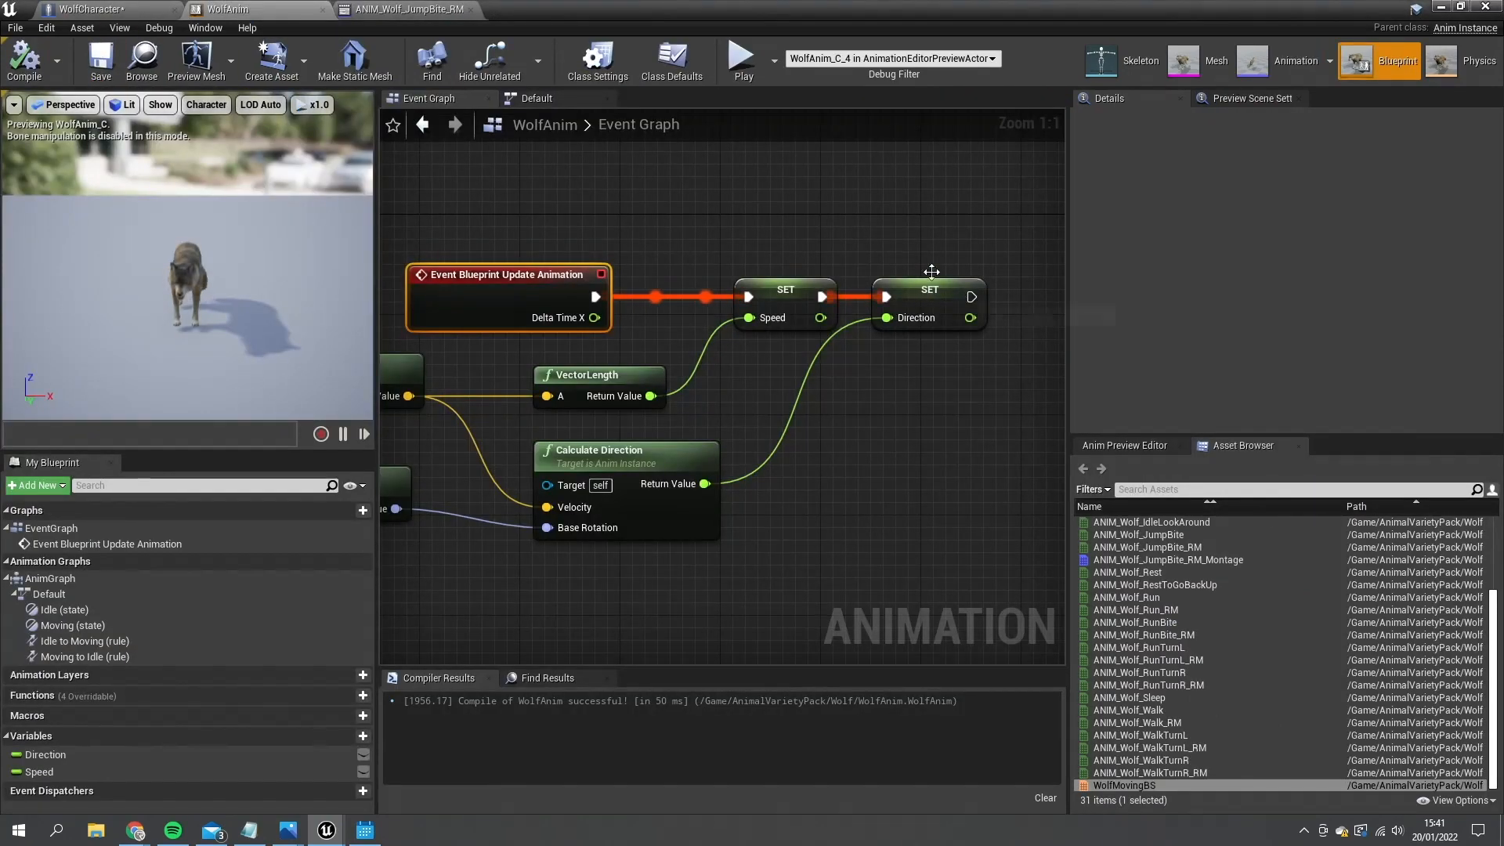
pyautogui.click(537, 97)
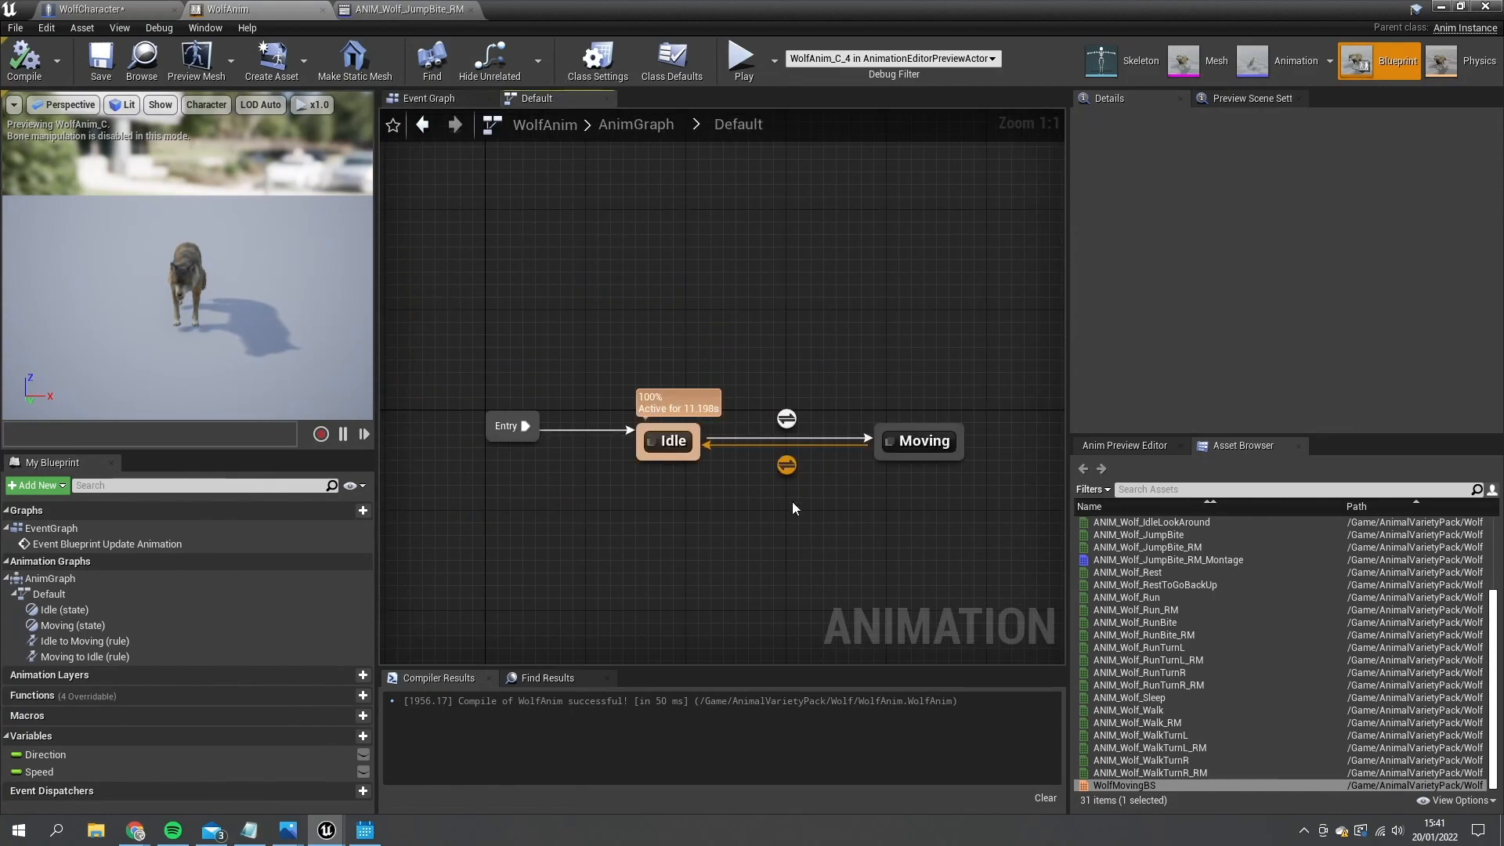
pyautogui.click(636, 123)
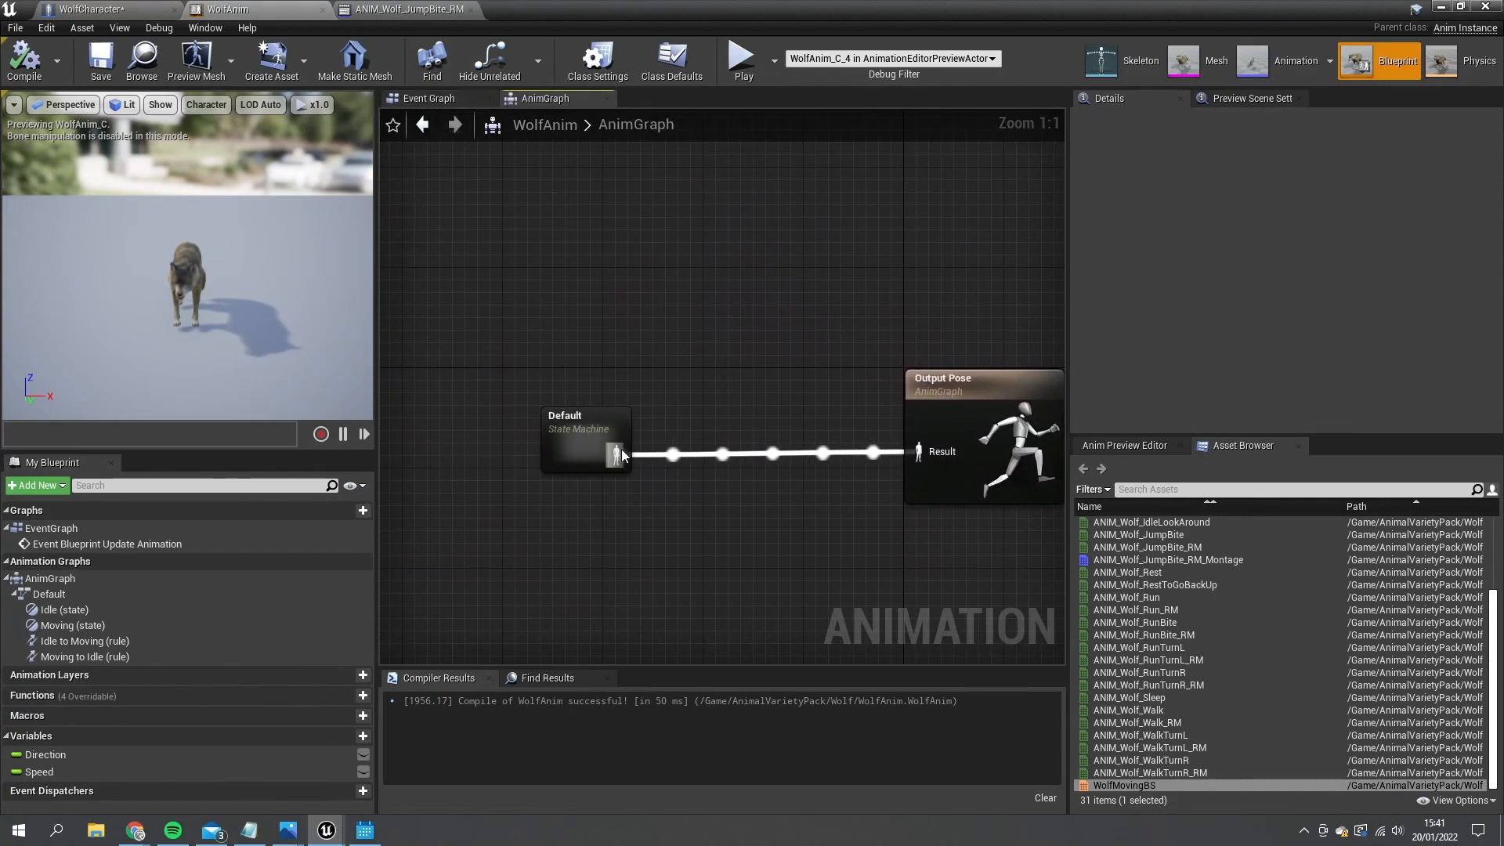
pyautogui.moveTo(621, 454); pyautogui.dragTo(843, 437)
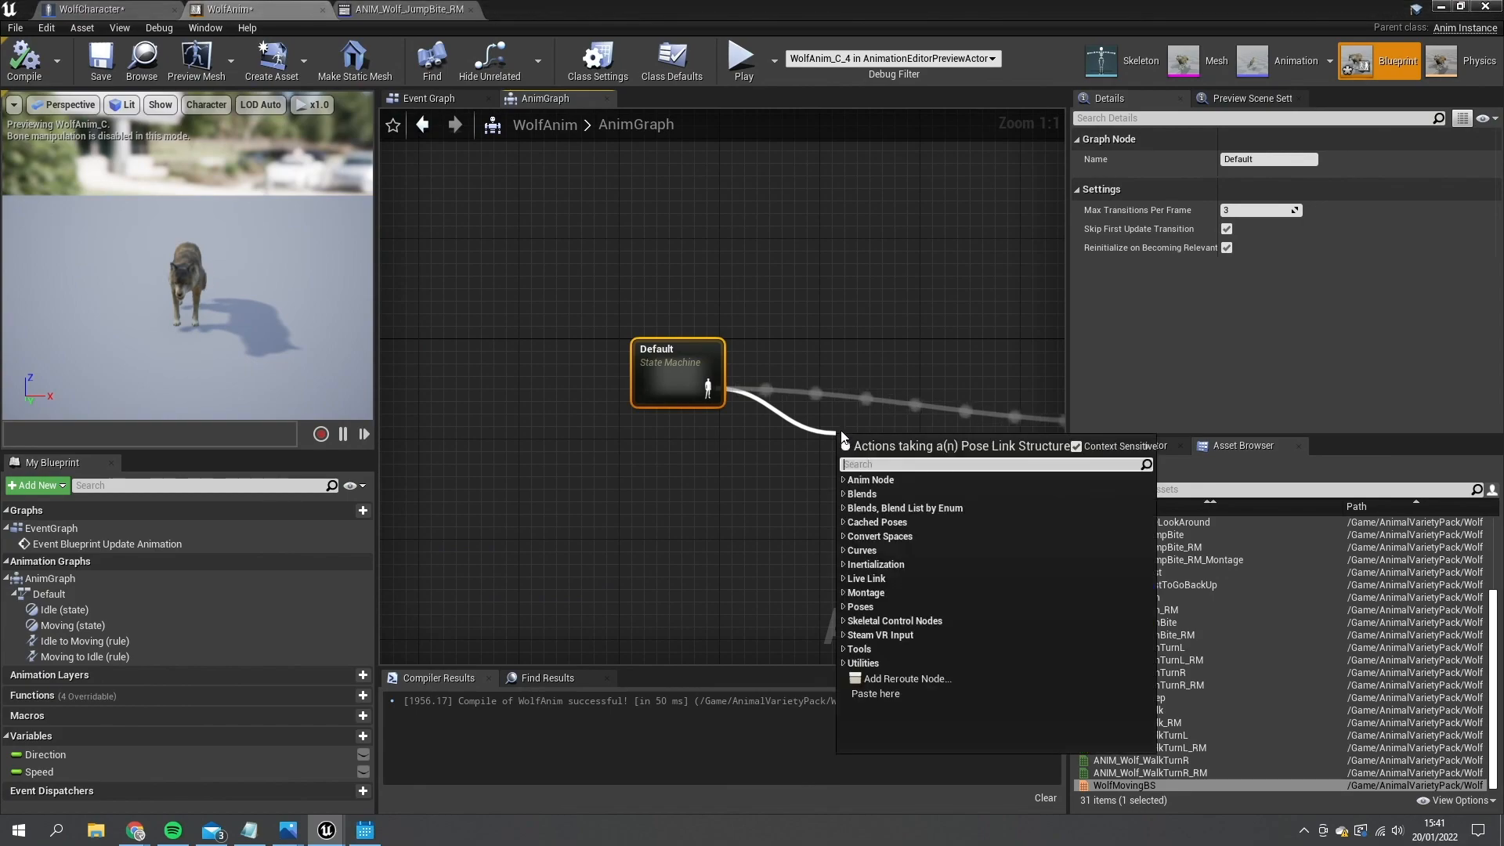
pyautogui.write('slot')
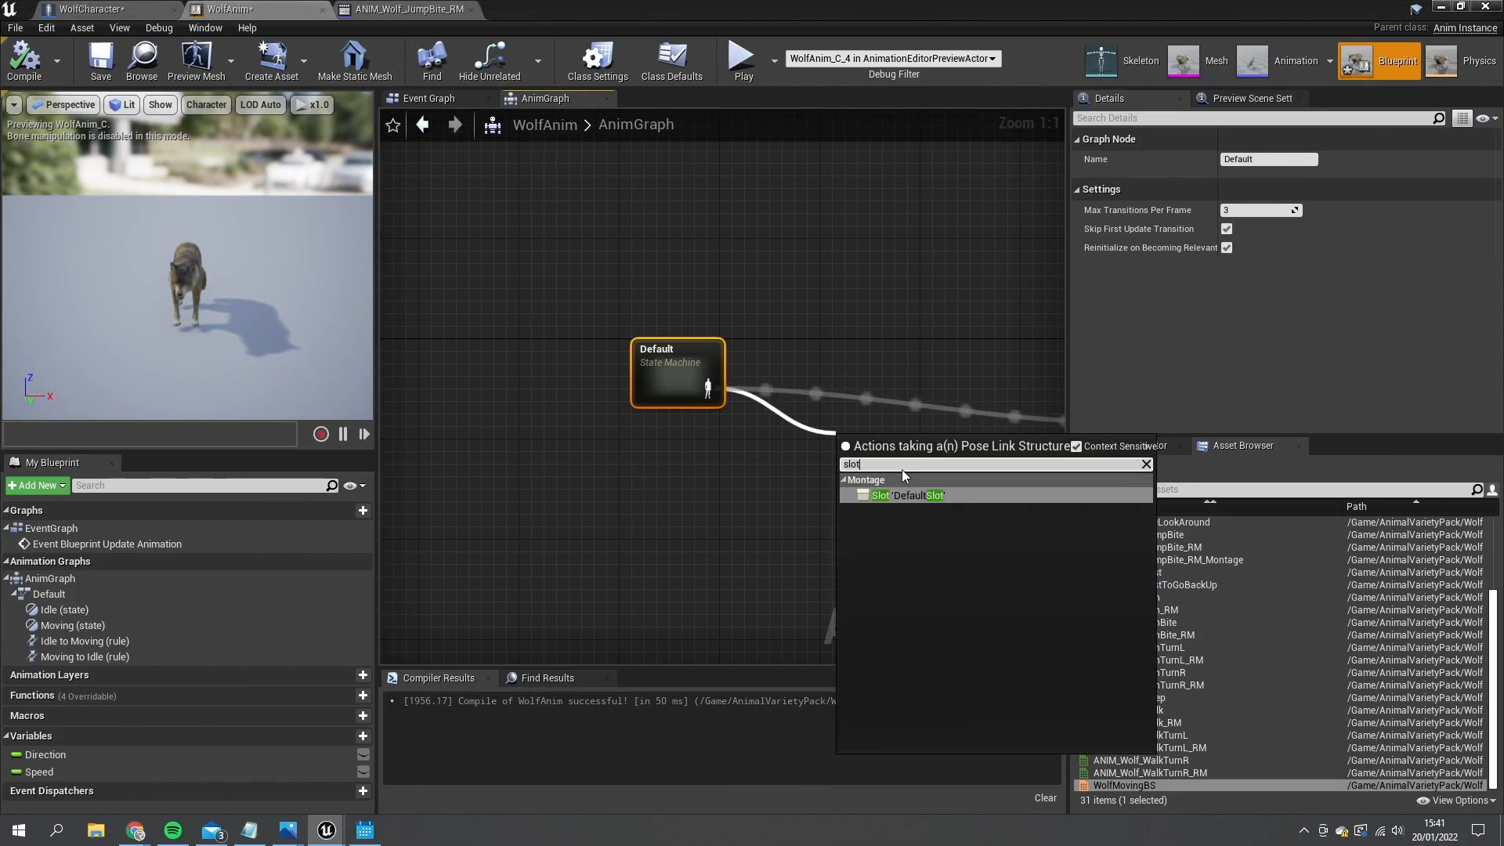
pyautogui.click(909, 495)
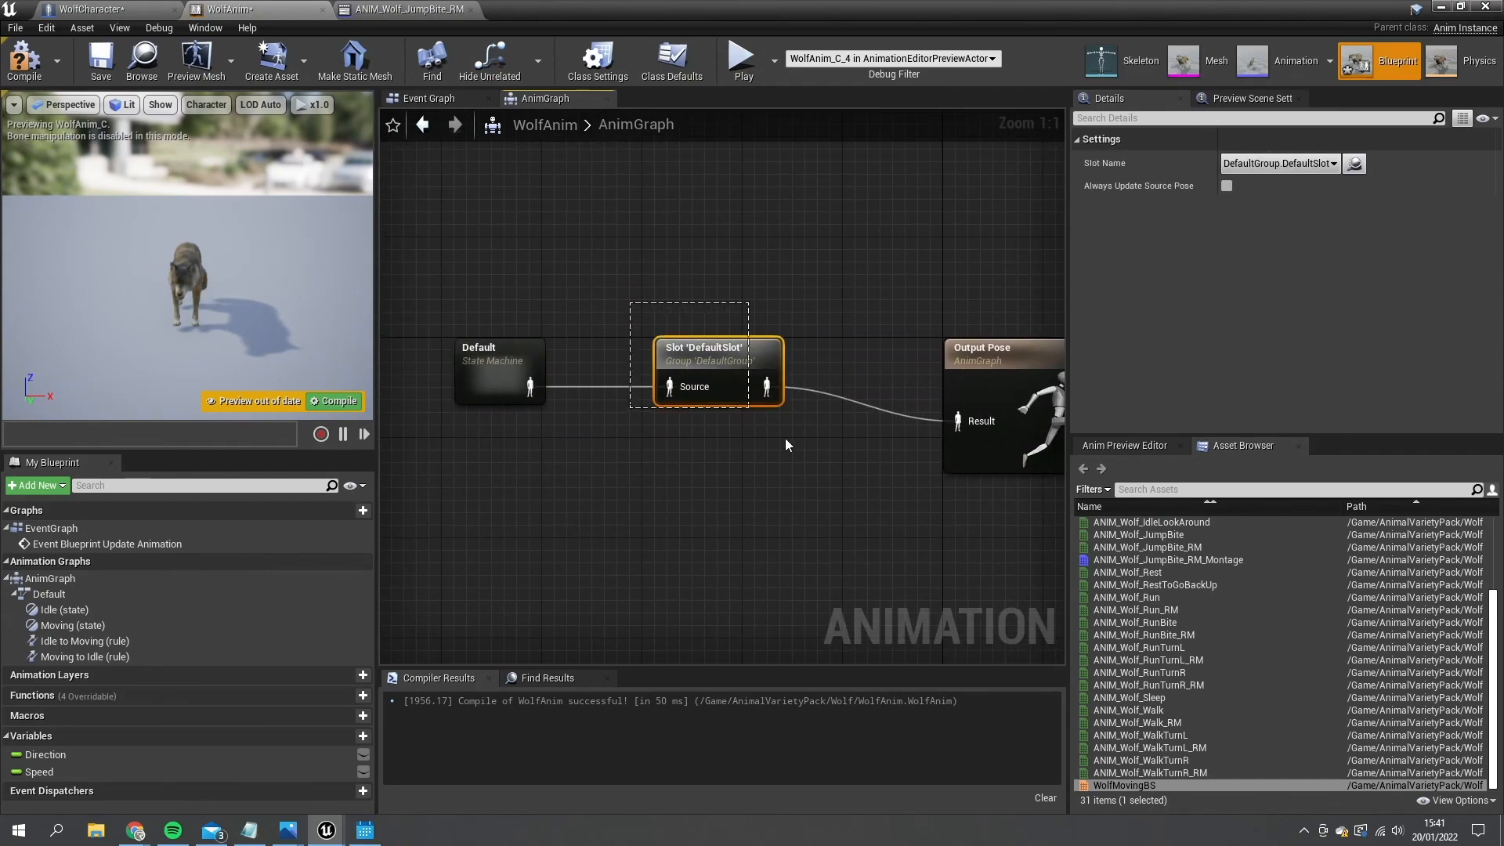
# Preview the JumpBite_RM montage, then return to the WolfCharacter blueprint
pyautogui.click(18, 62)
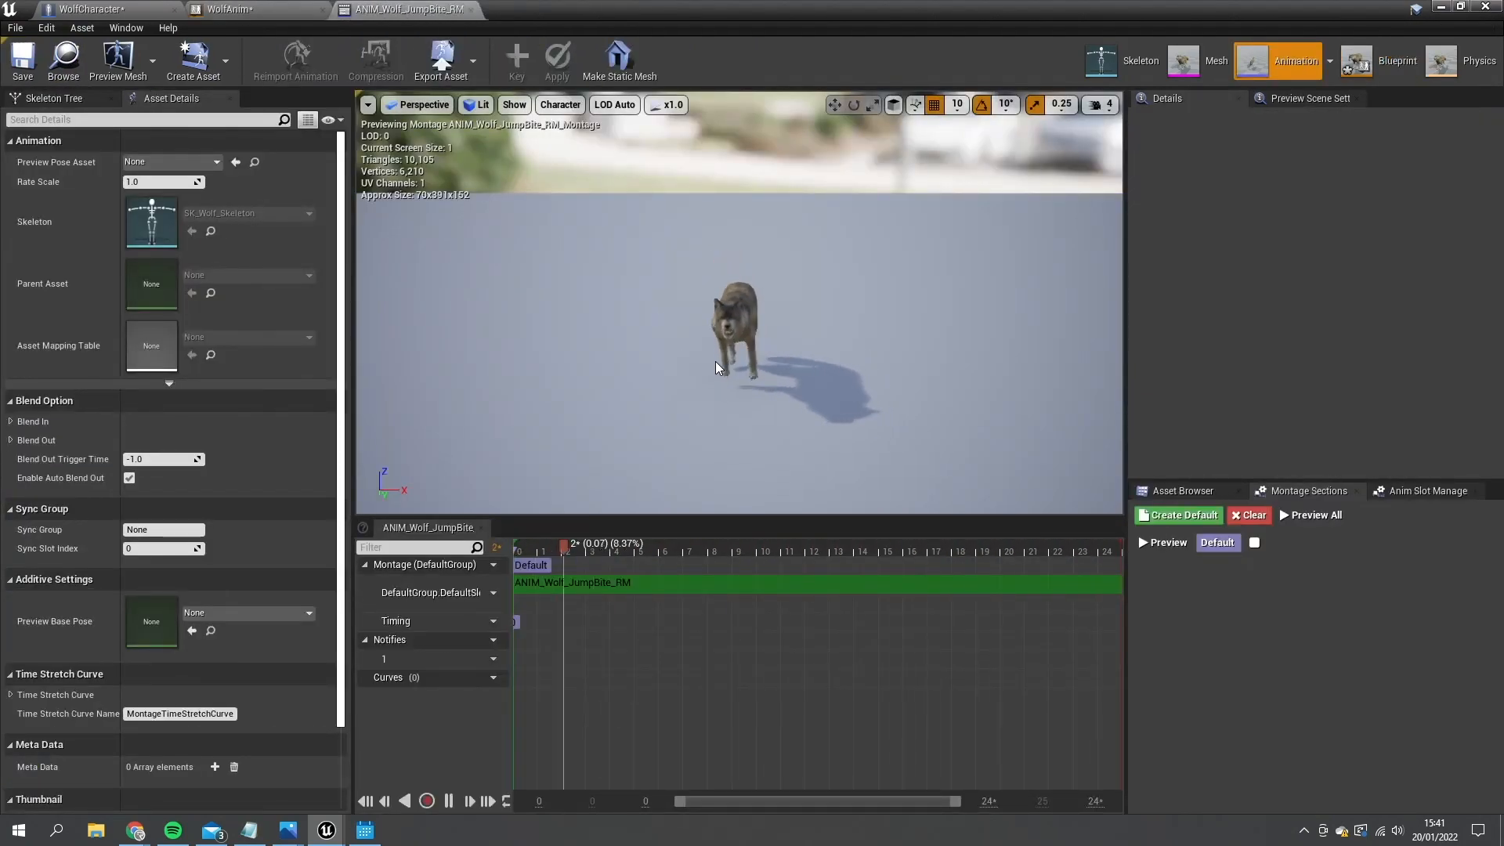
pyautogui.click(807, 551)
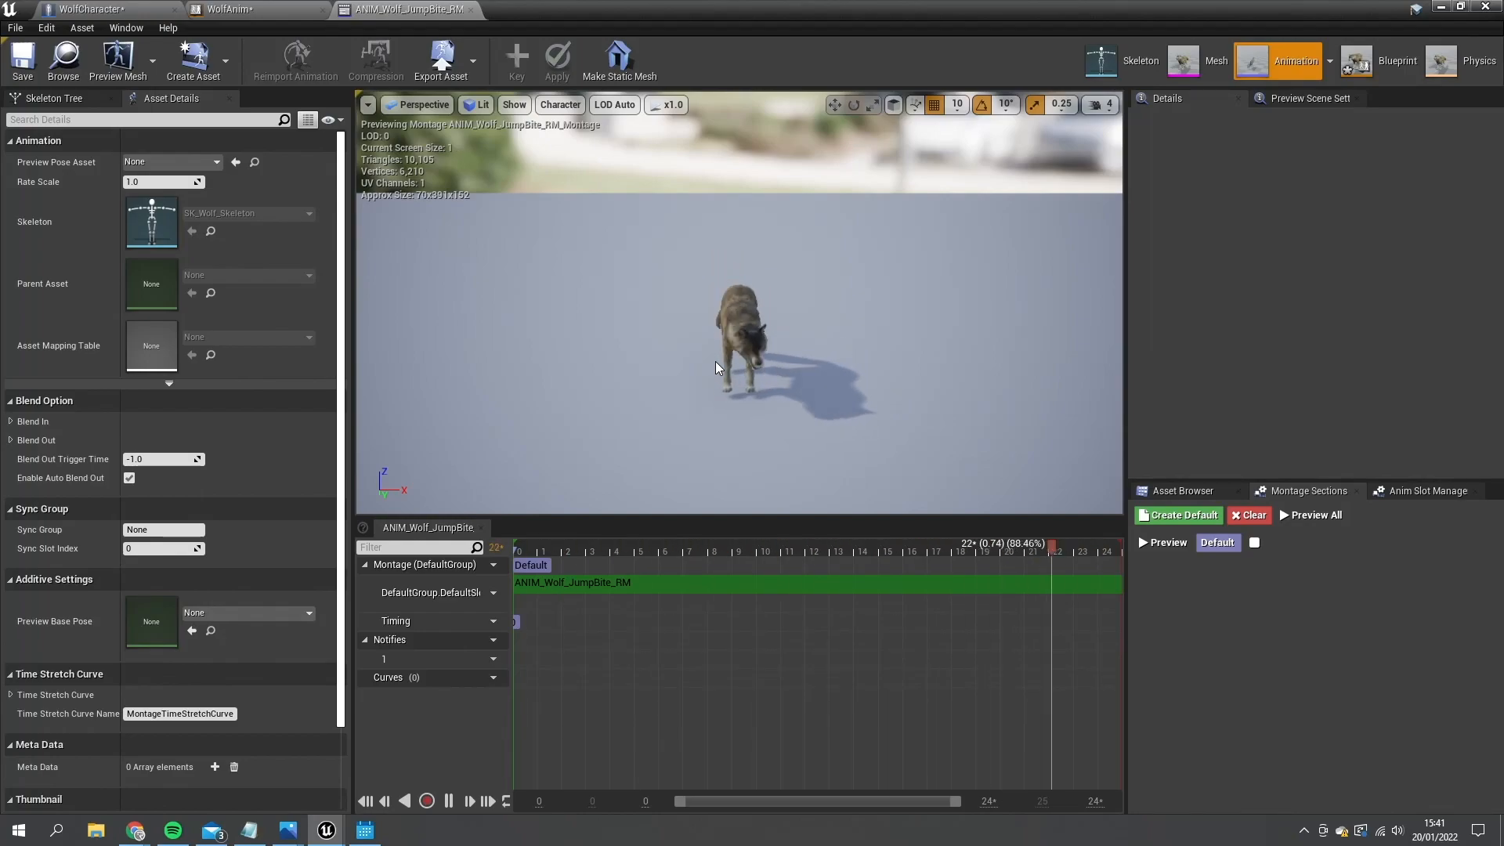
pyautogui.click(680, 551)
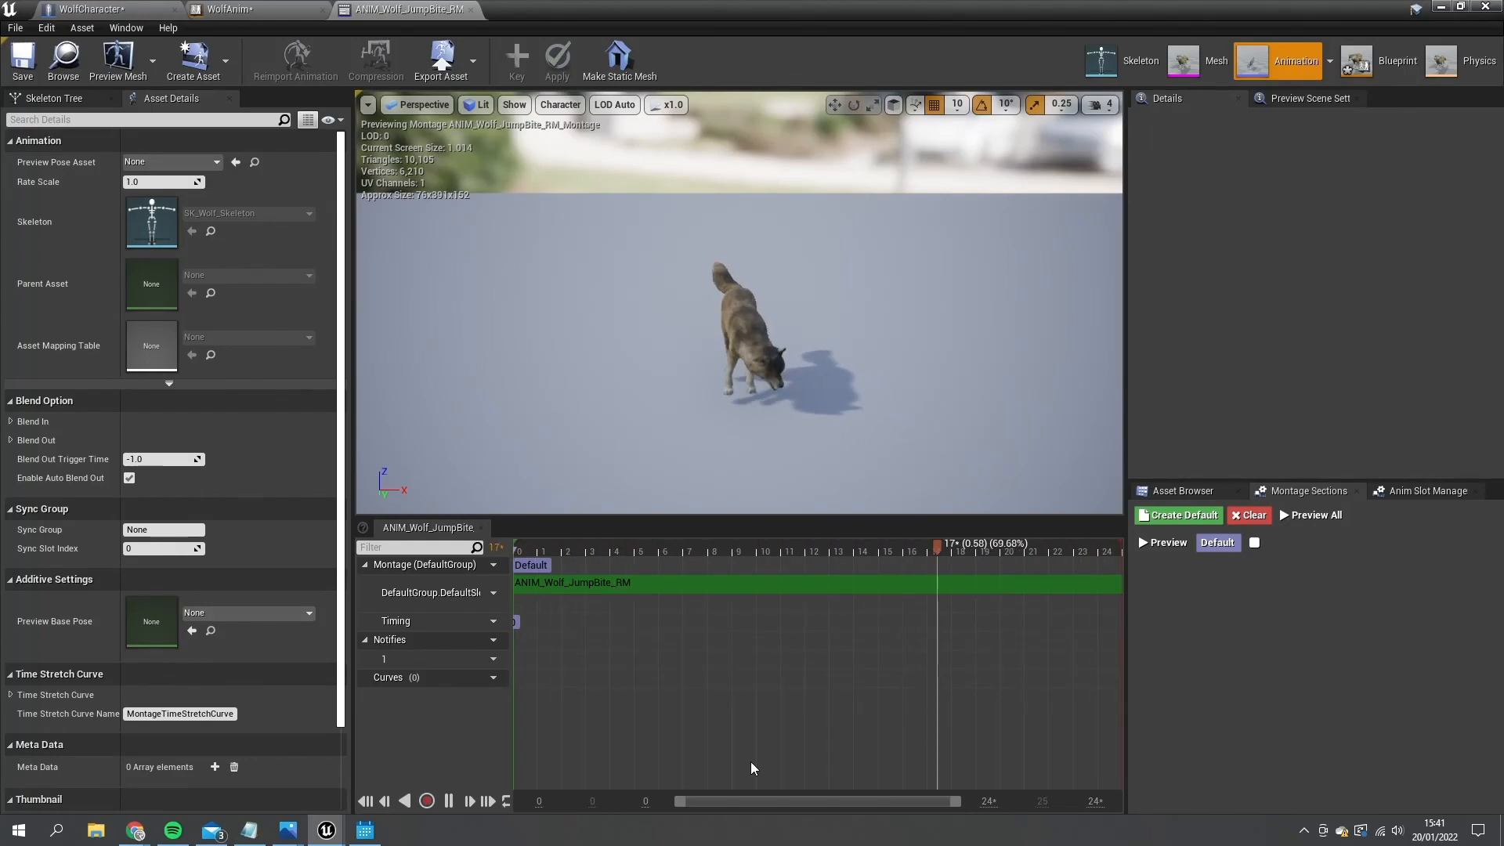
pyautogui.click(78, 8)
pyautogui.write('jump')
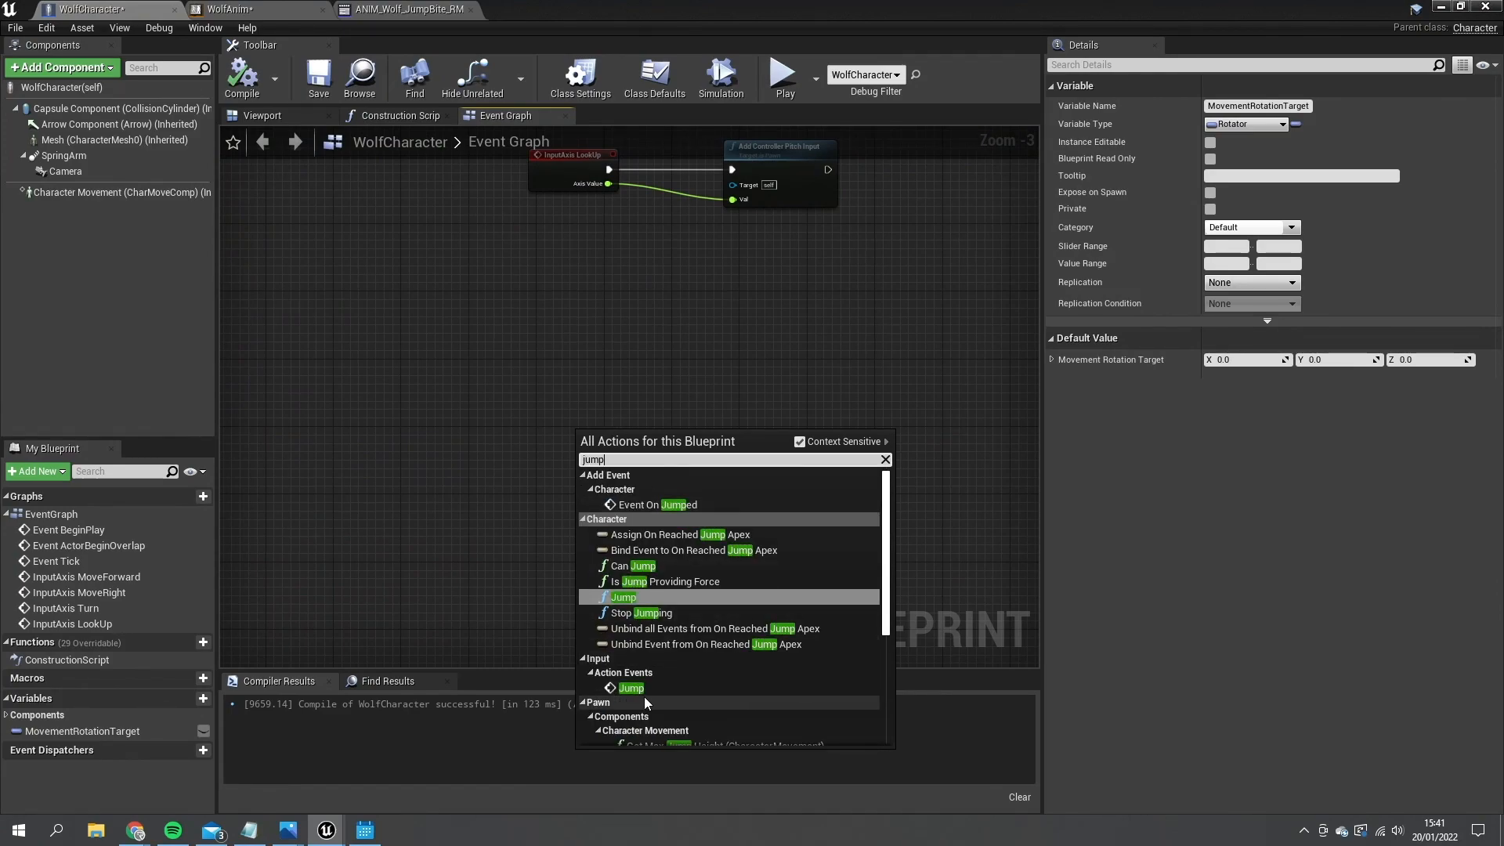
# Have InputAction Jump play ANIM_Wolf_JumpBite_RM_Montage on the Mesh and compile
pyautogui.click(630, 688)
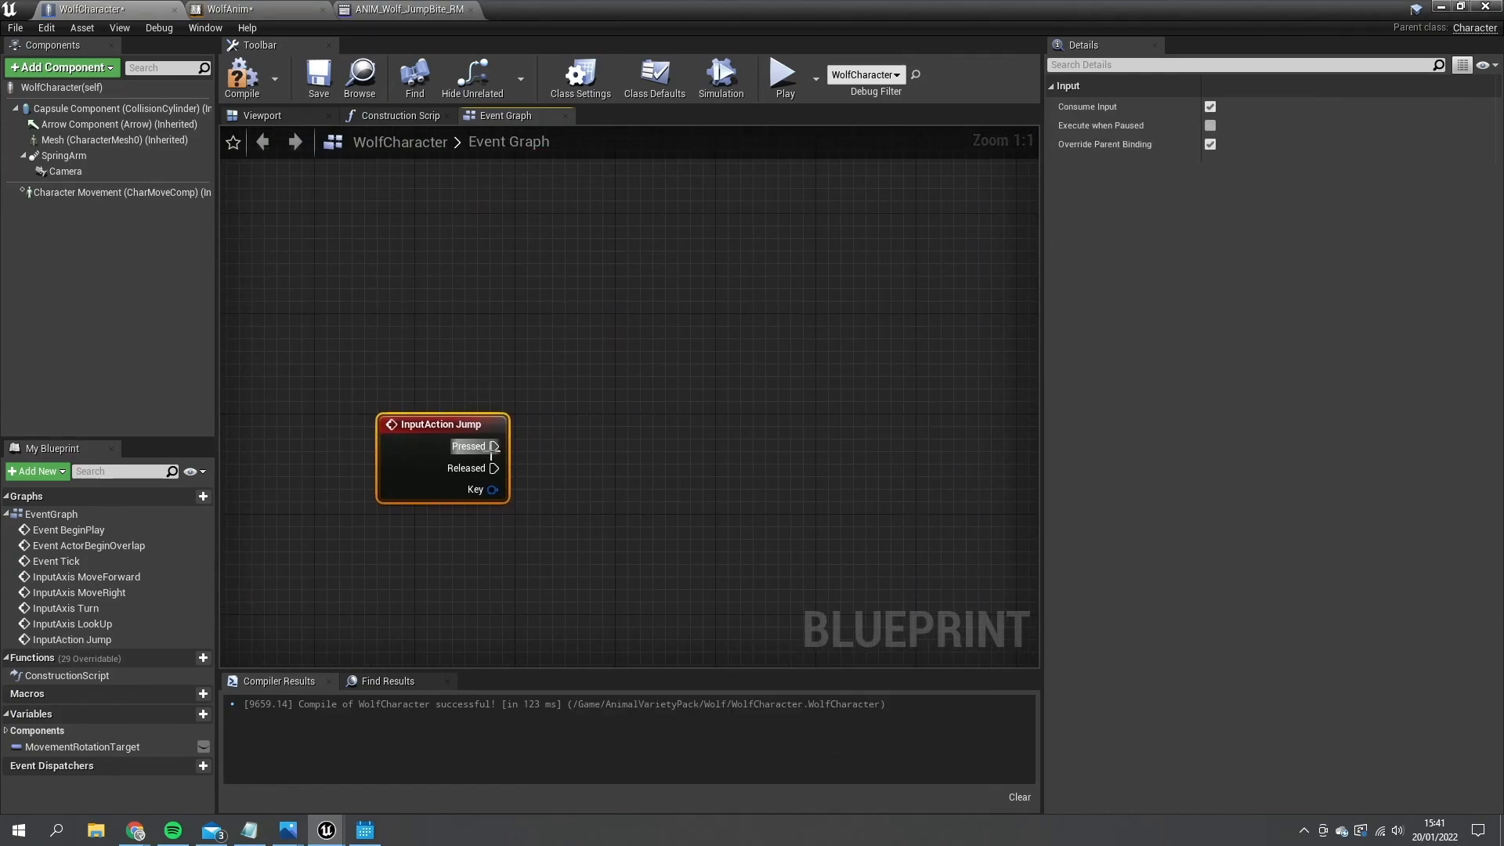
pyautogui.moveTo(495, 447)
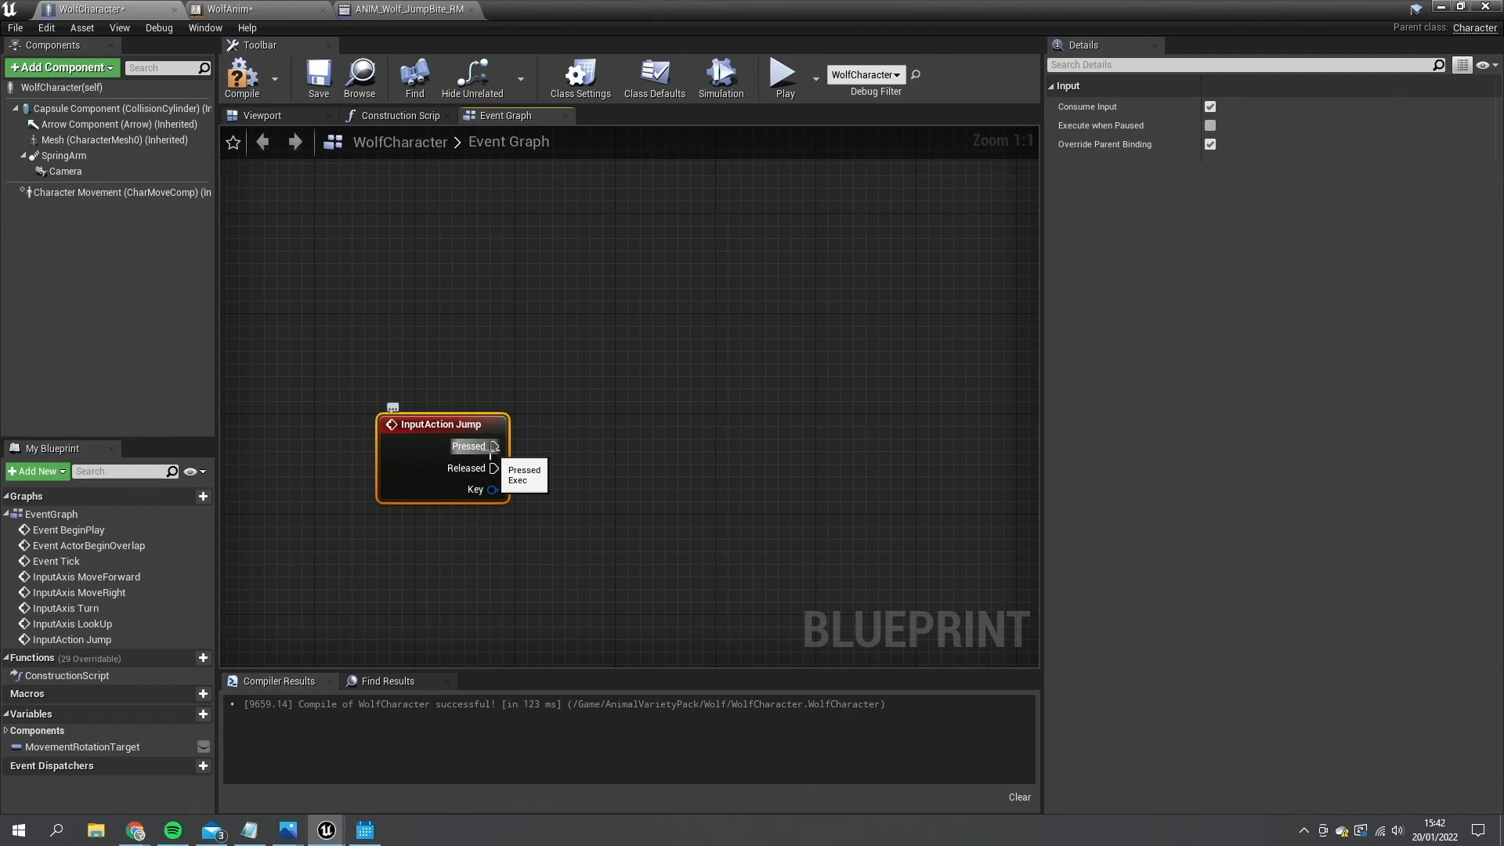
pyautogui.moveTo(495, 445); pyautogui.dragTo(638, 437)
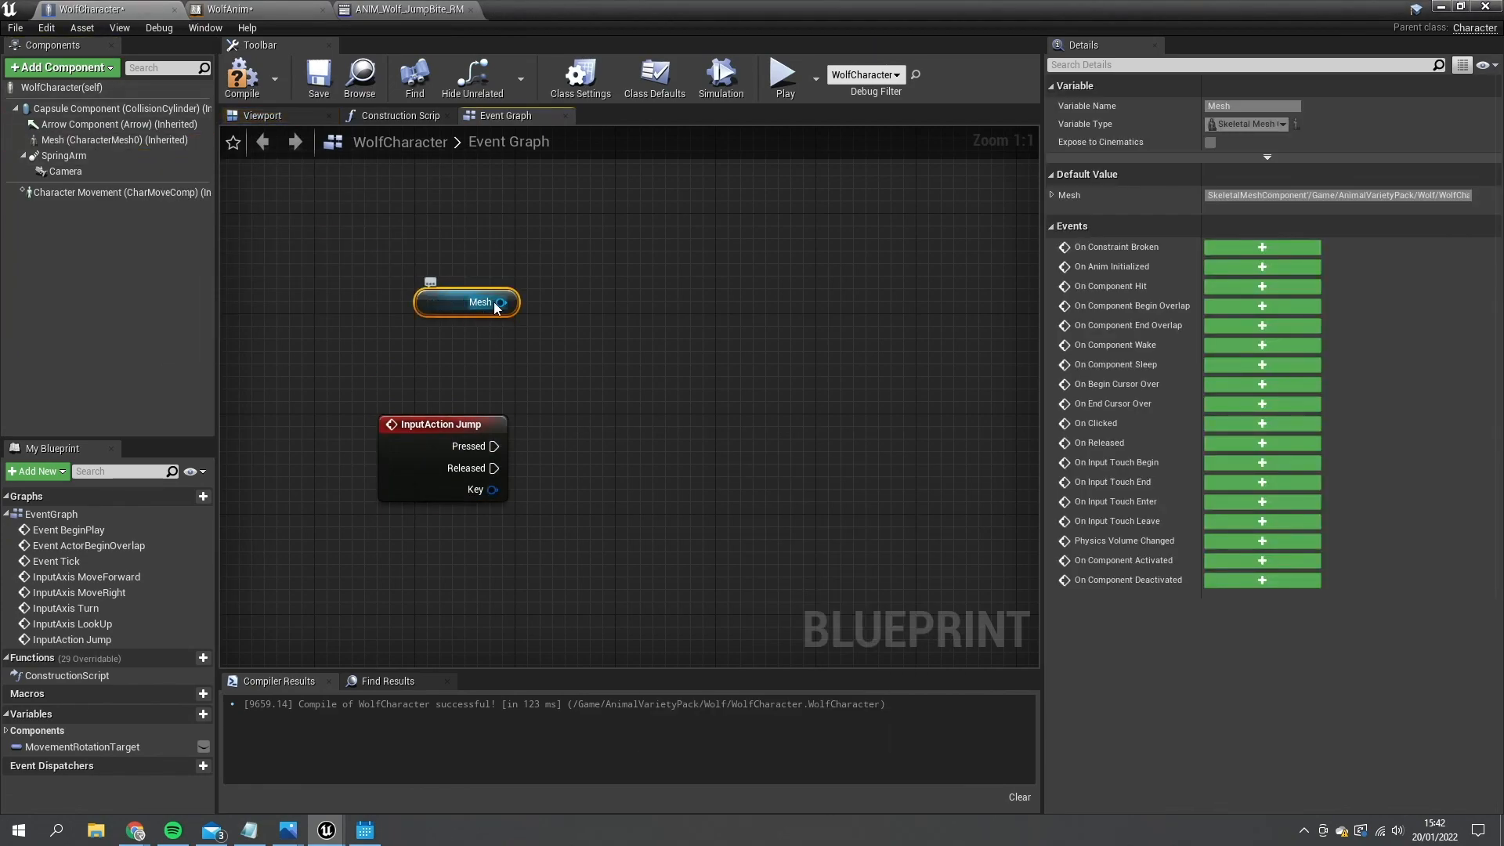
pyautogui.write('play m')
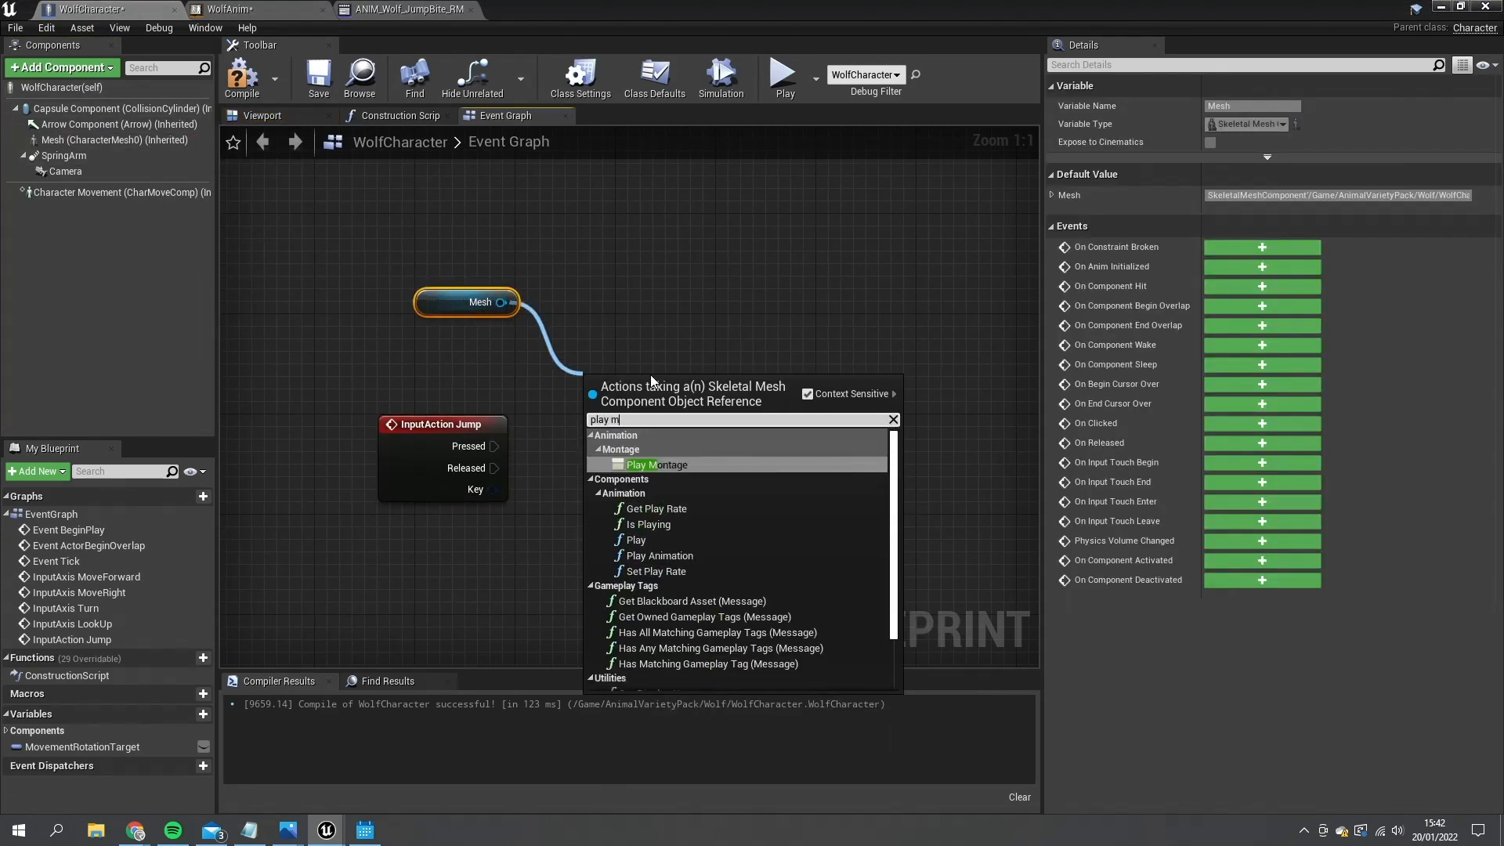
pyautogui.click(656, 464)
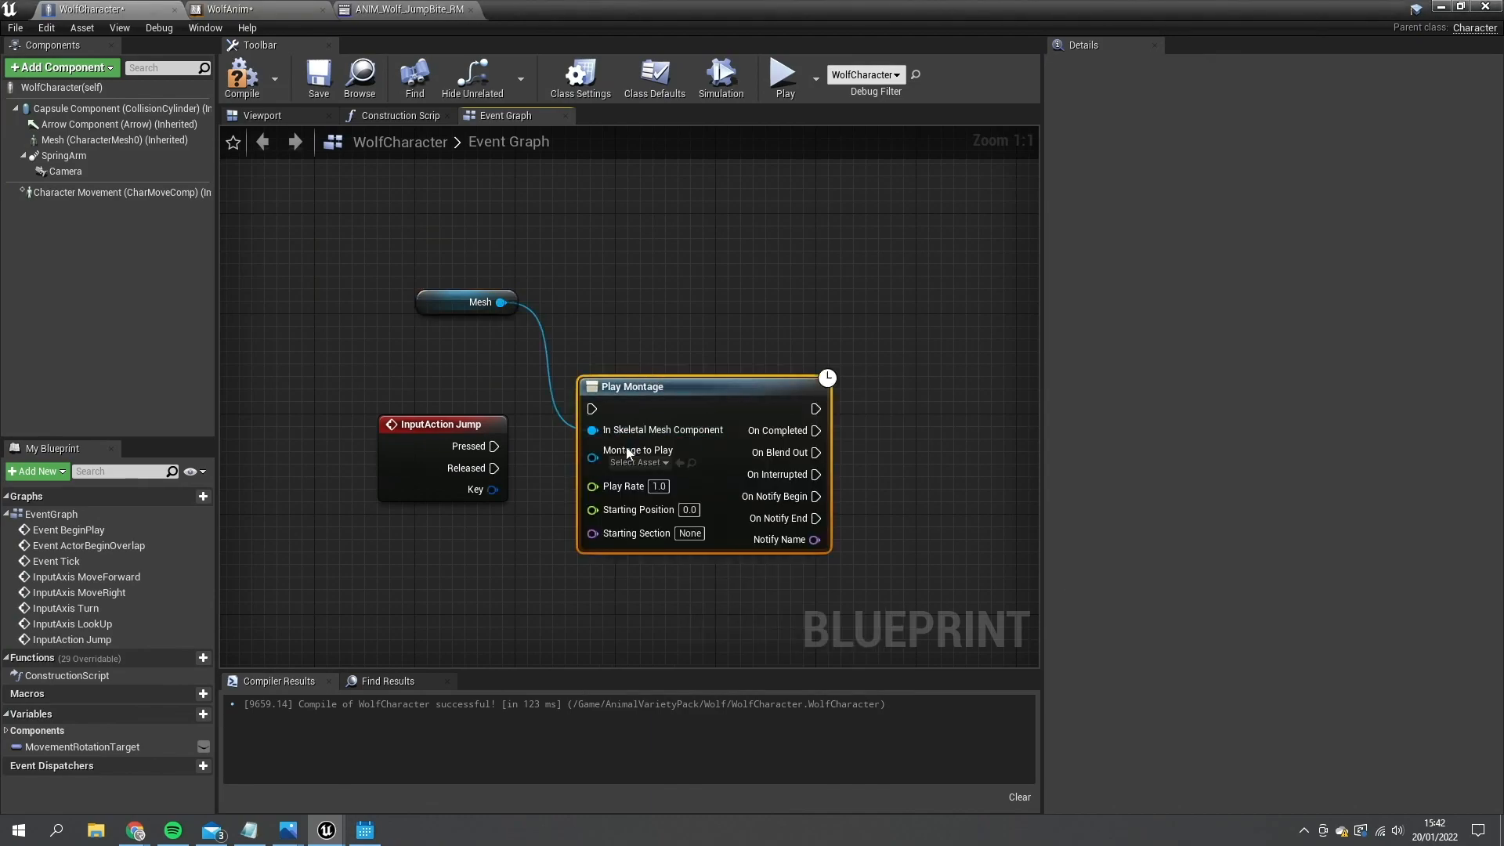
pyautogui.click(639, 462)
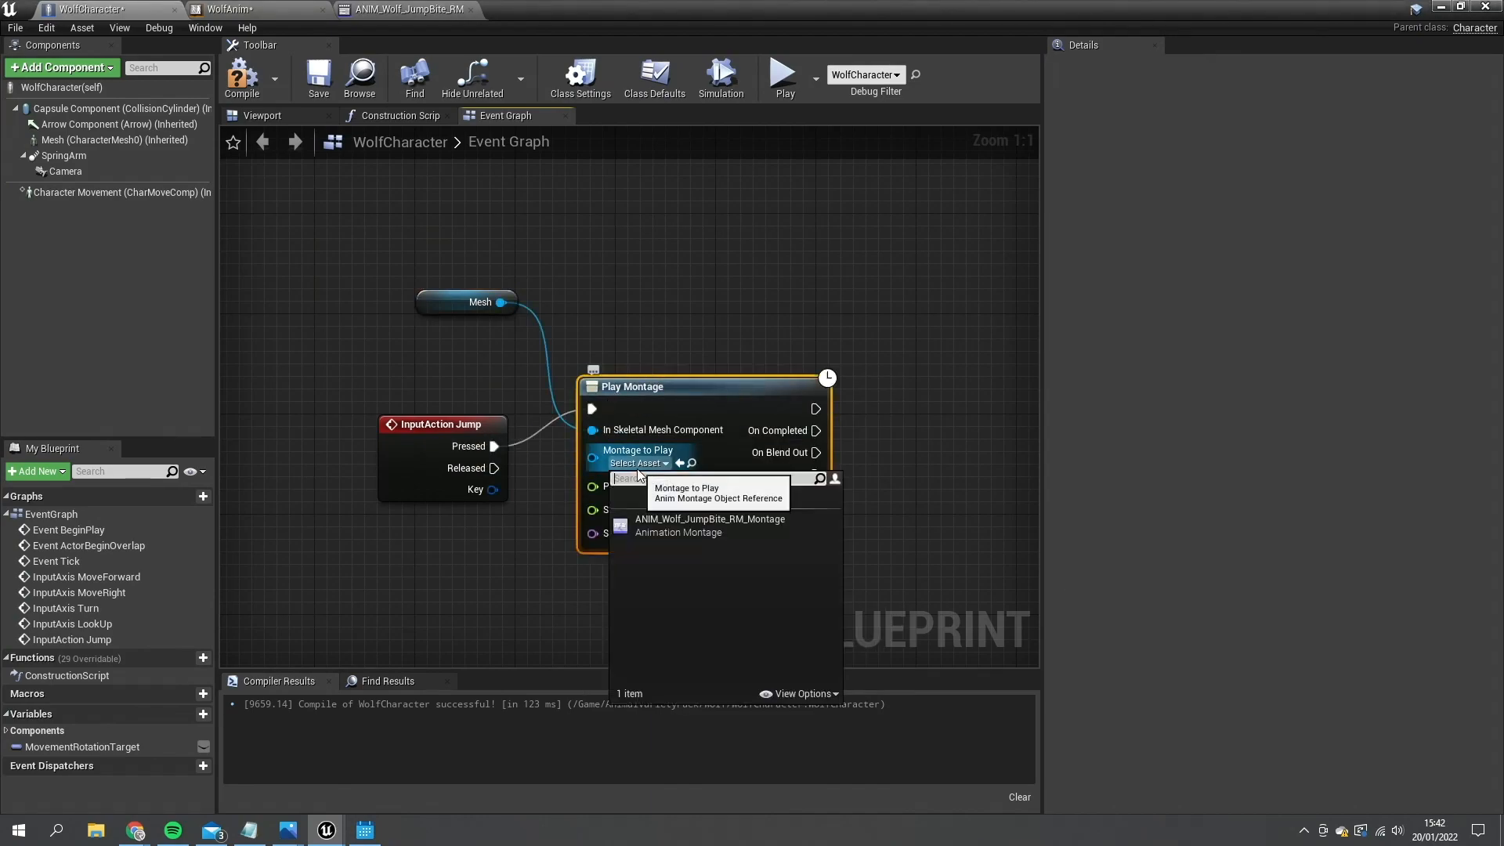
pyautogui.click(709, 527)
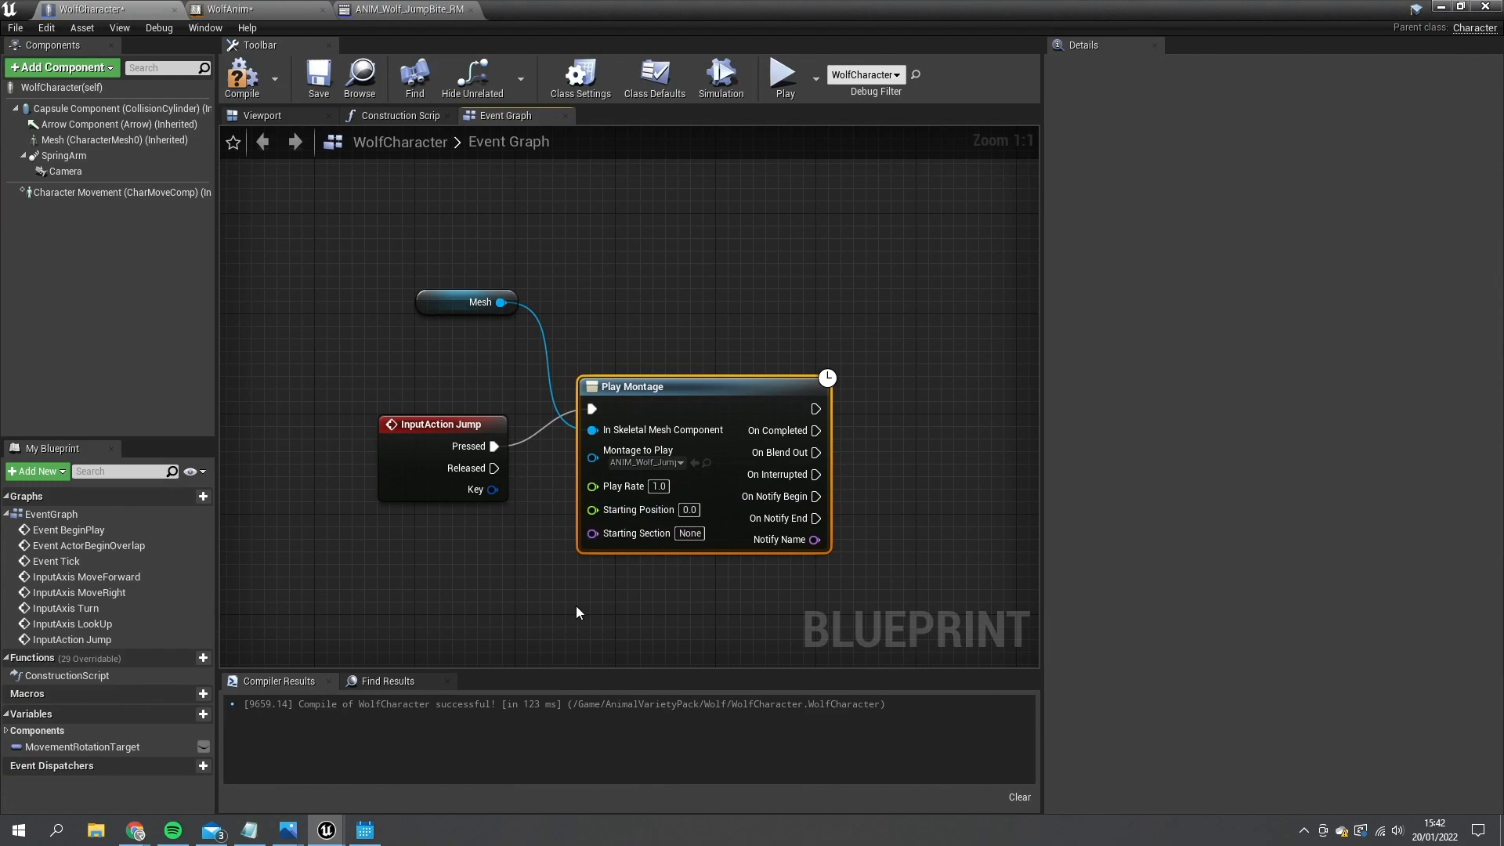
pyautogui.click(243, 71)
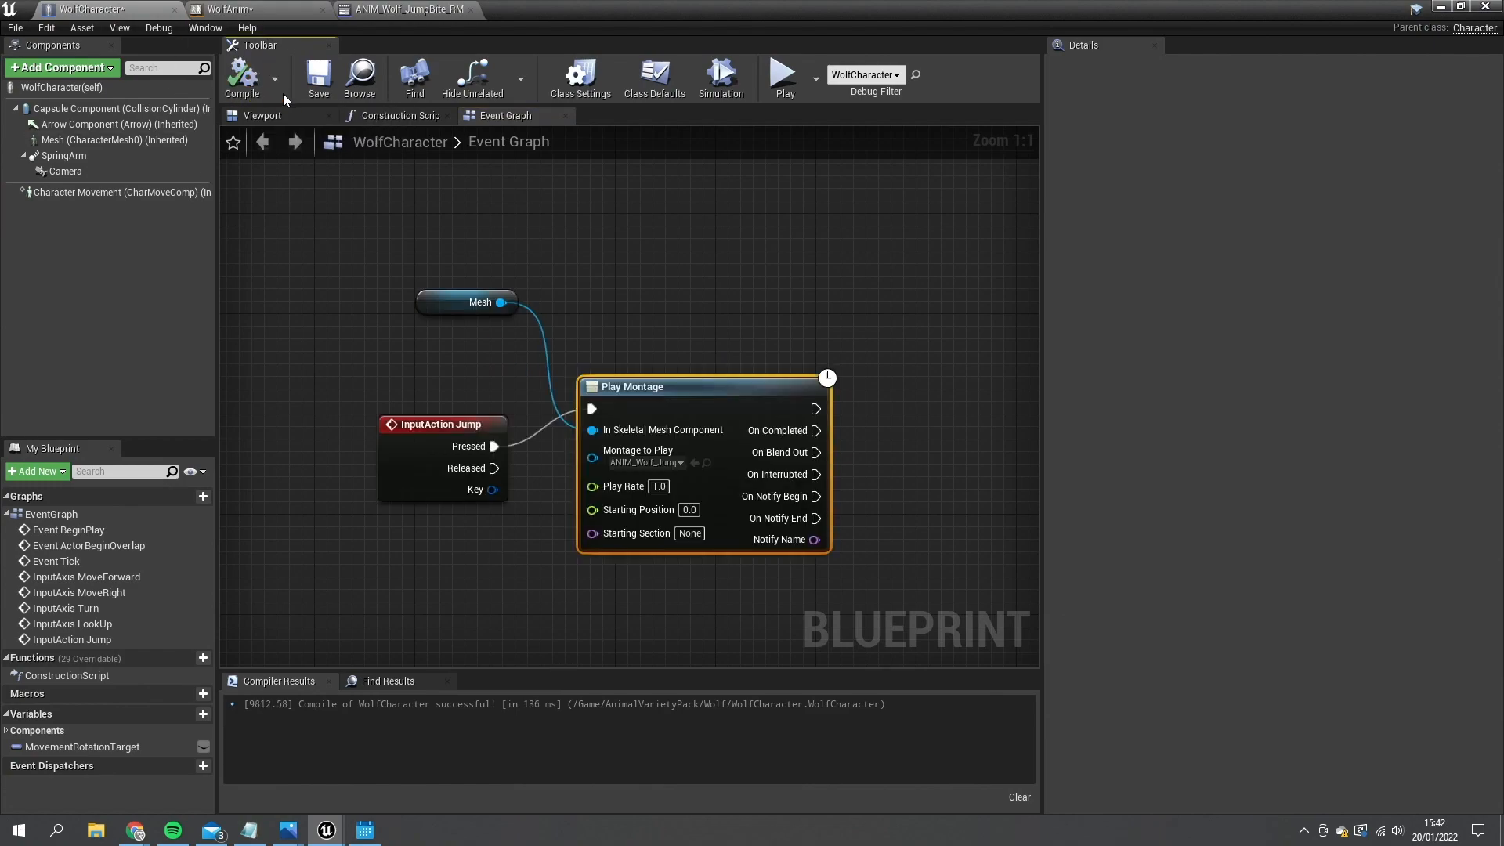
pyautogui.moveTo(318, 78)
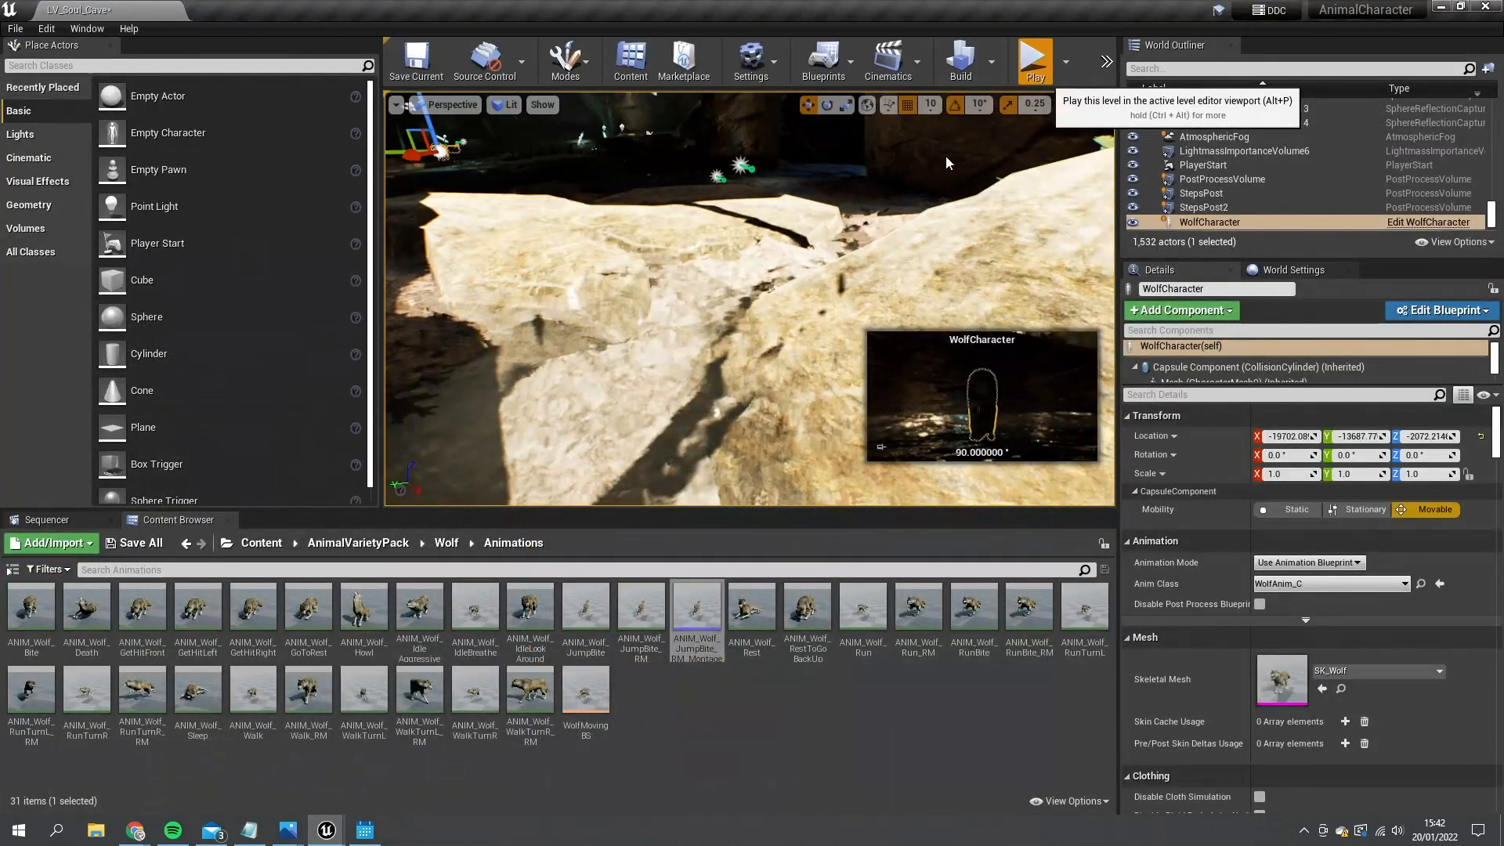
# Play-test the wolf's jump in the cave level and stop the session
pyautogui.click(1034, 60)
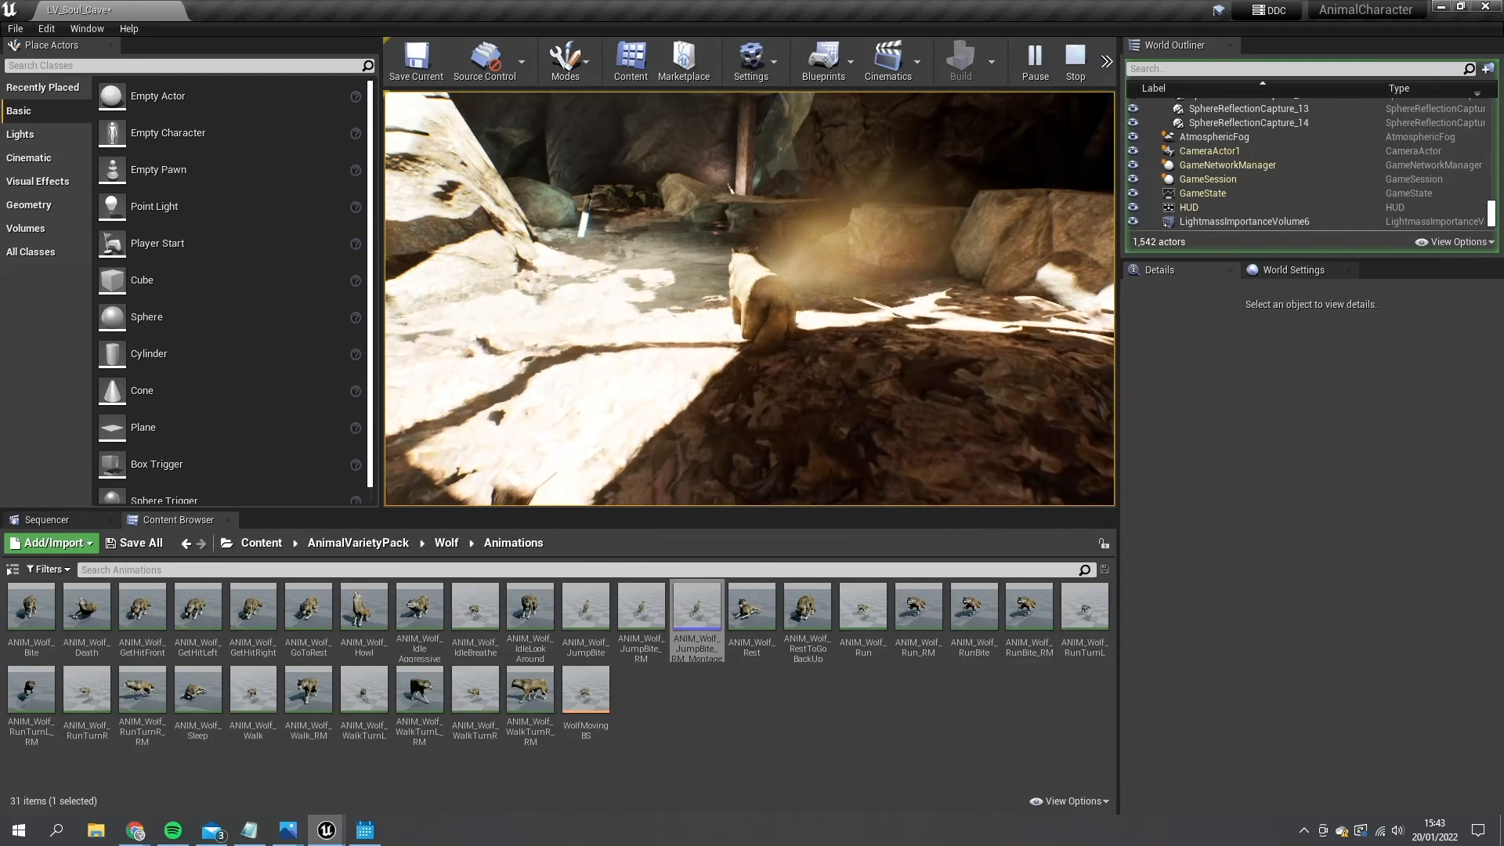
pyautogui.click(1209, 222)
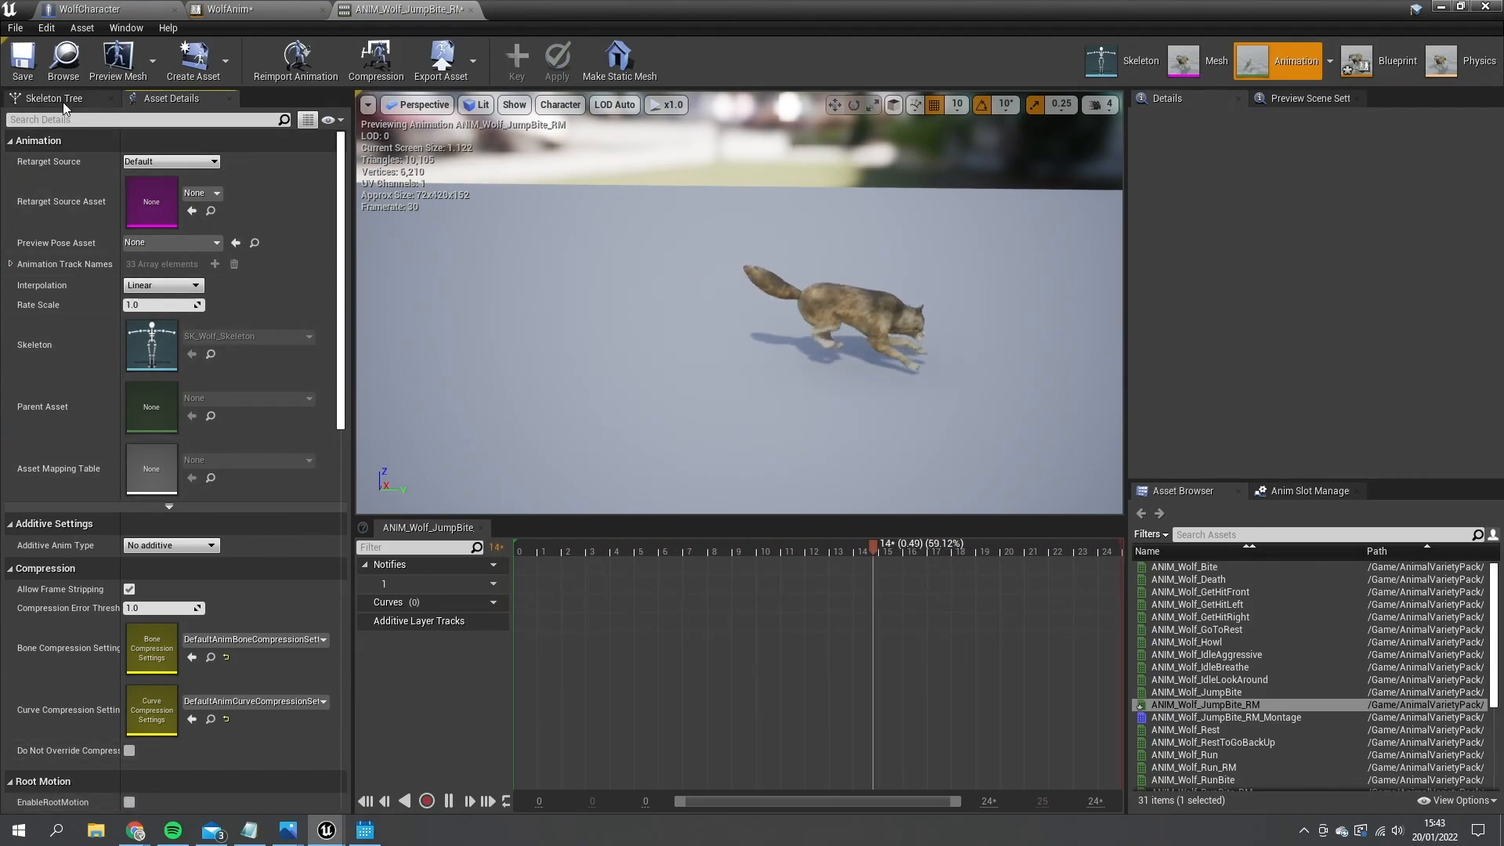
# Select the root bone in the skeleton tree and add an additive layer track for it
pyautogui.click(49, 98)
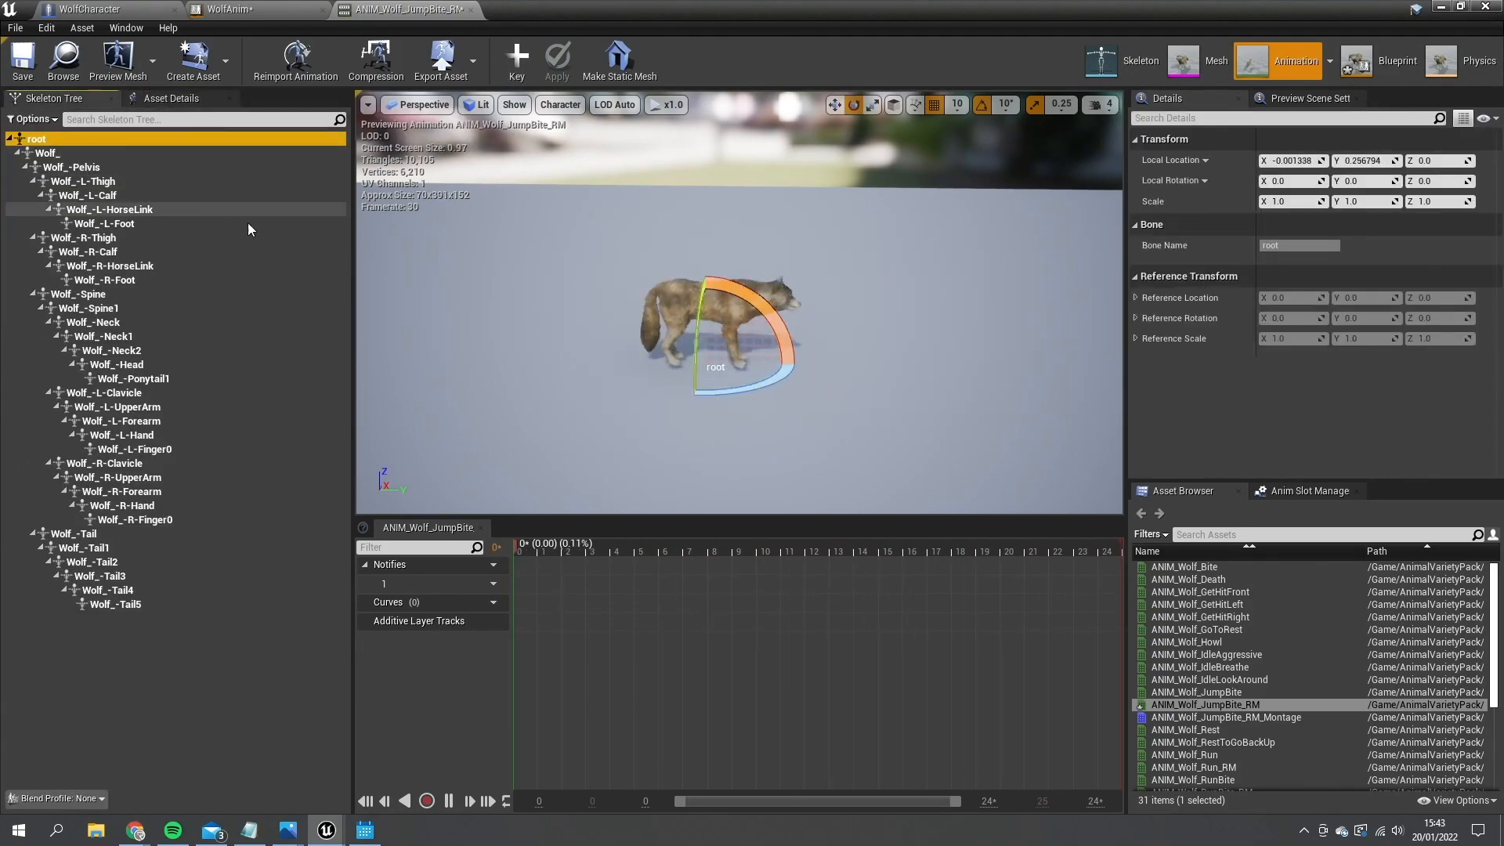
pyautogui.click(747, 551)
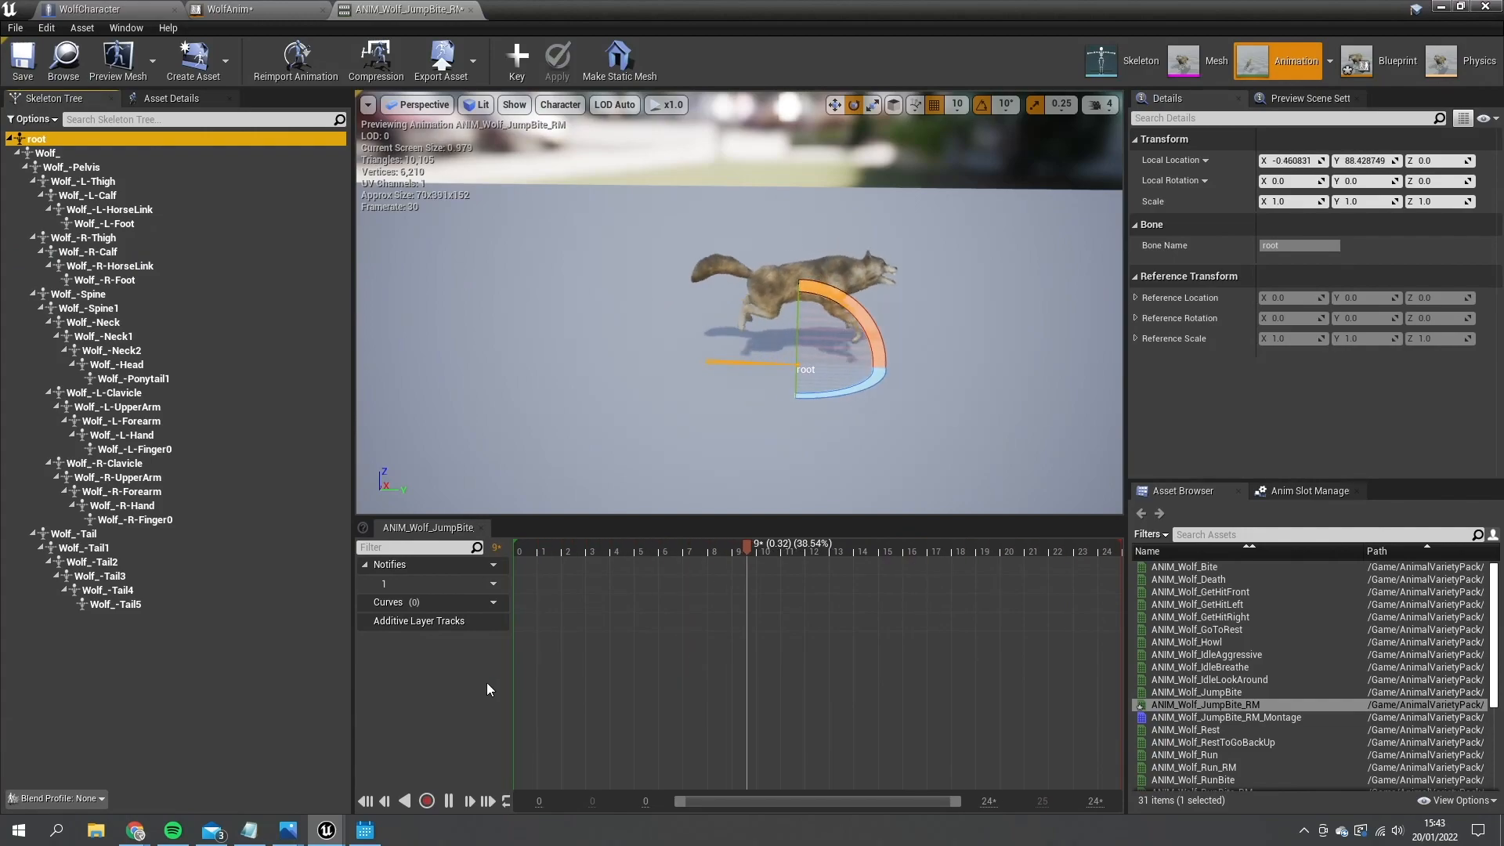
pyautogui.click(450, 802)
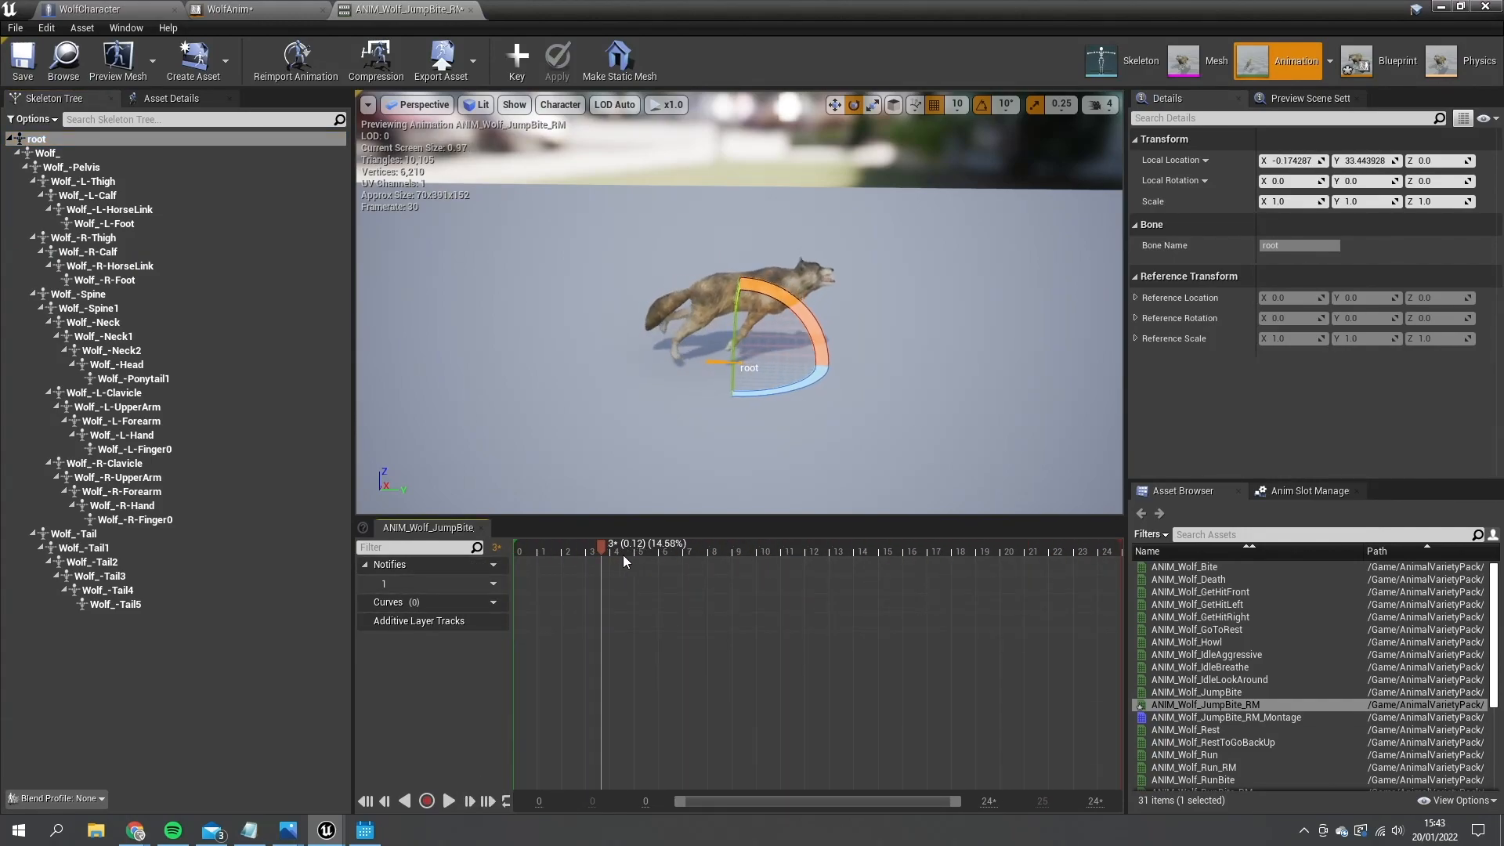
pyautogui.click(888, 552)
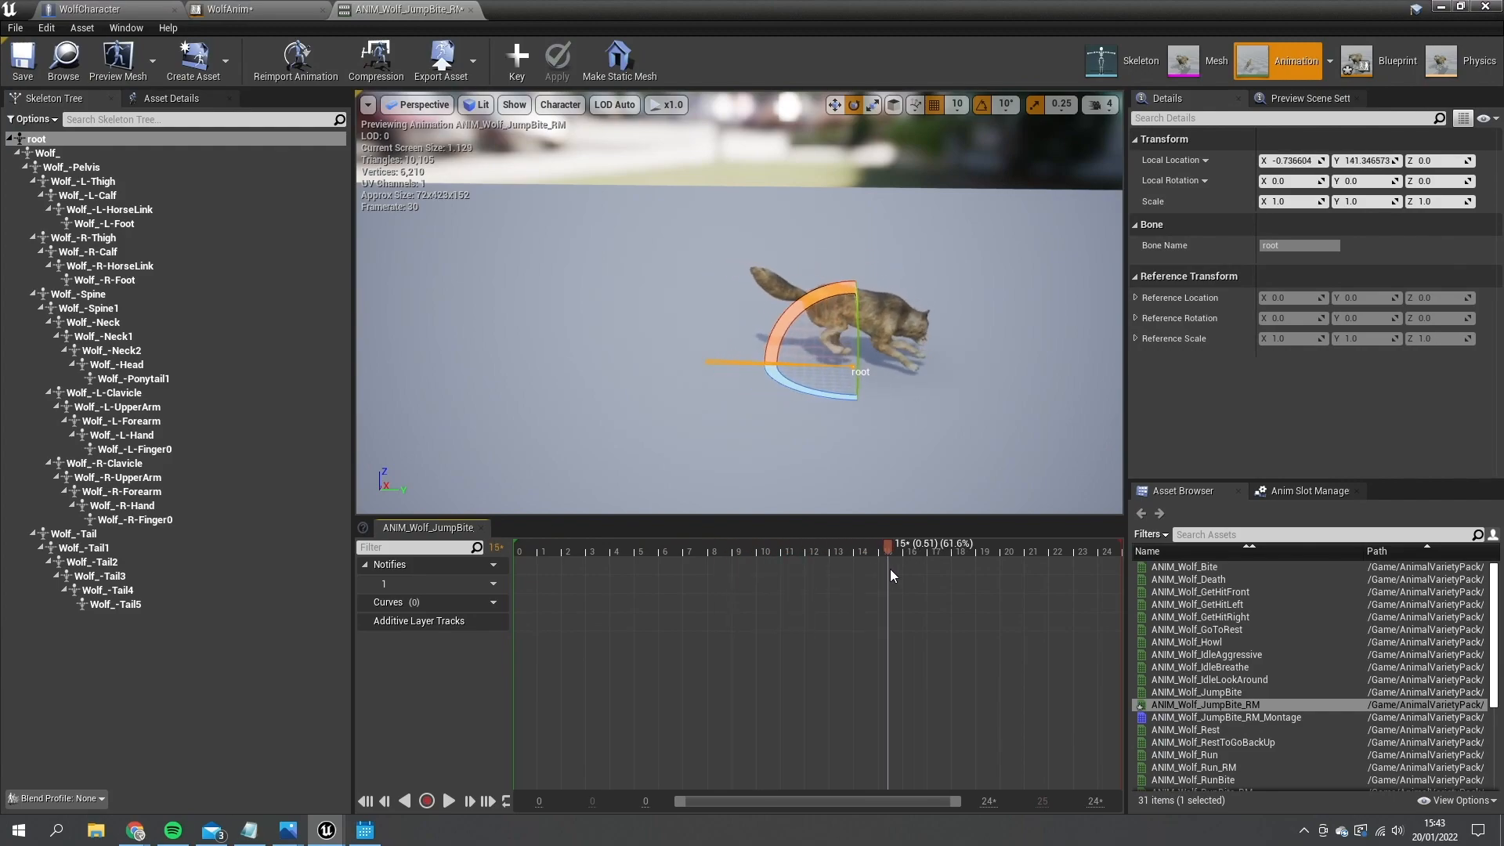
pyautogui.click(513, 551)
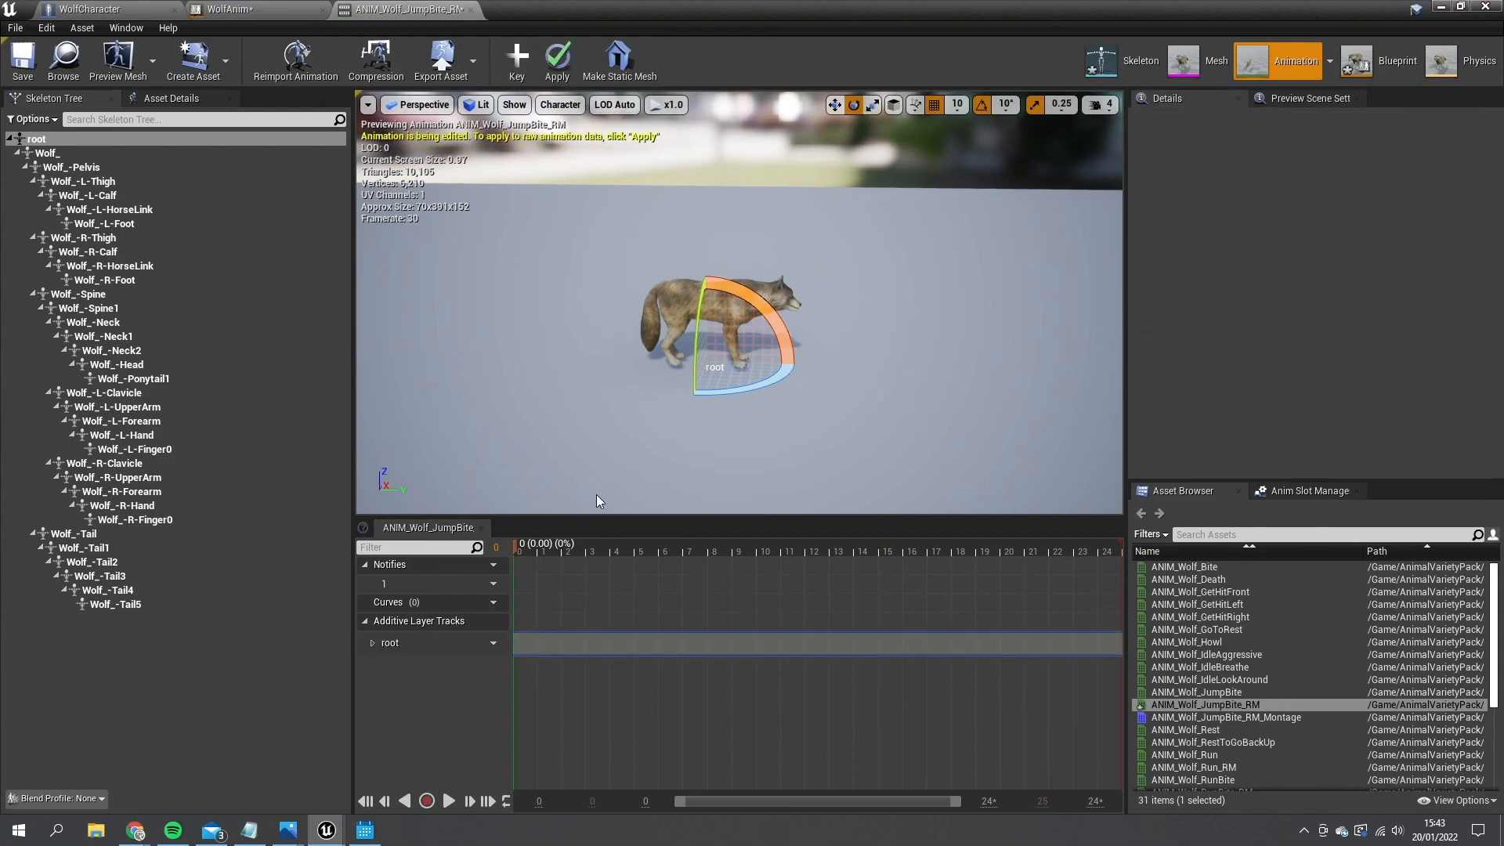
pyautogui.click(389, 642)
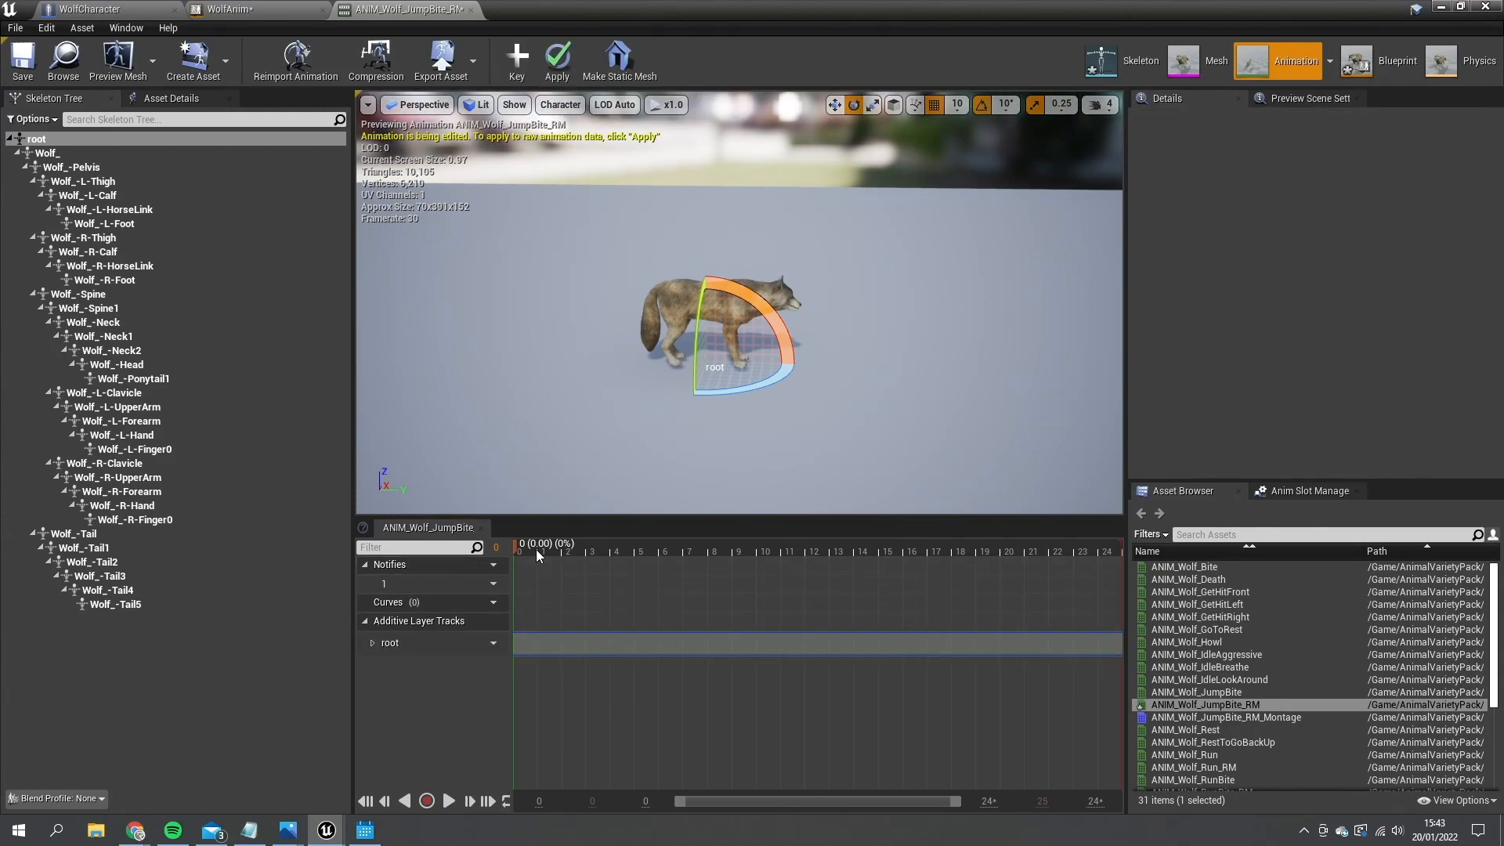
# At a late frame of the jump, move the root bone forward along its path
pyautogui.click(927, 551)
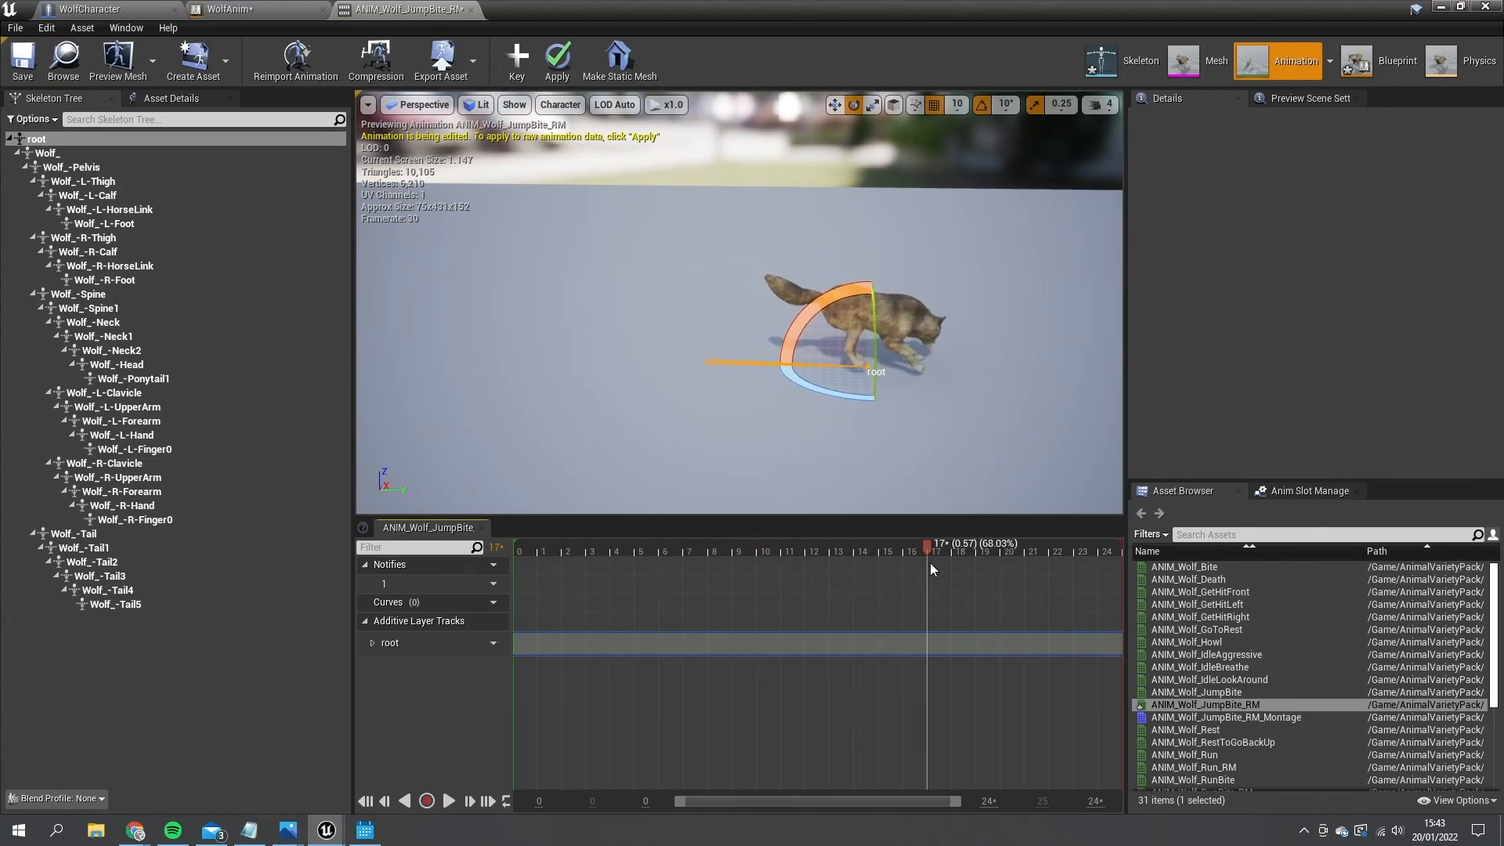
pyautogui.moveTo(926, 544); pyautogui.dragTo(860, 544)
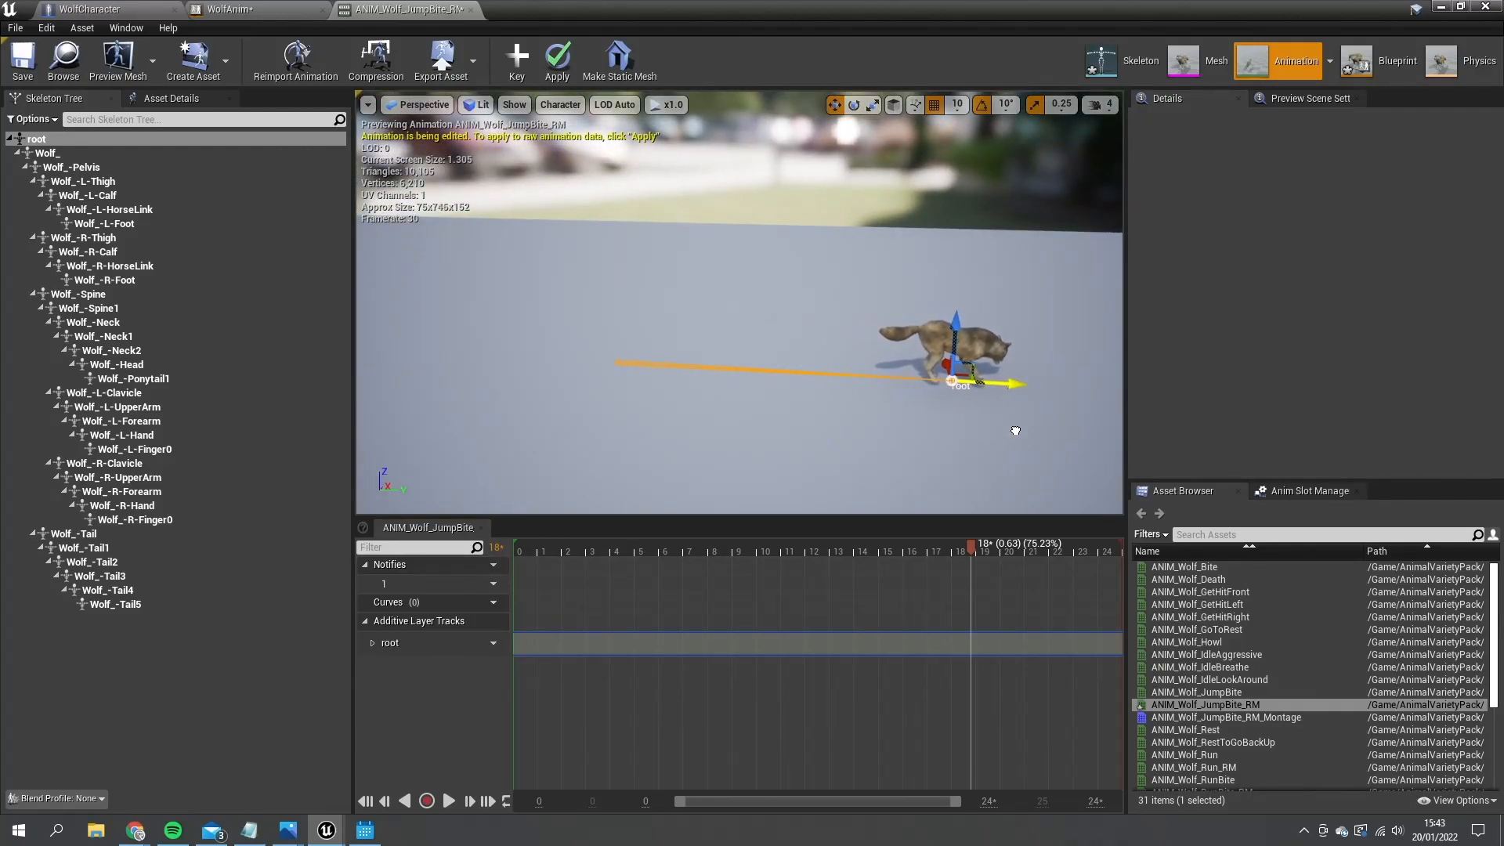
# Key the root's forward position, replay the edited animation, and return to the cave level
pyautogui.click(517, 56)
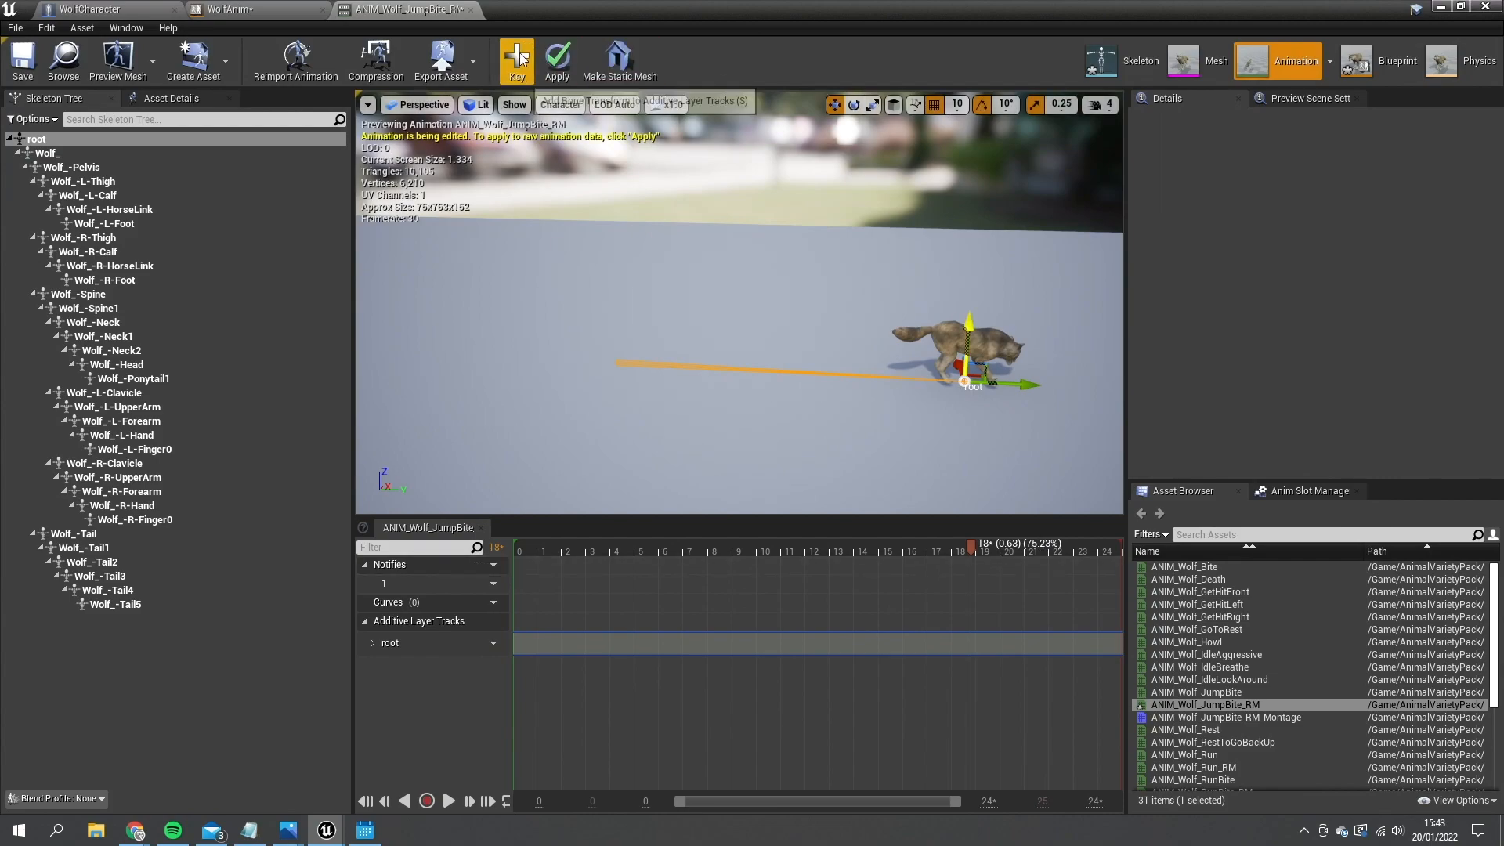
pyautogui.click(517, 59)
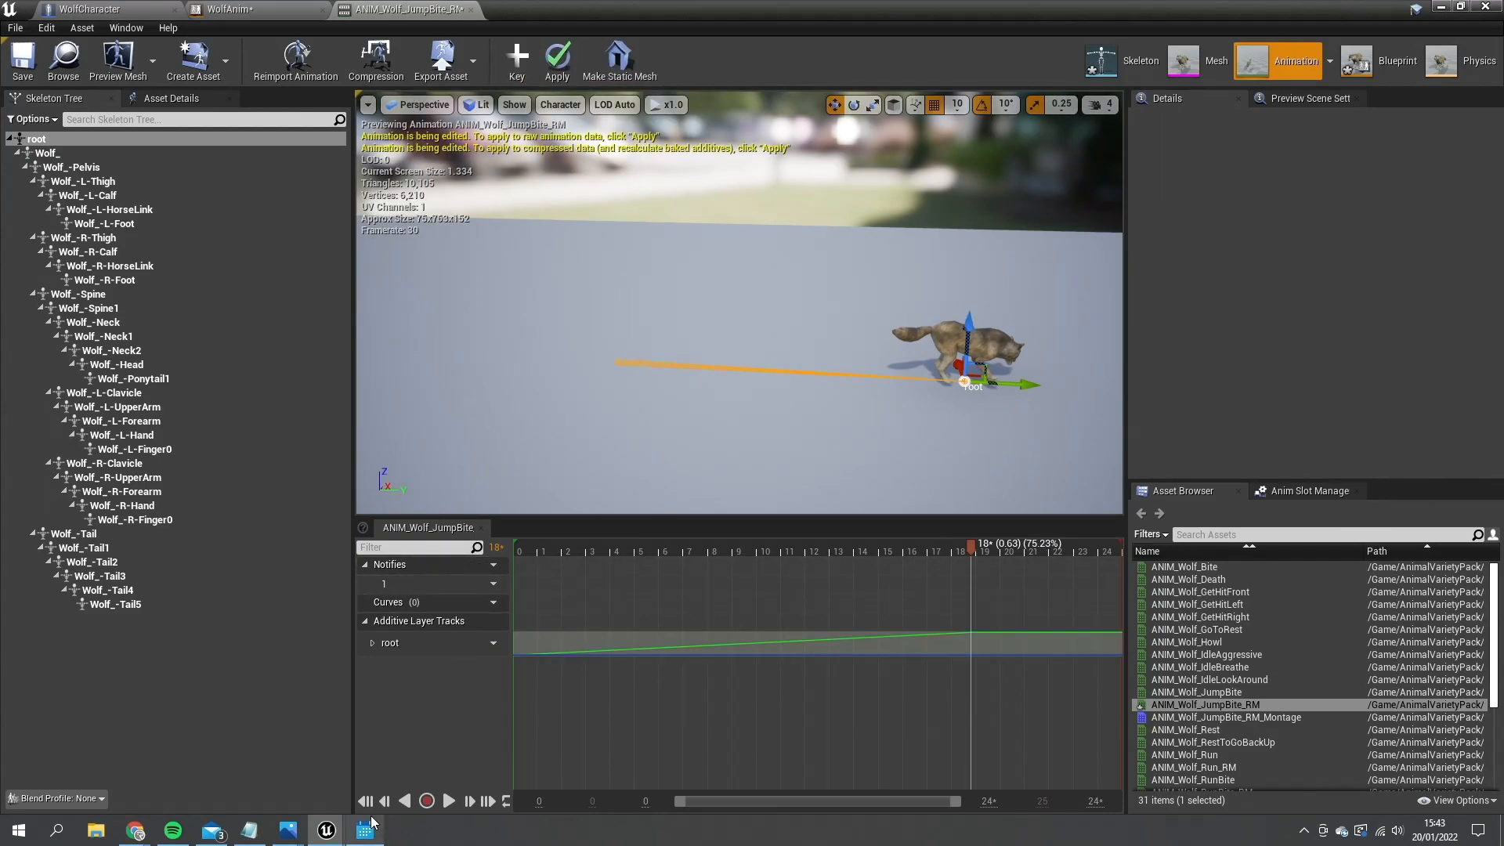
pyautogui.click(386, 801)
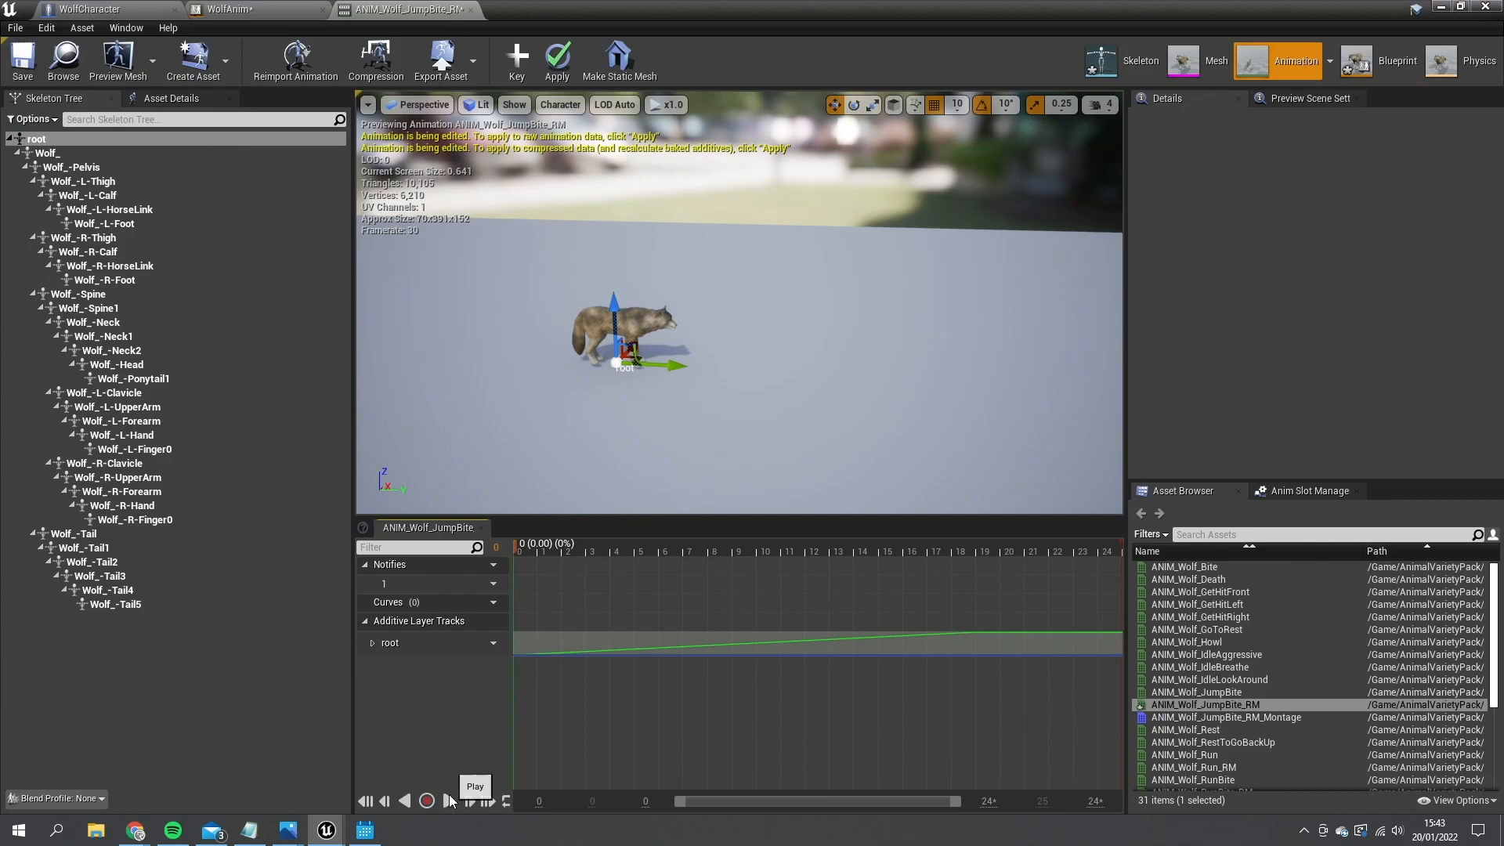
pyautogui.click(445, 800)
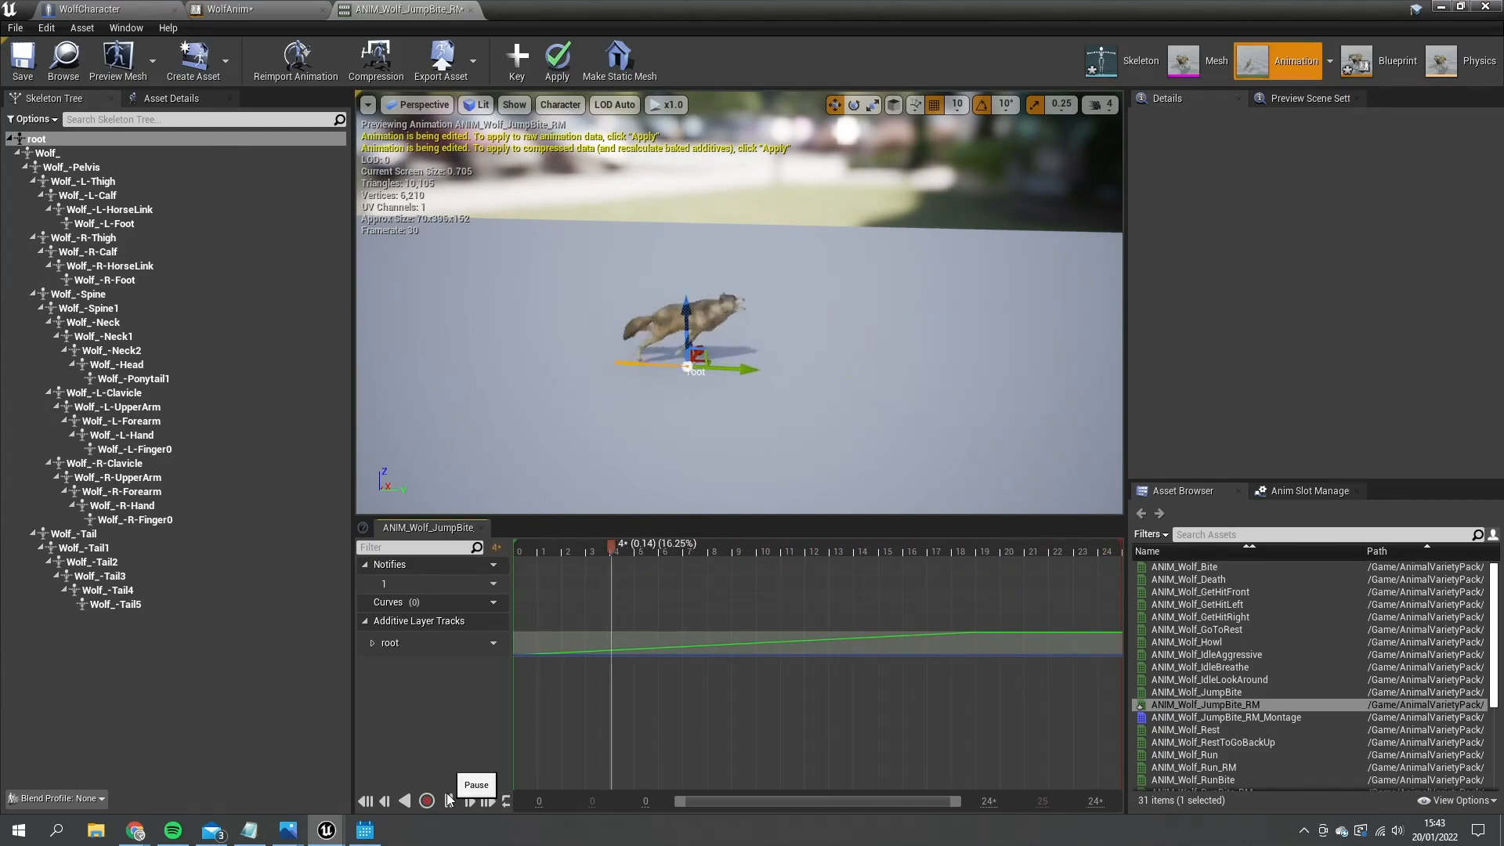
pyautogui.click(467, 800)
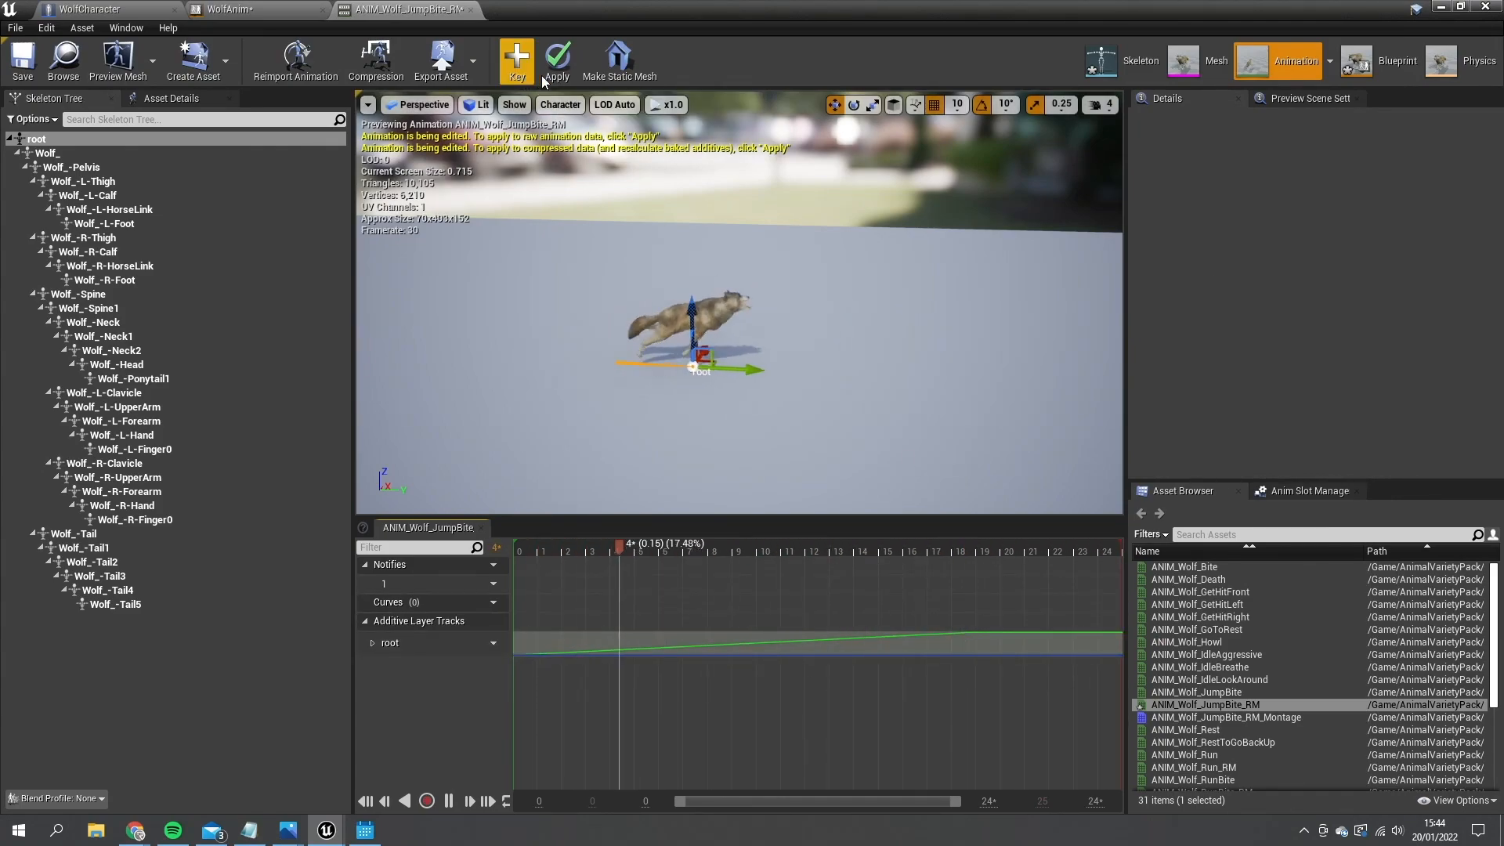
pyautogui.click(78, 8)
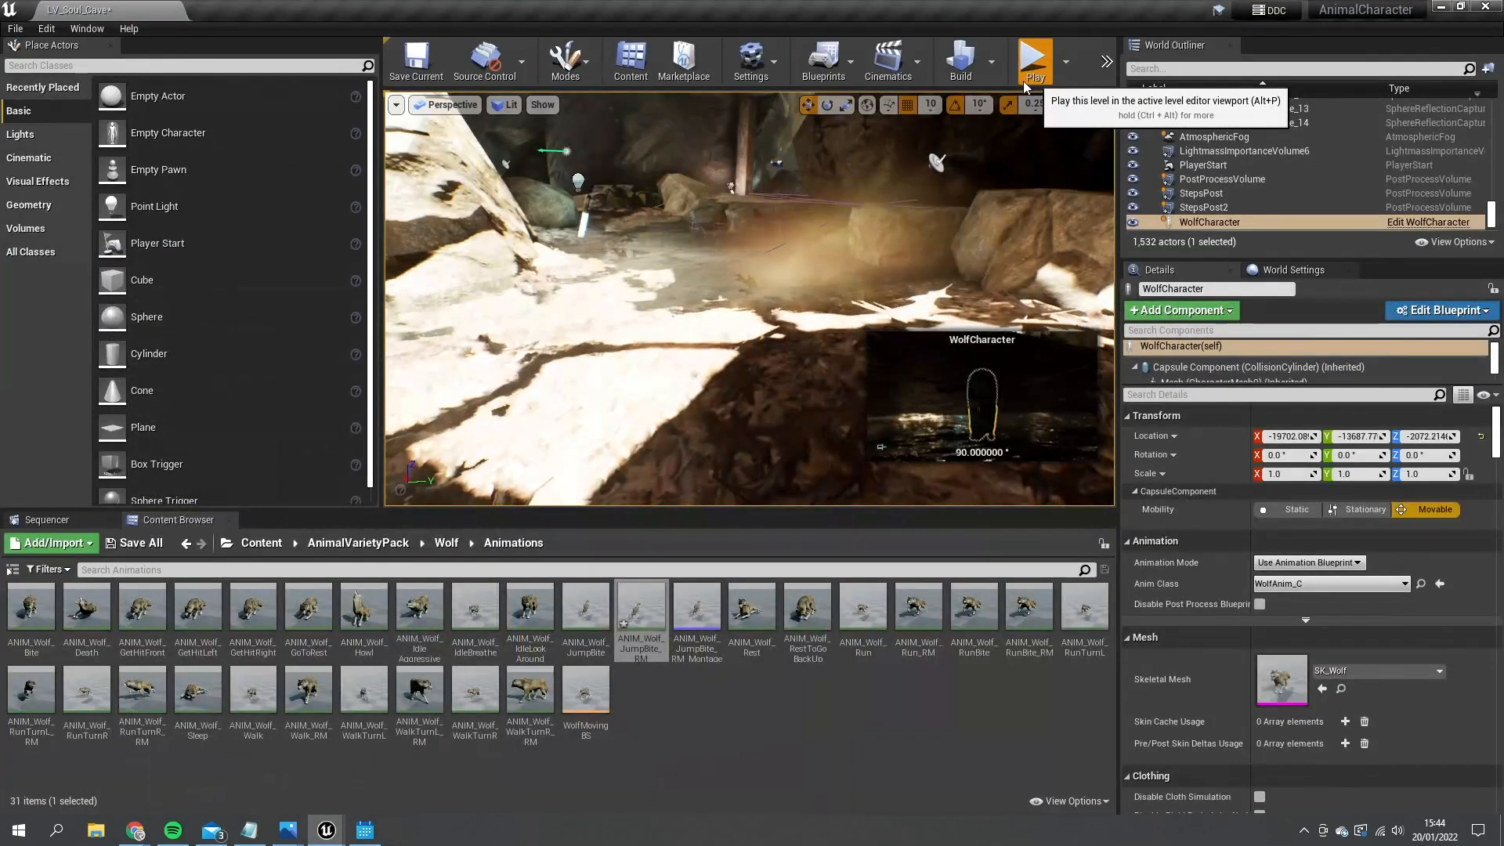
pyautogui.click(1034, 59)
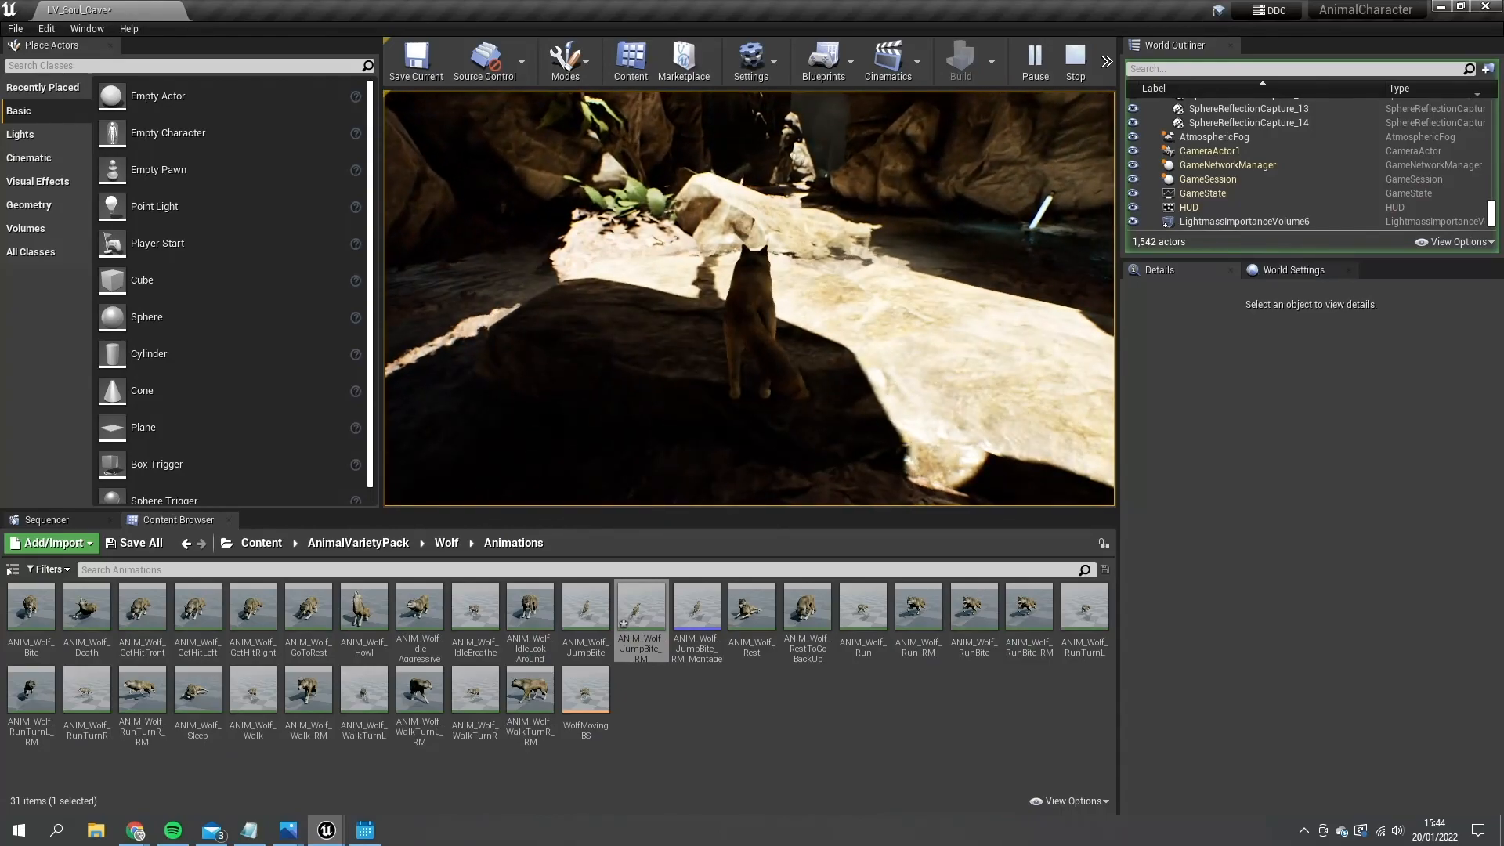
pyautogui.doubleClick(642, 604)
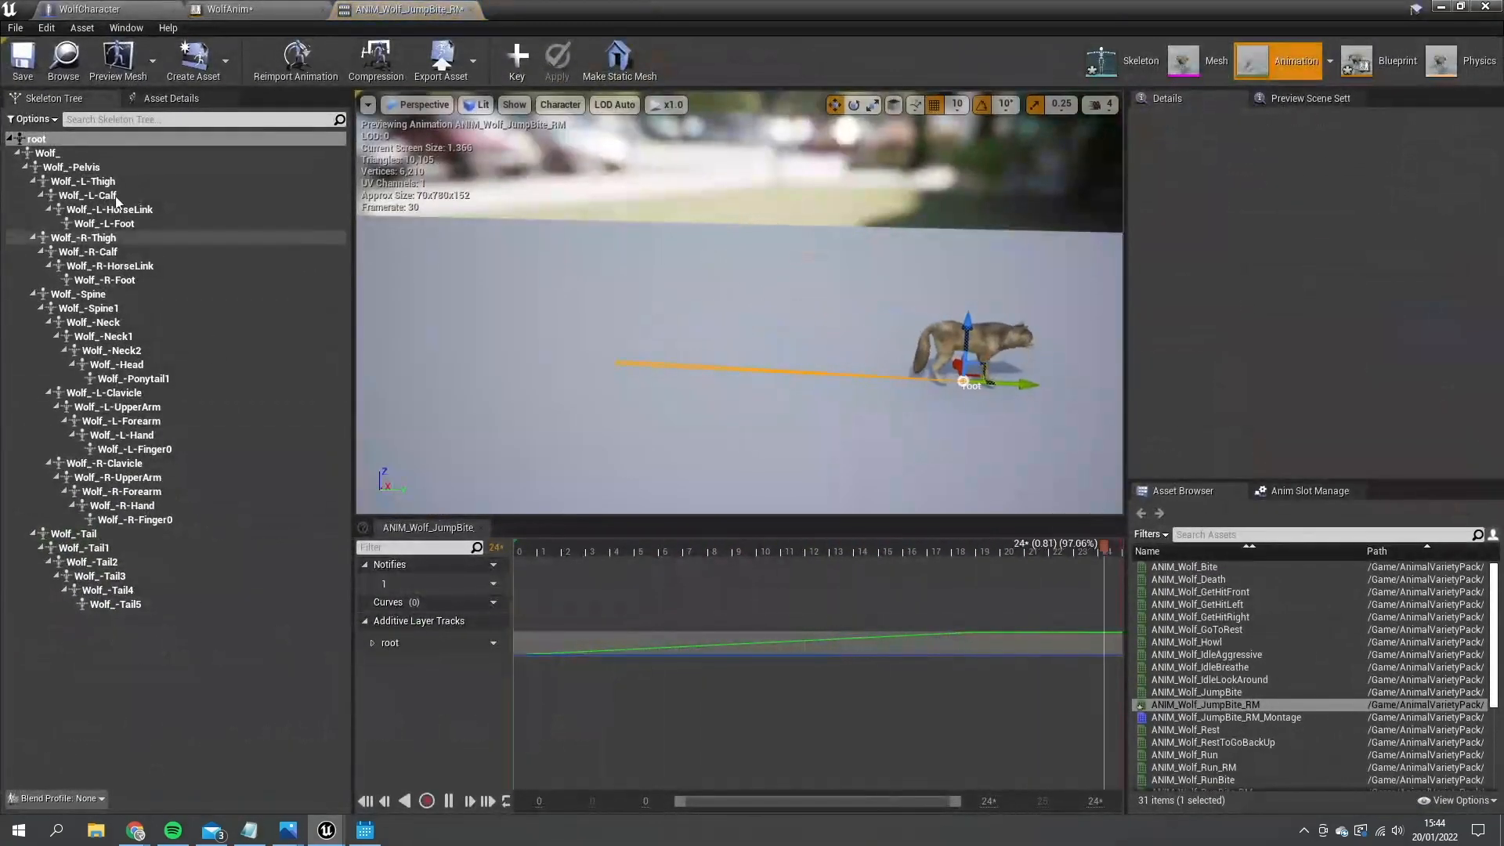
pyautogui.click(172, 97)
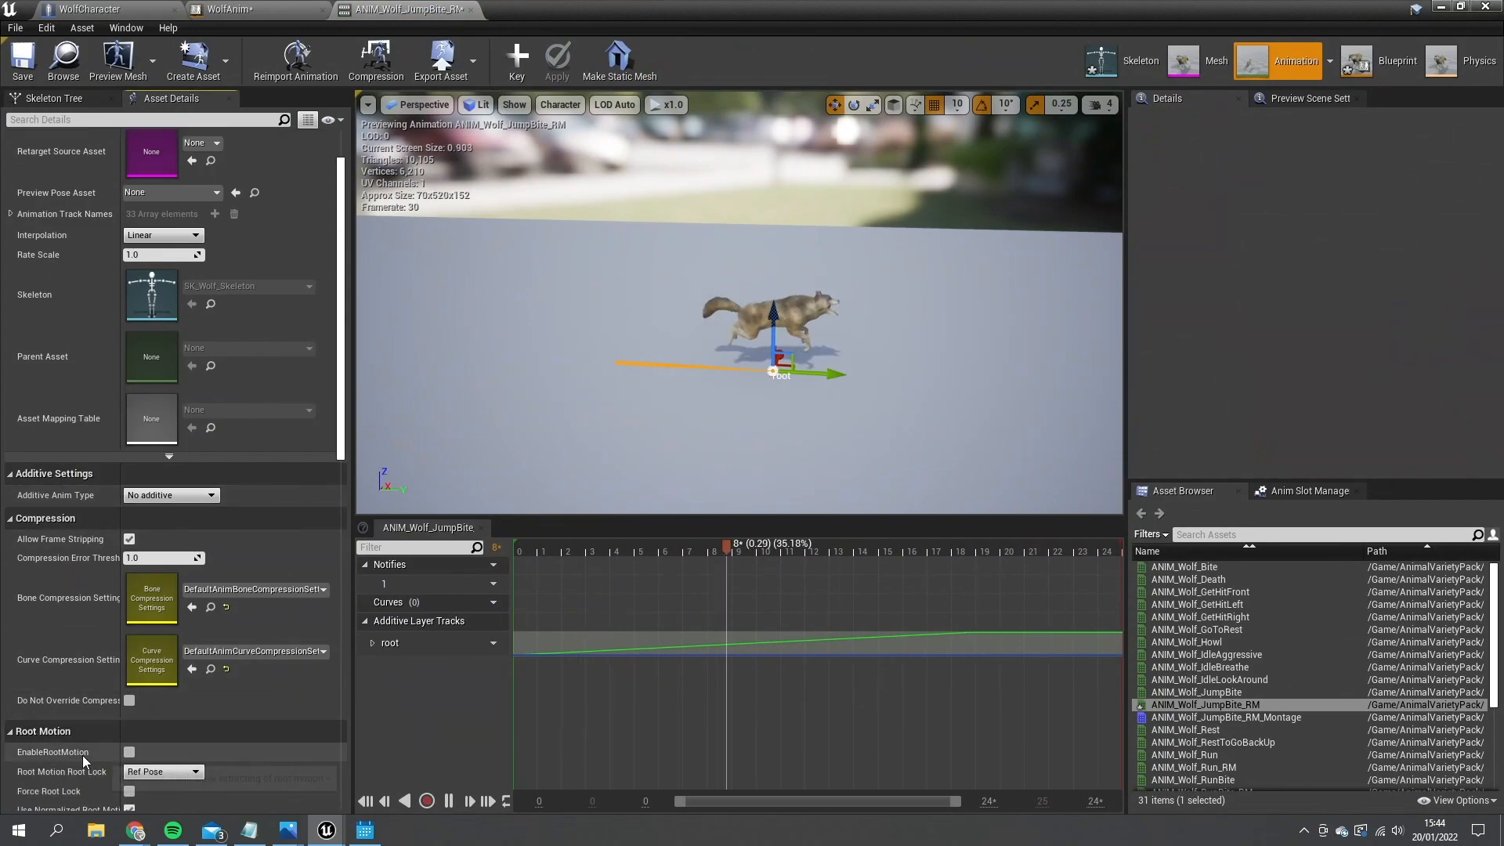
pyautogui.click(129, 752)
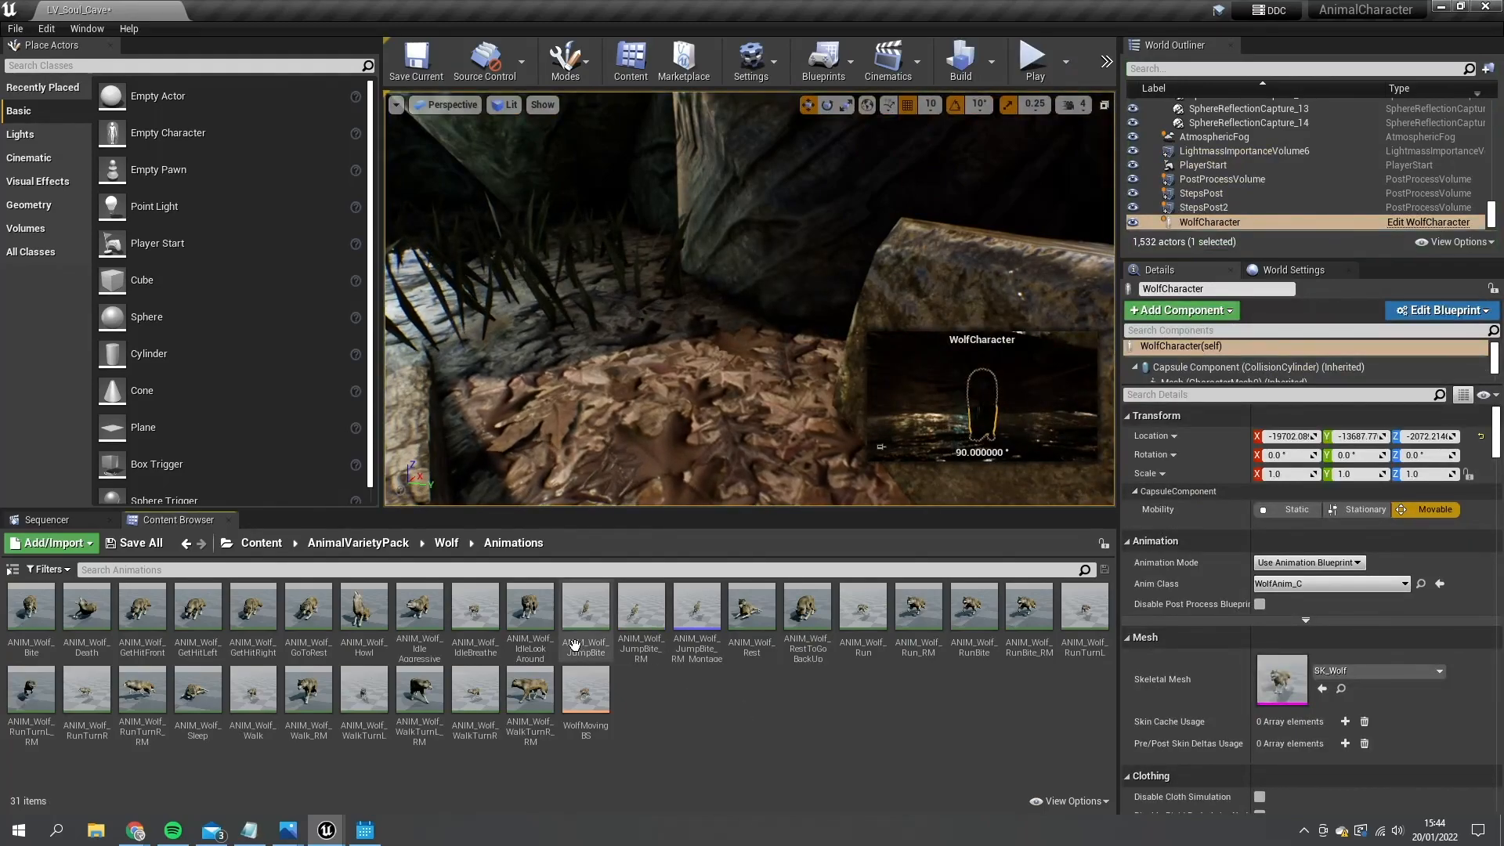
# Duplicate the jump-bite animation as ANIM_Wolf_JumpBite_RM1 with root motion enabled
pyautogui.rightClick(586, 608)
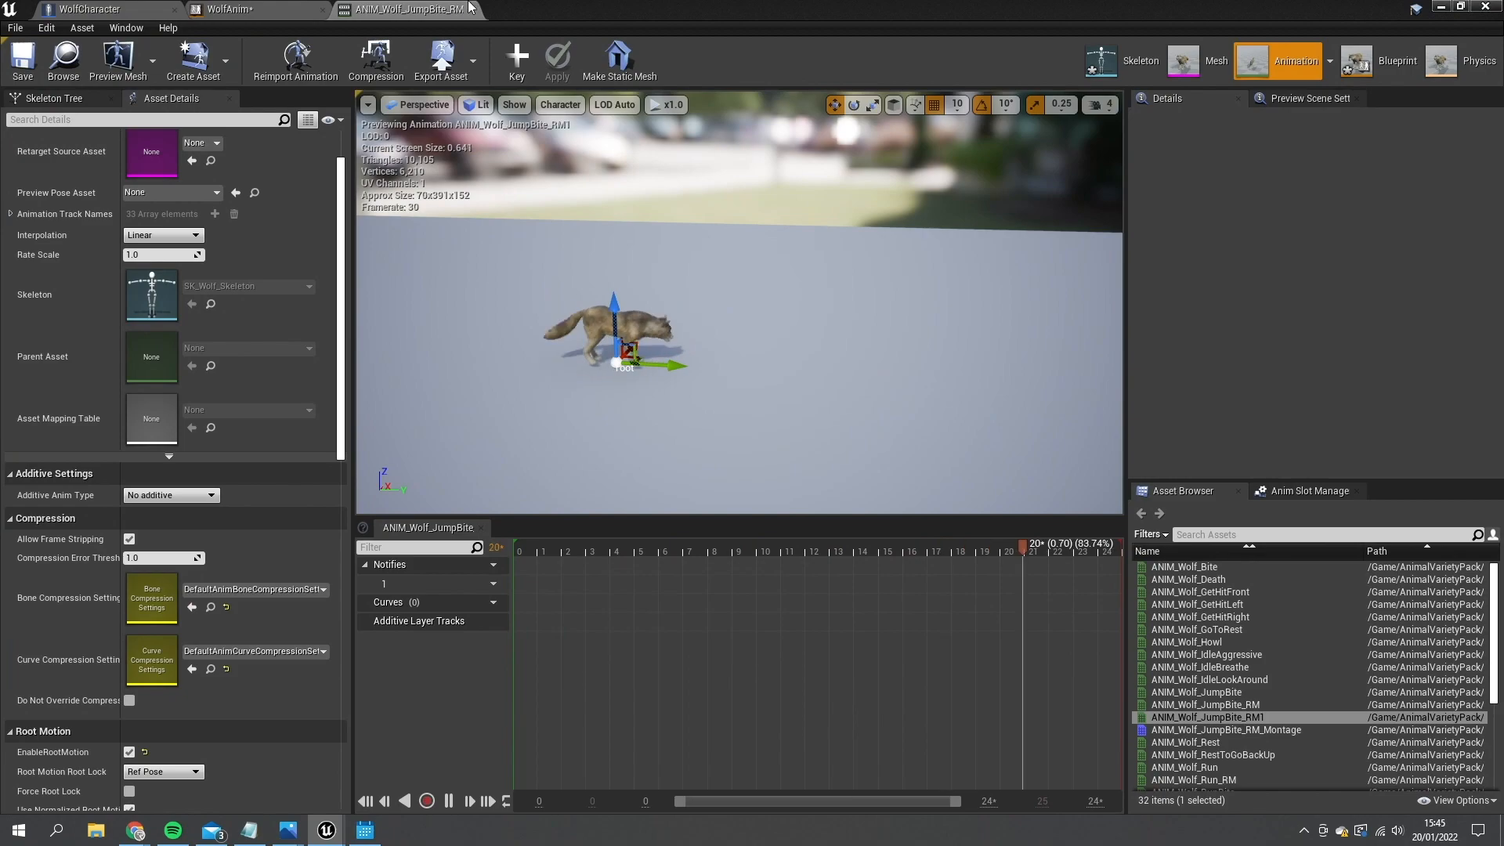
pyautogui.click(222, 9)
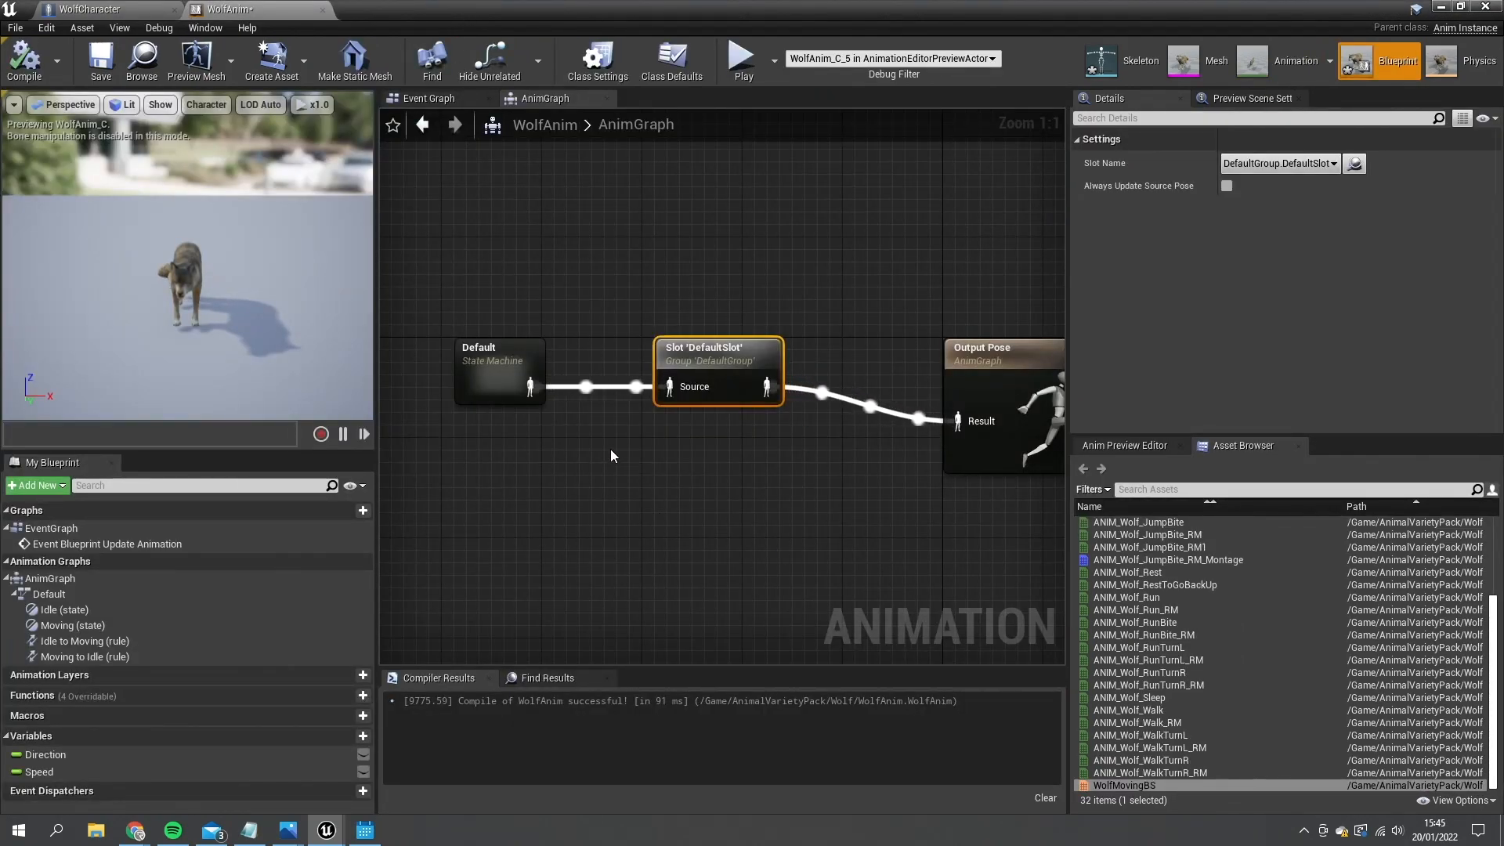
pyautogui.moveTo(596, 404)
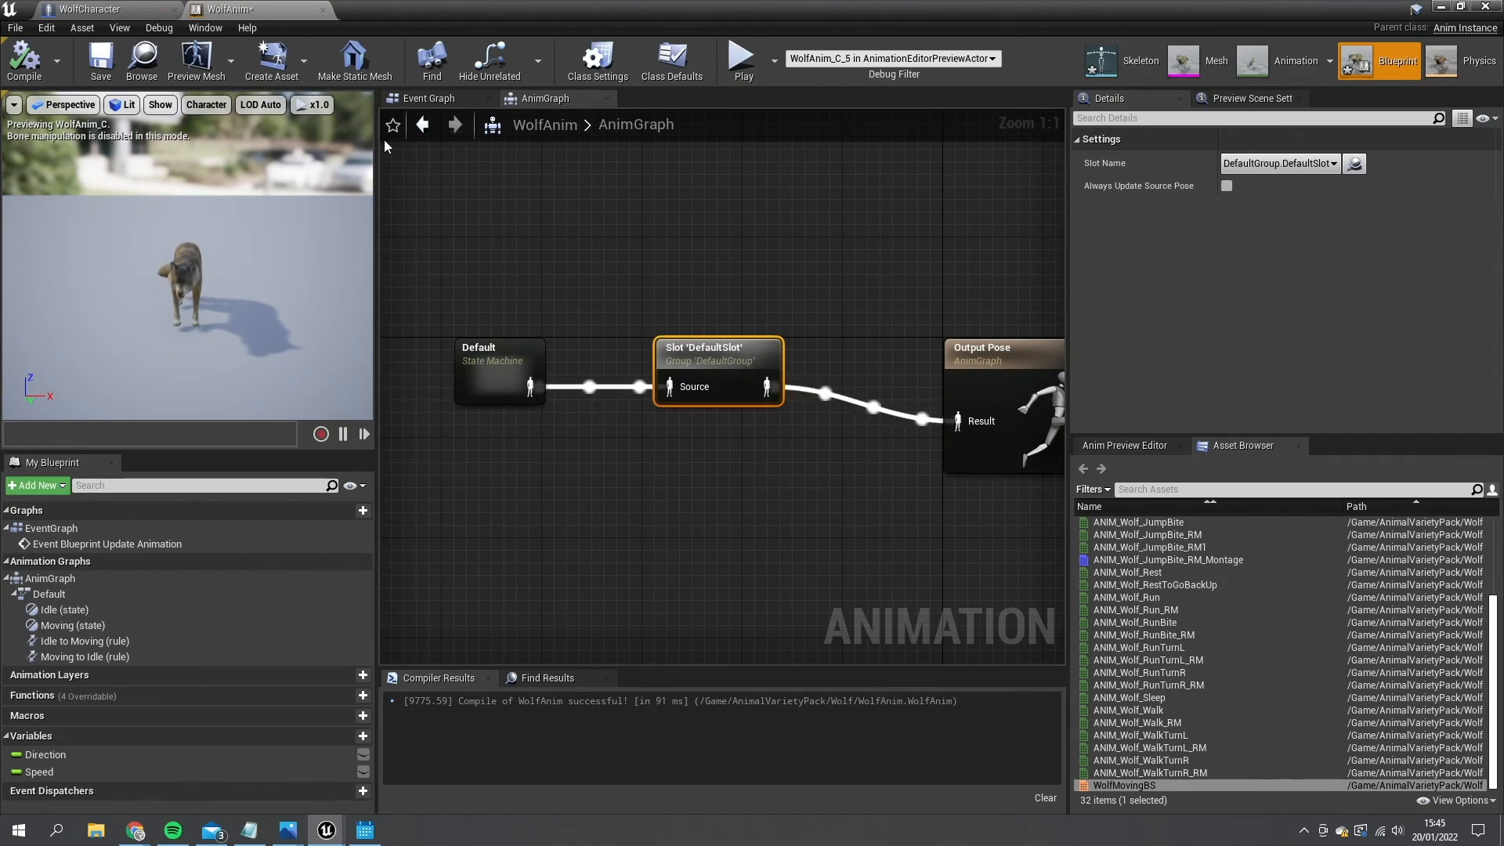
pyautogui.click(85, 9)
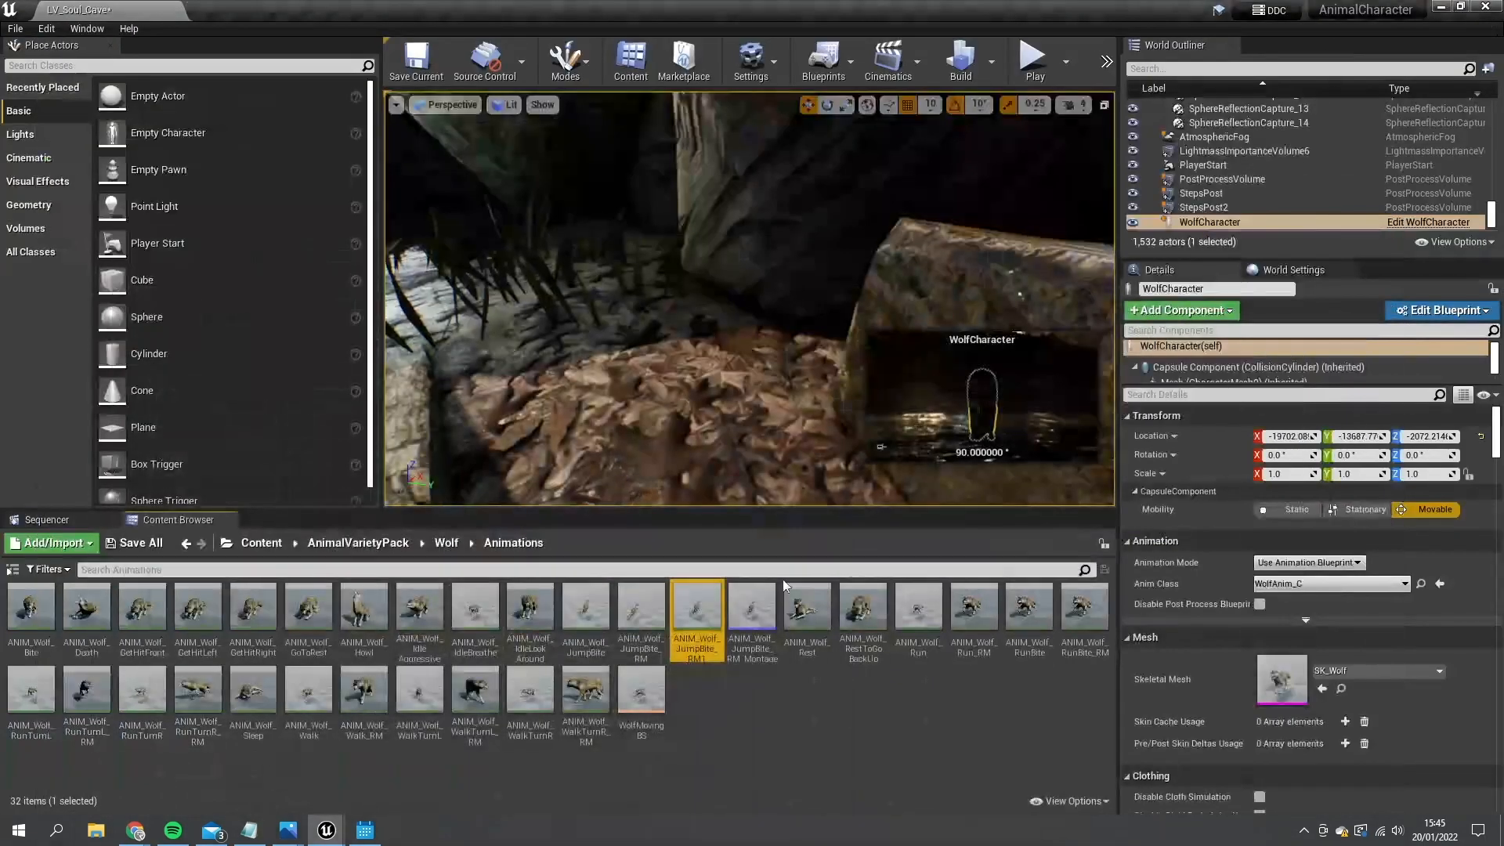
# Append ANIM_Wolf_JumpBite_RM1 to the montage and start a new section named SlowJump there
pyautogui.doubleClick(695, 607)
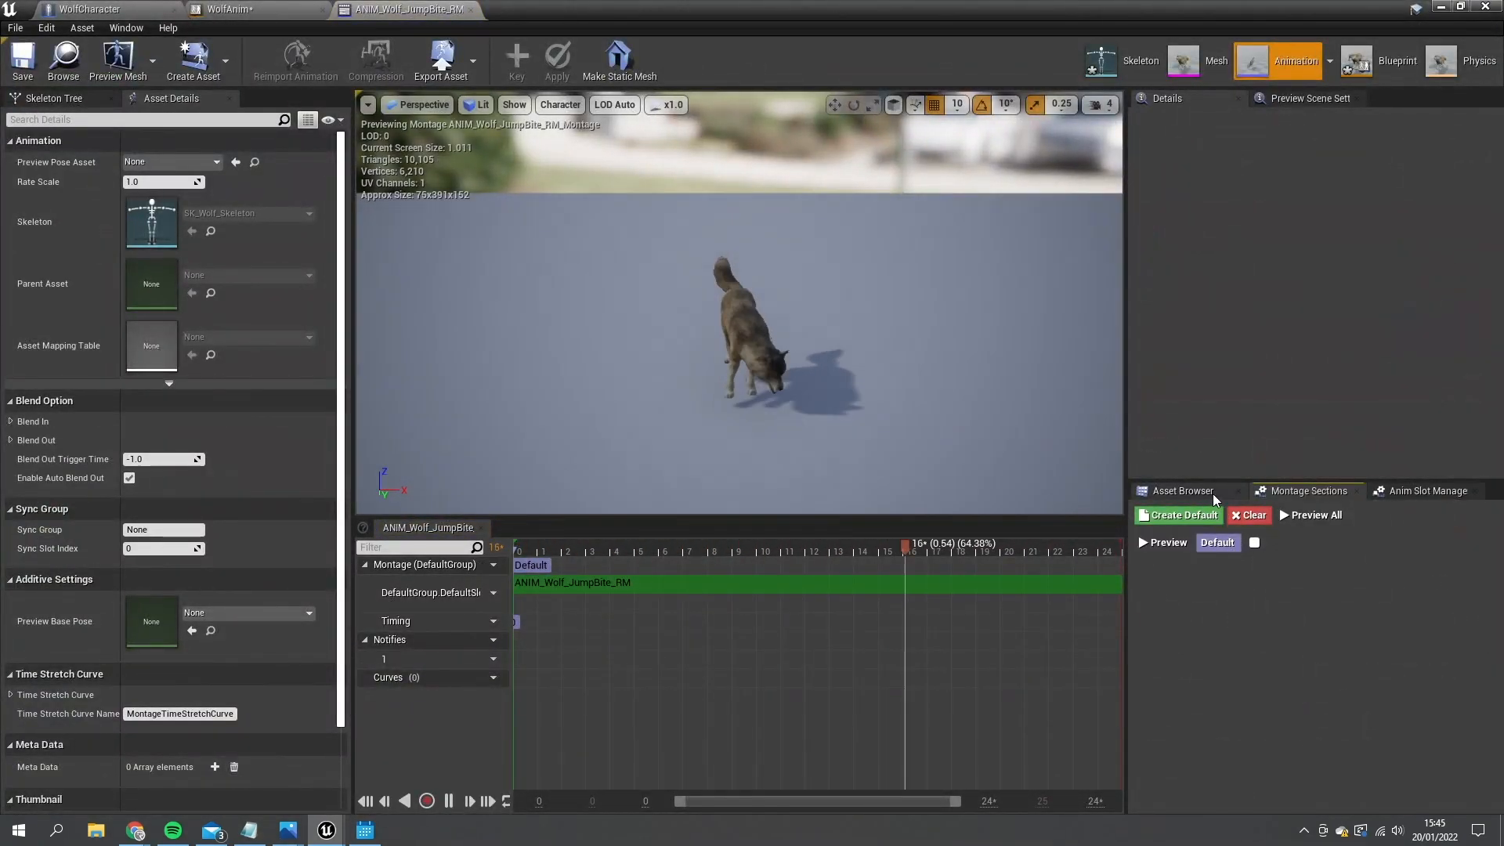
pyautogui.click(1183, 490)
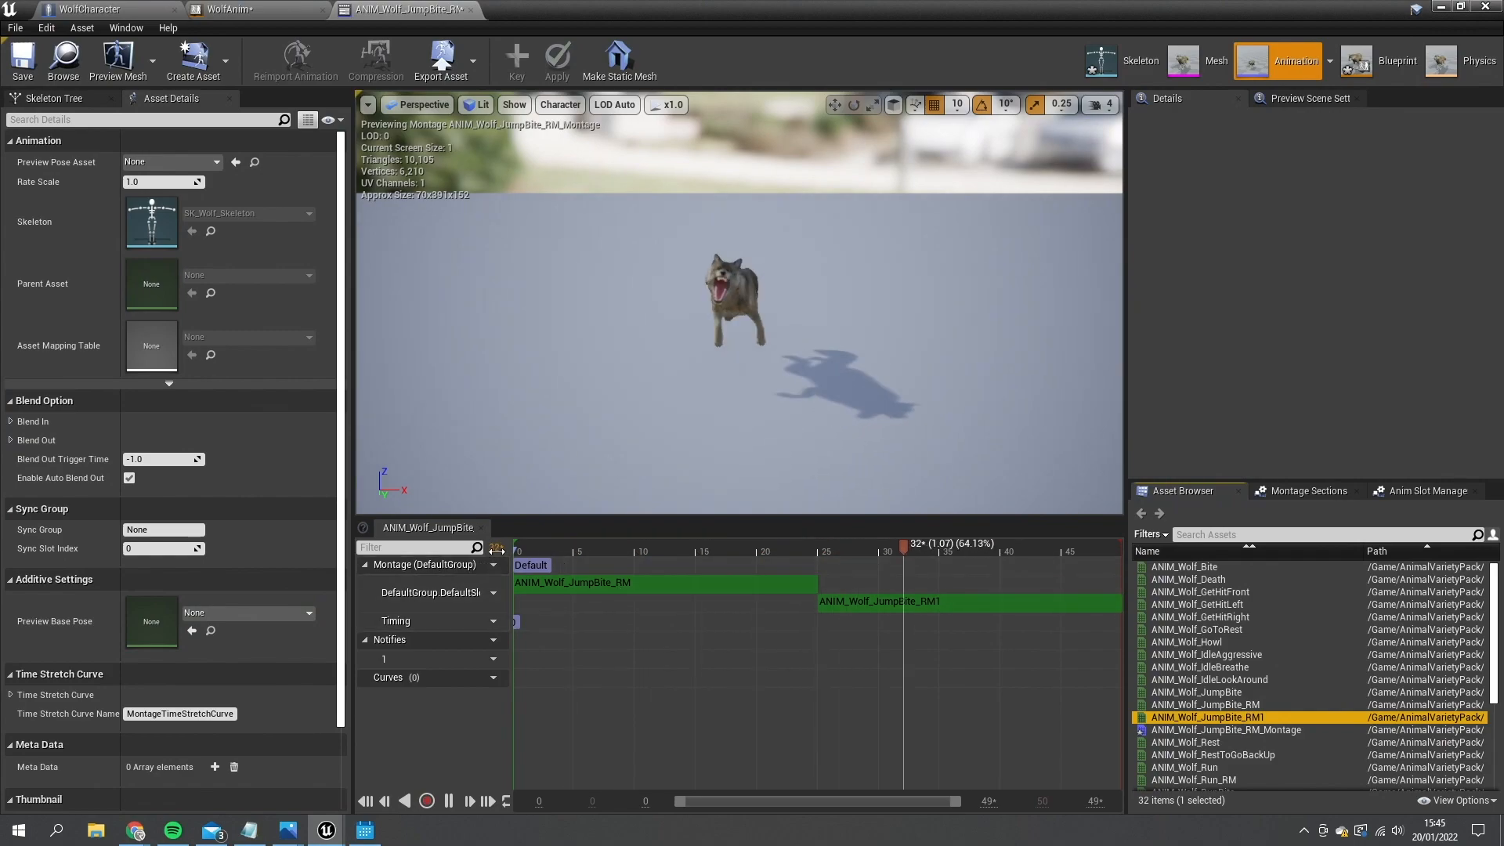
pyautogui.click(948, 602)
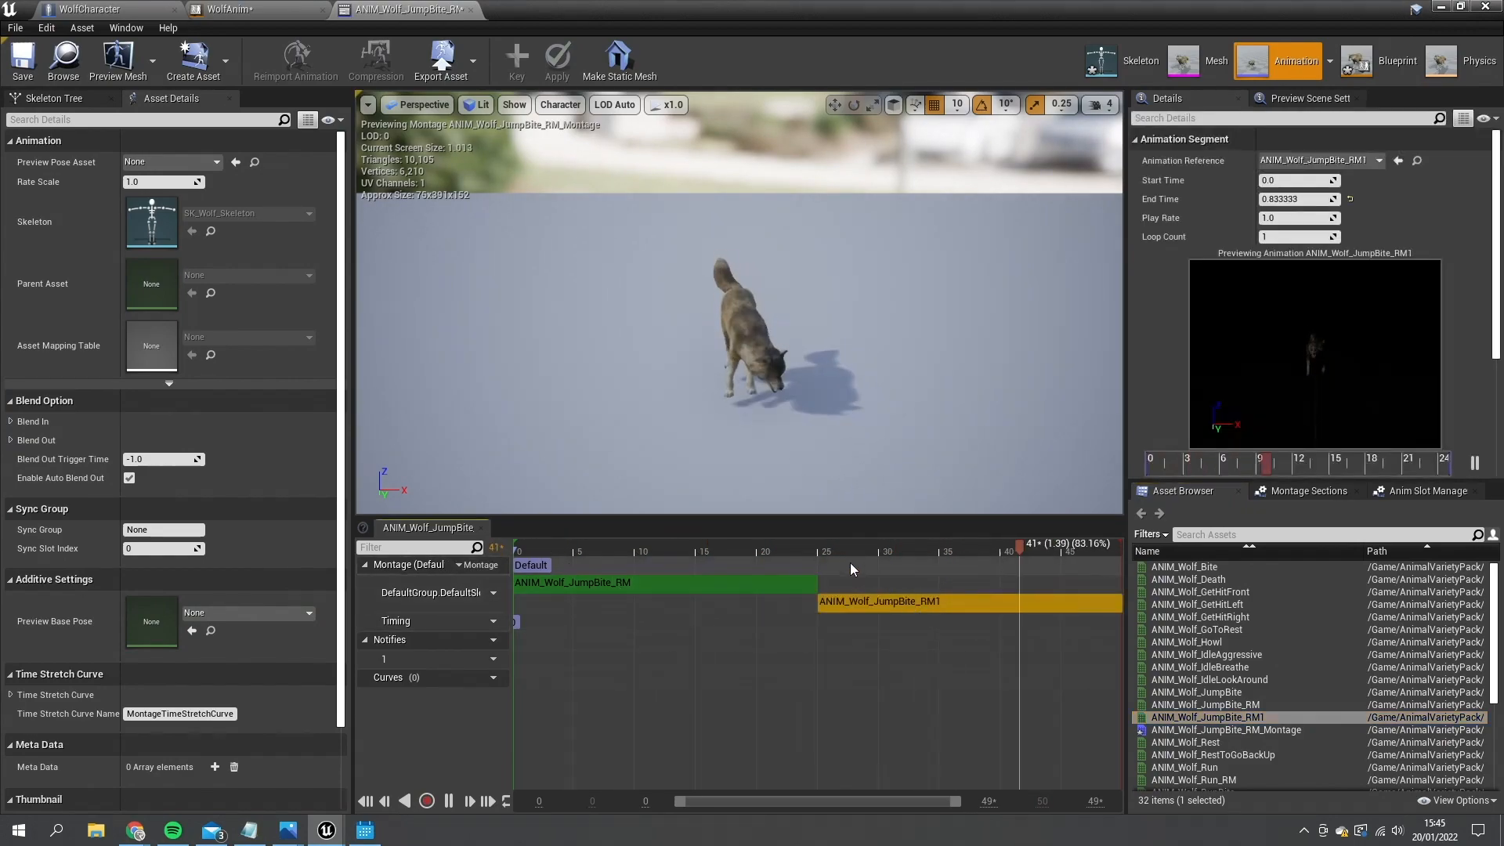
pyautogui.click(796, 550)
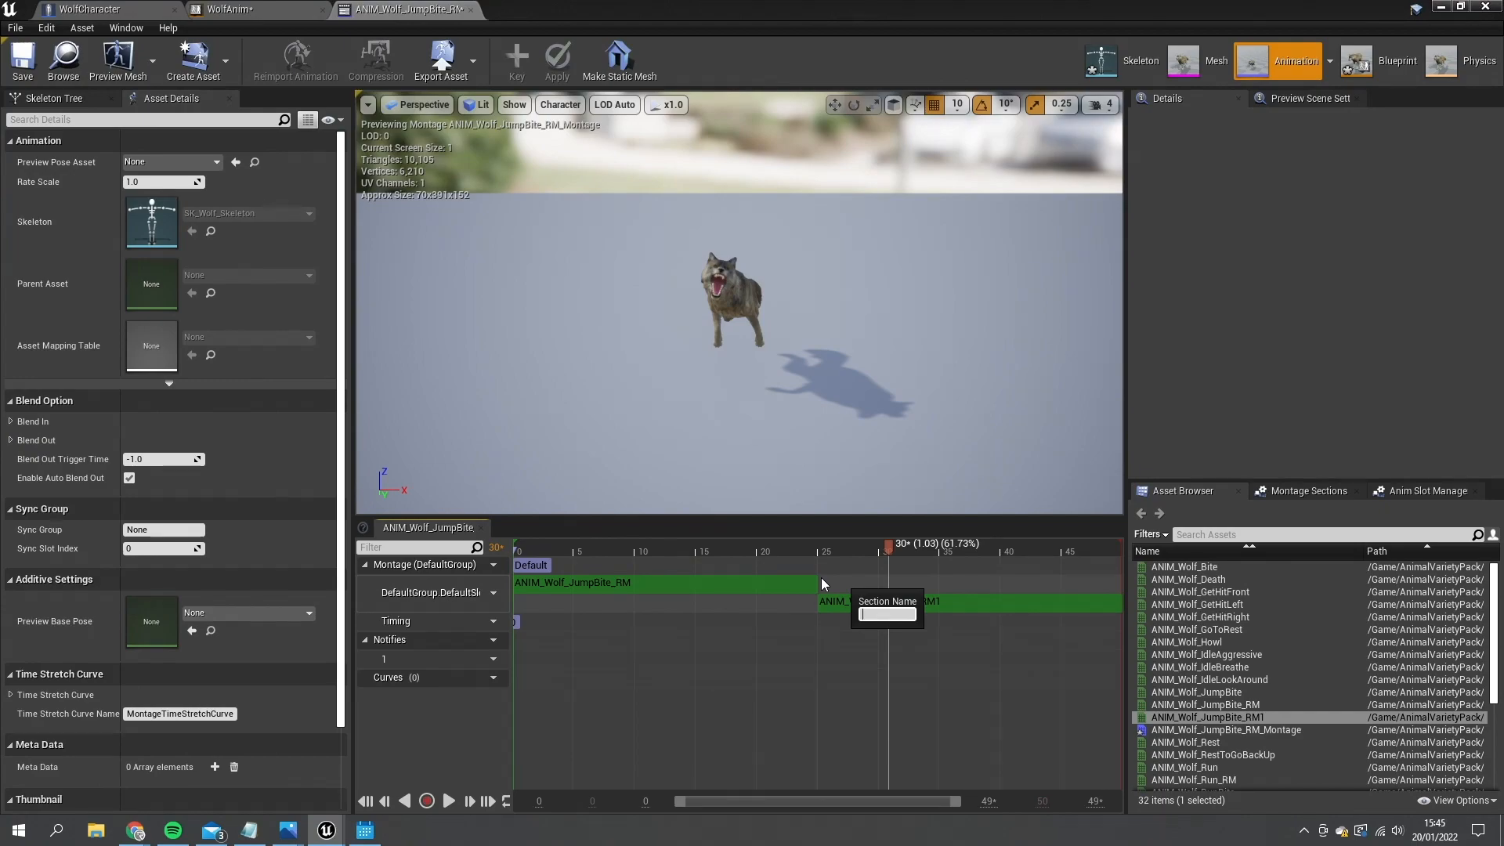
pyautogui.write('SlowJump')
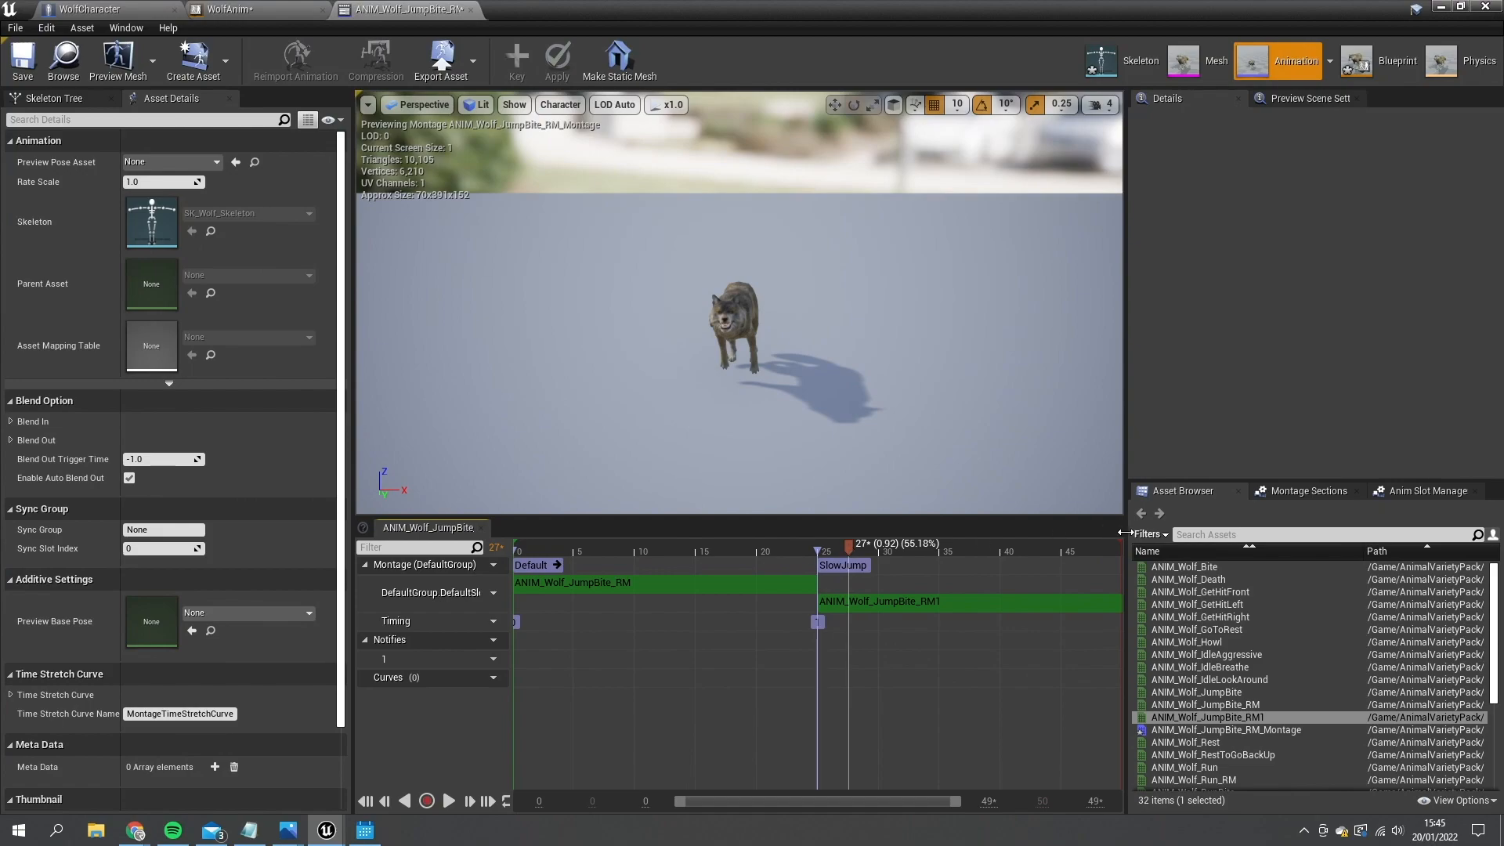
# Review the montage's two sections and save the montage
pyautogui.click(1308, 490)
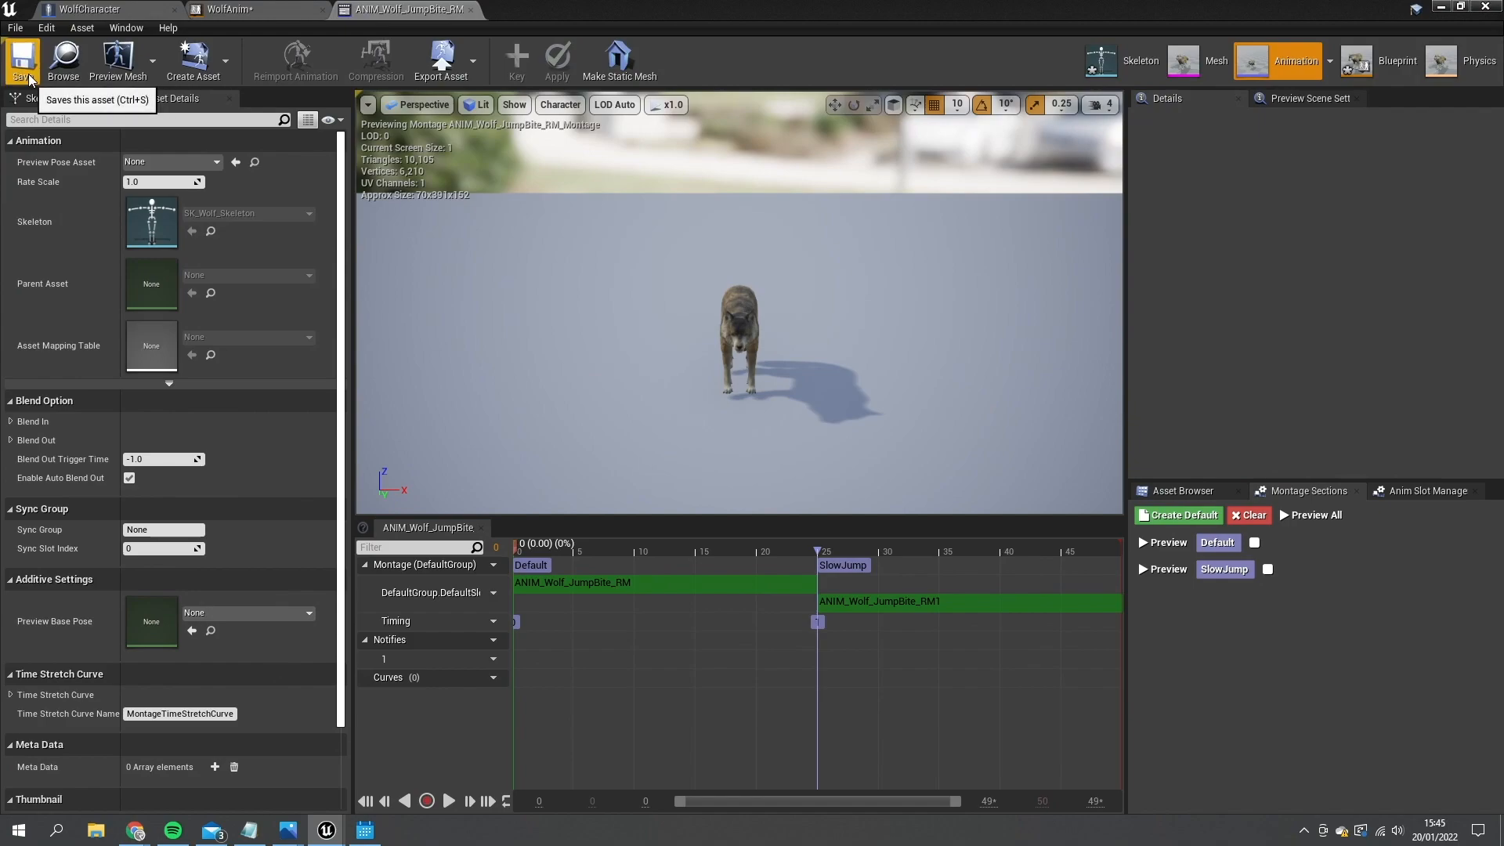
pyautogui.click(710, 552)
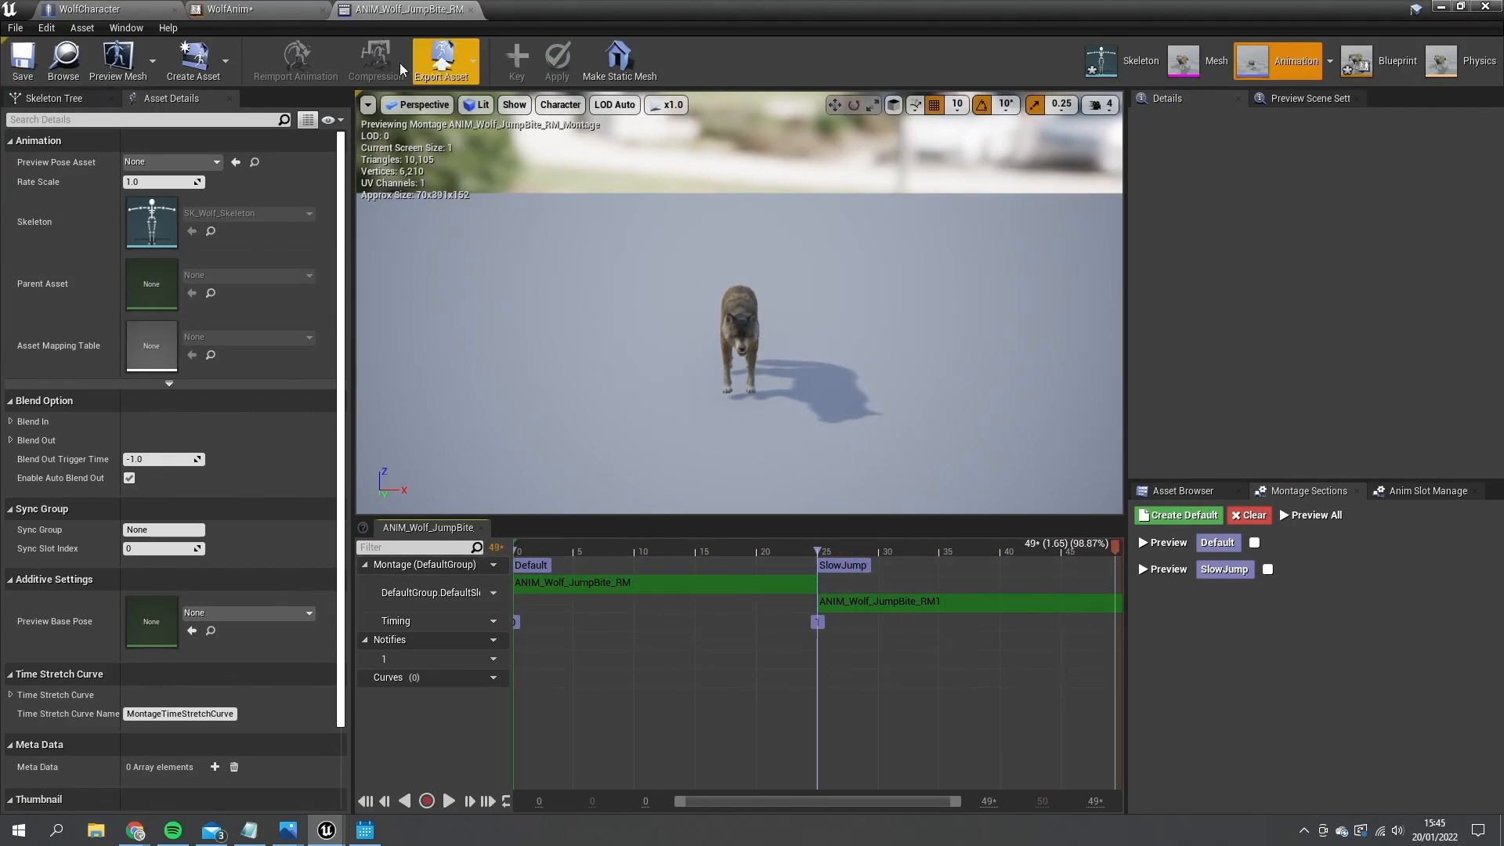
pyautogui.click(201, 8)
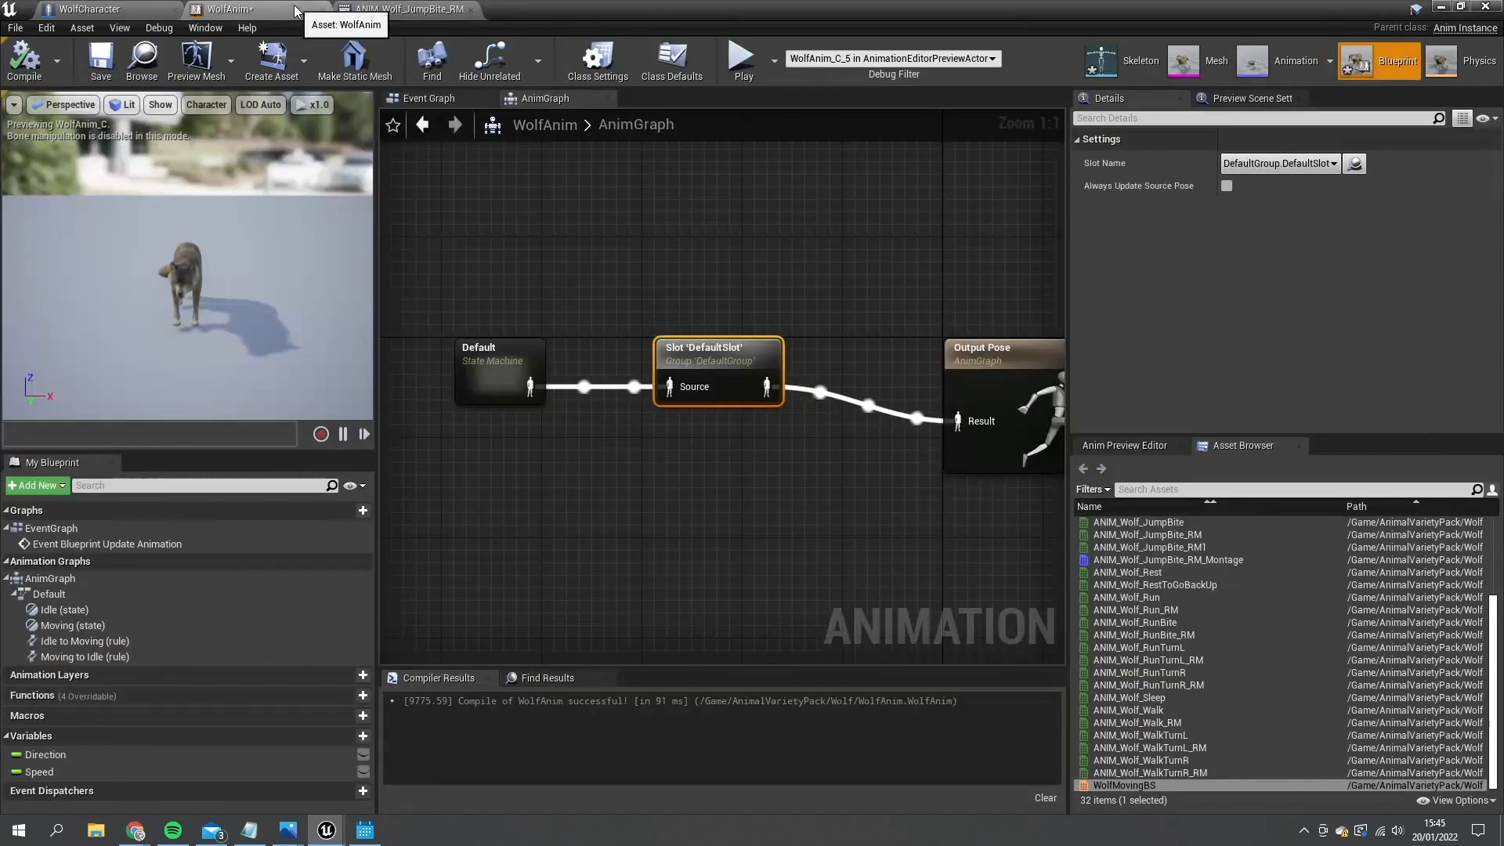
# Add a Get Velocity node and feed its output into a VectorLength node
pyautogui.click(84, 8)
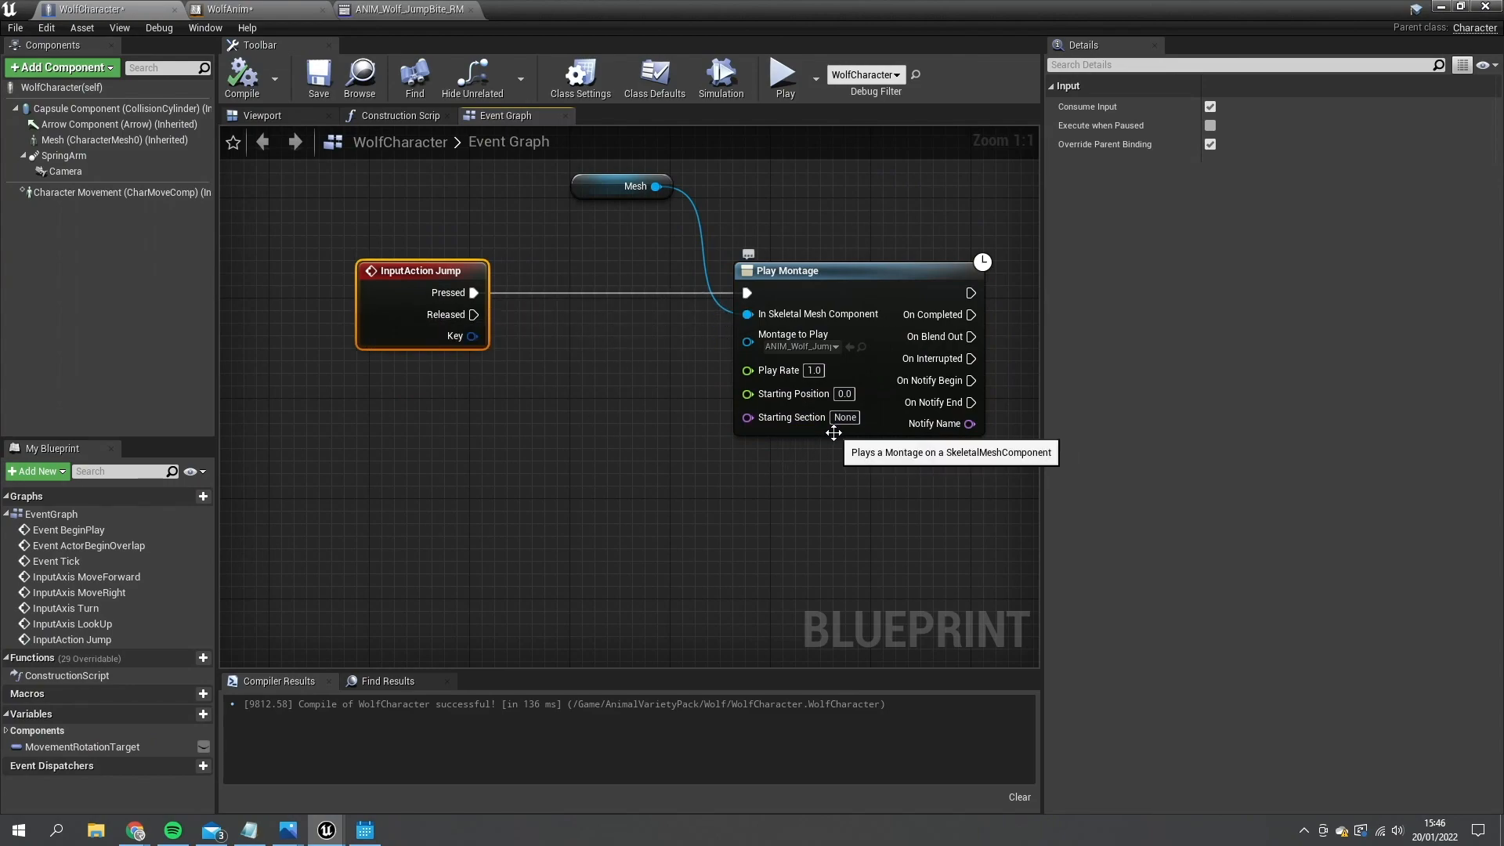
pyautogui.moveTo(415, 10)
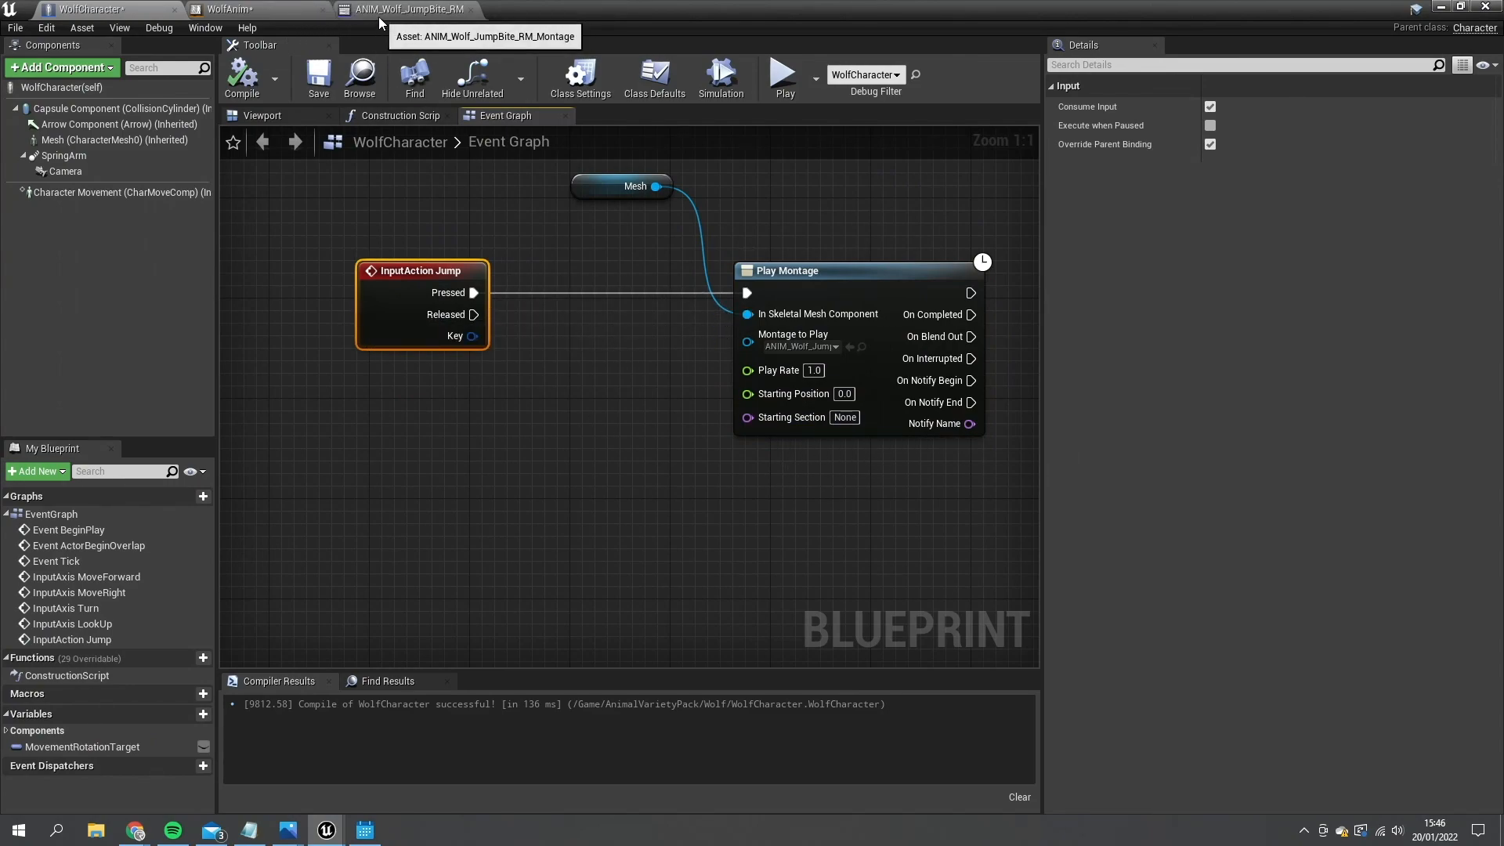
pyautogui.click(411, 8)
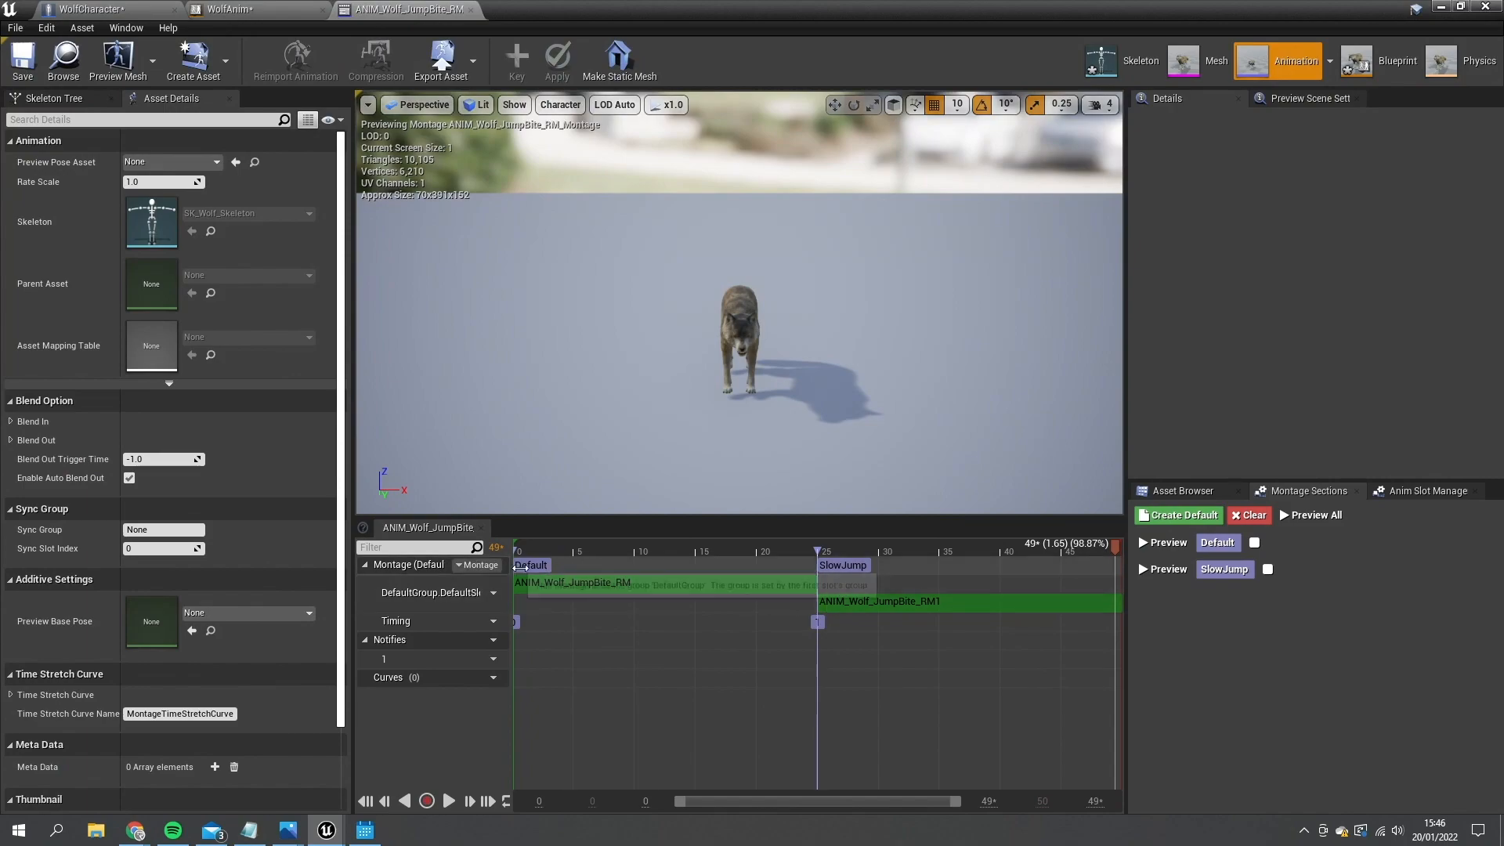
pyautogui.click(75, 8)
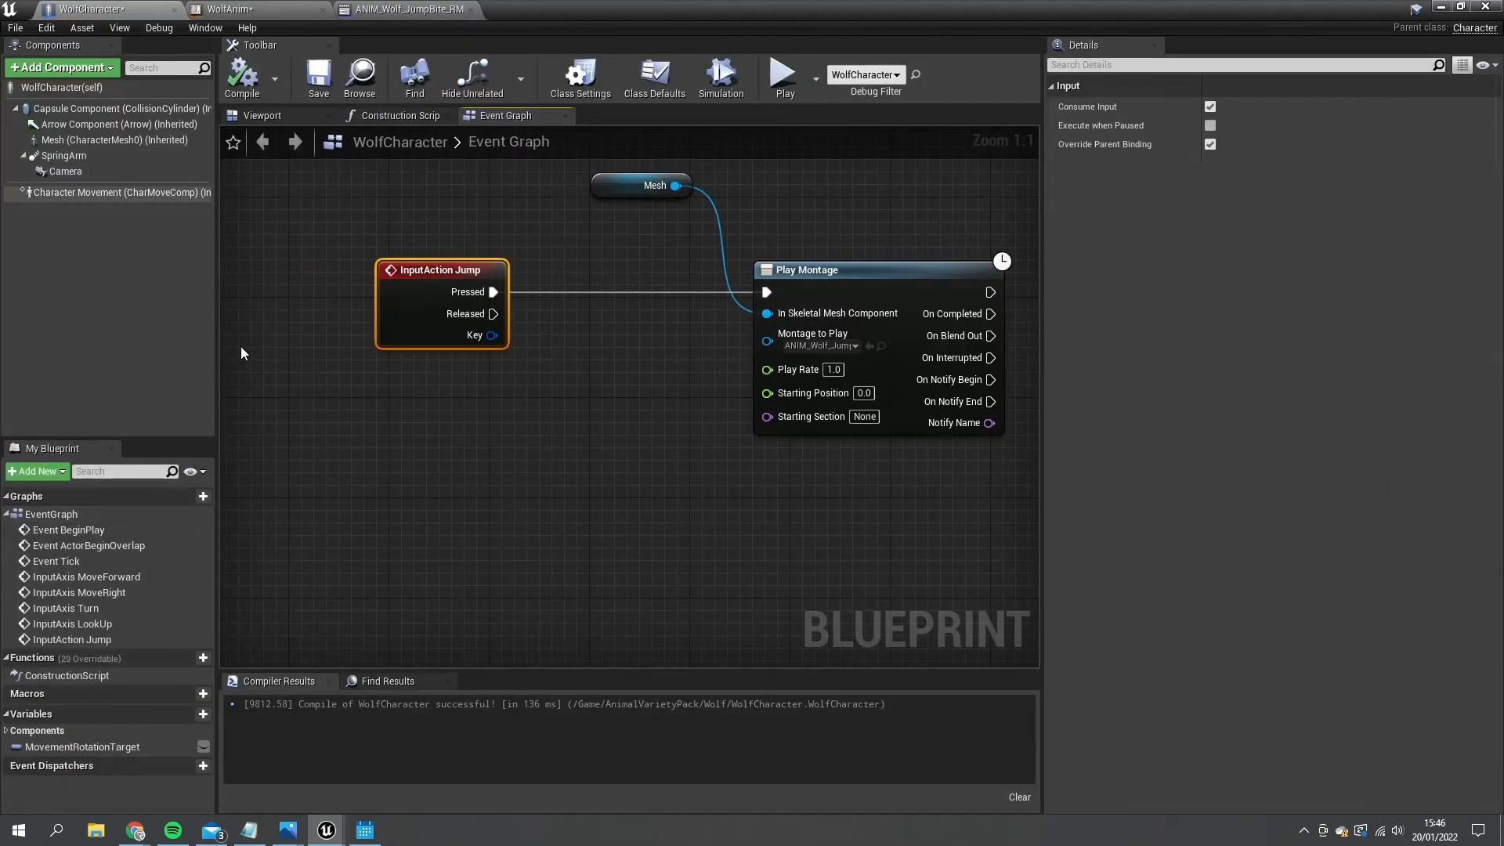
pyautogui.rightClick(289, 488)
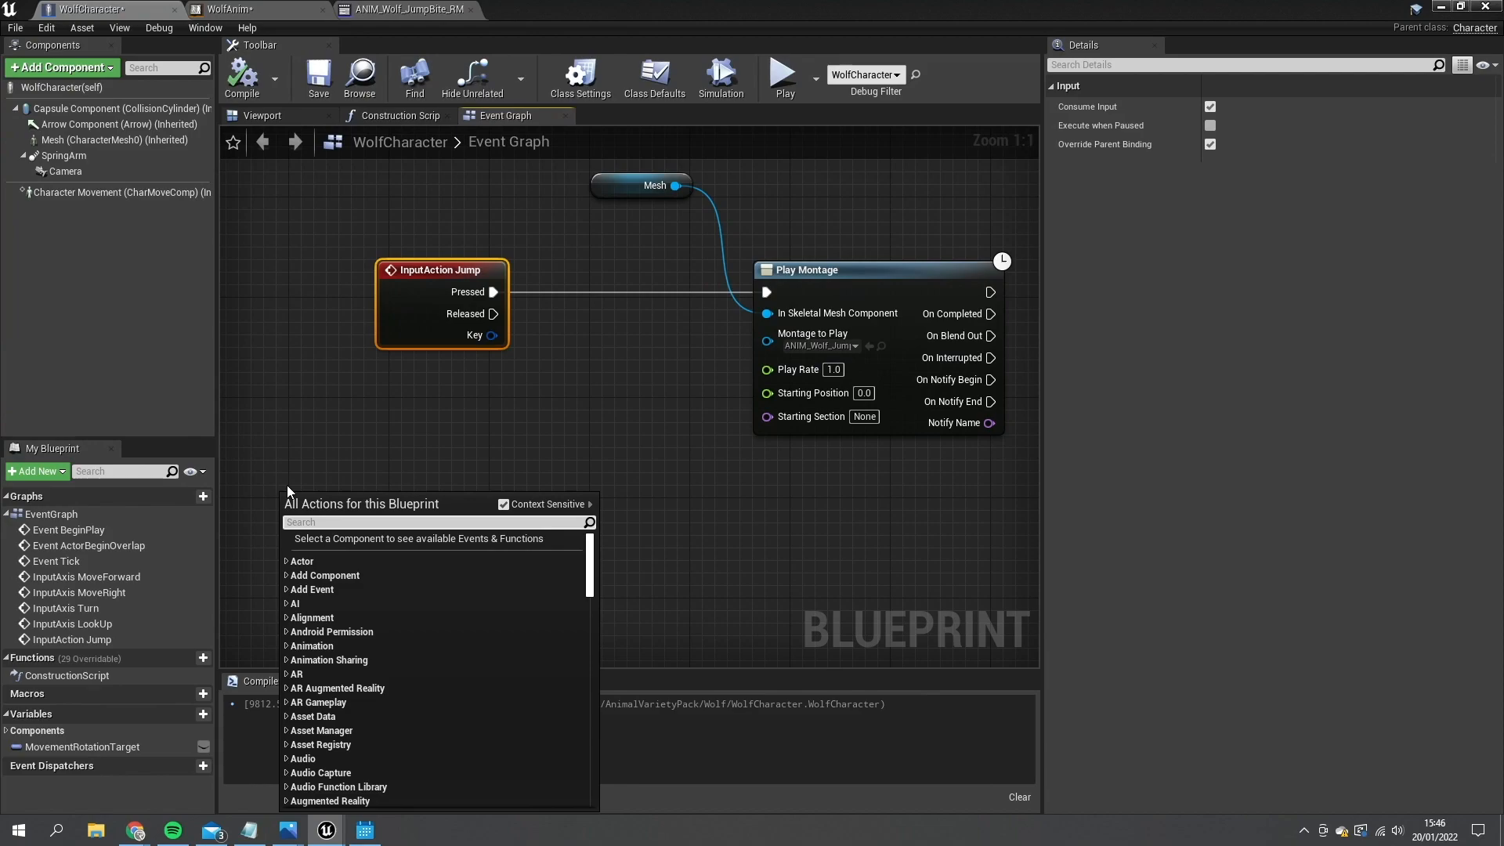
pyautogui.write('get veloc')
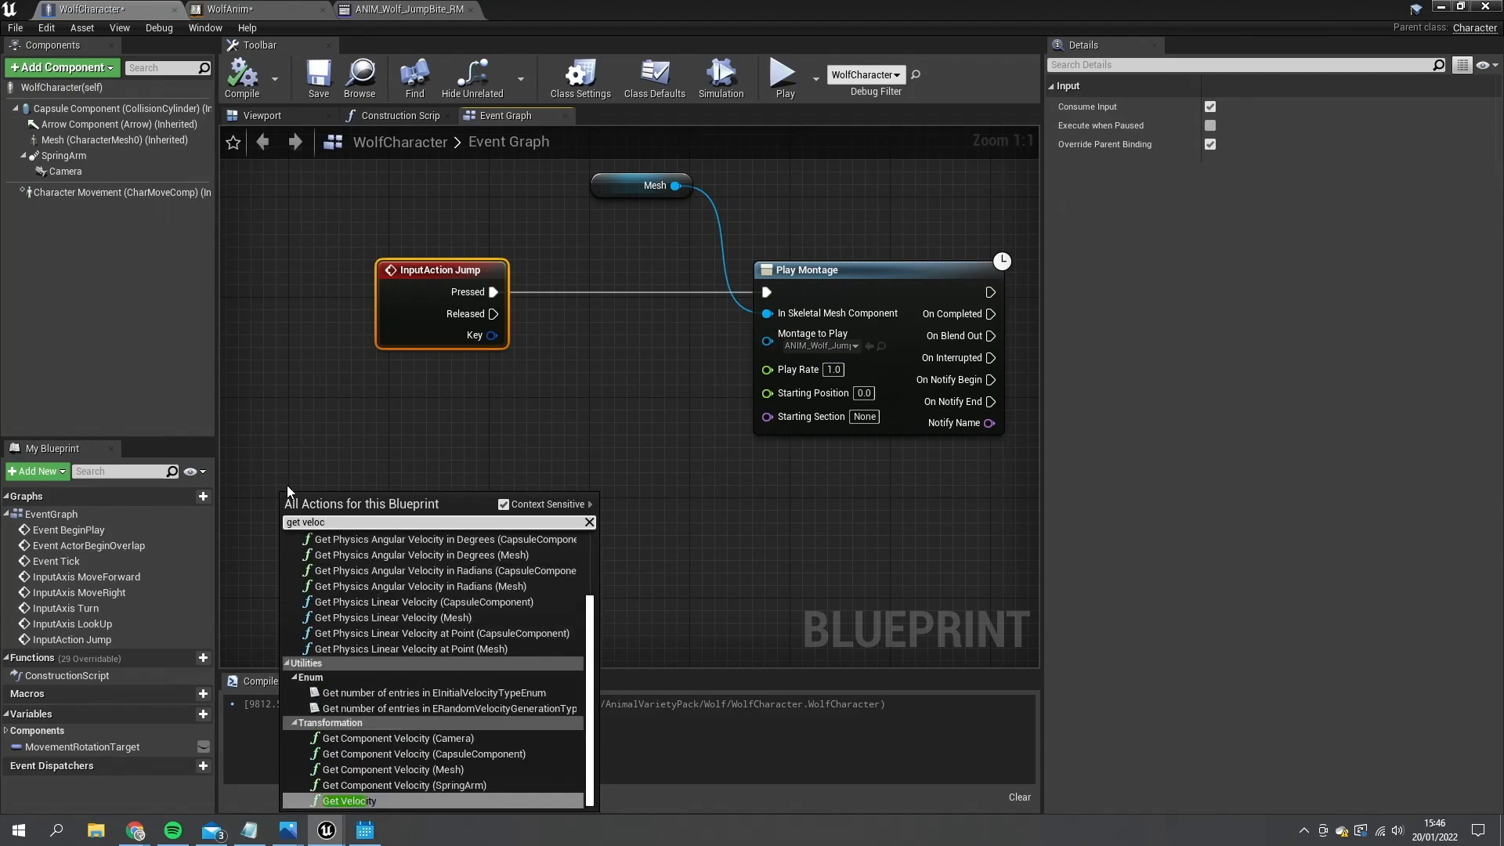
pyautogui.click(347, 799)
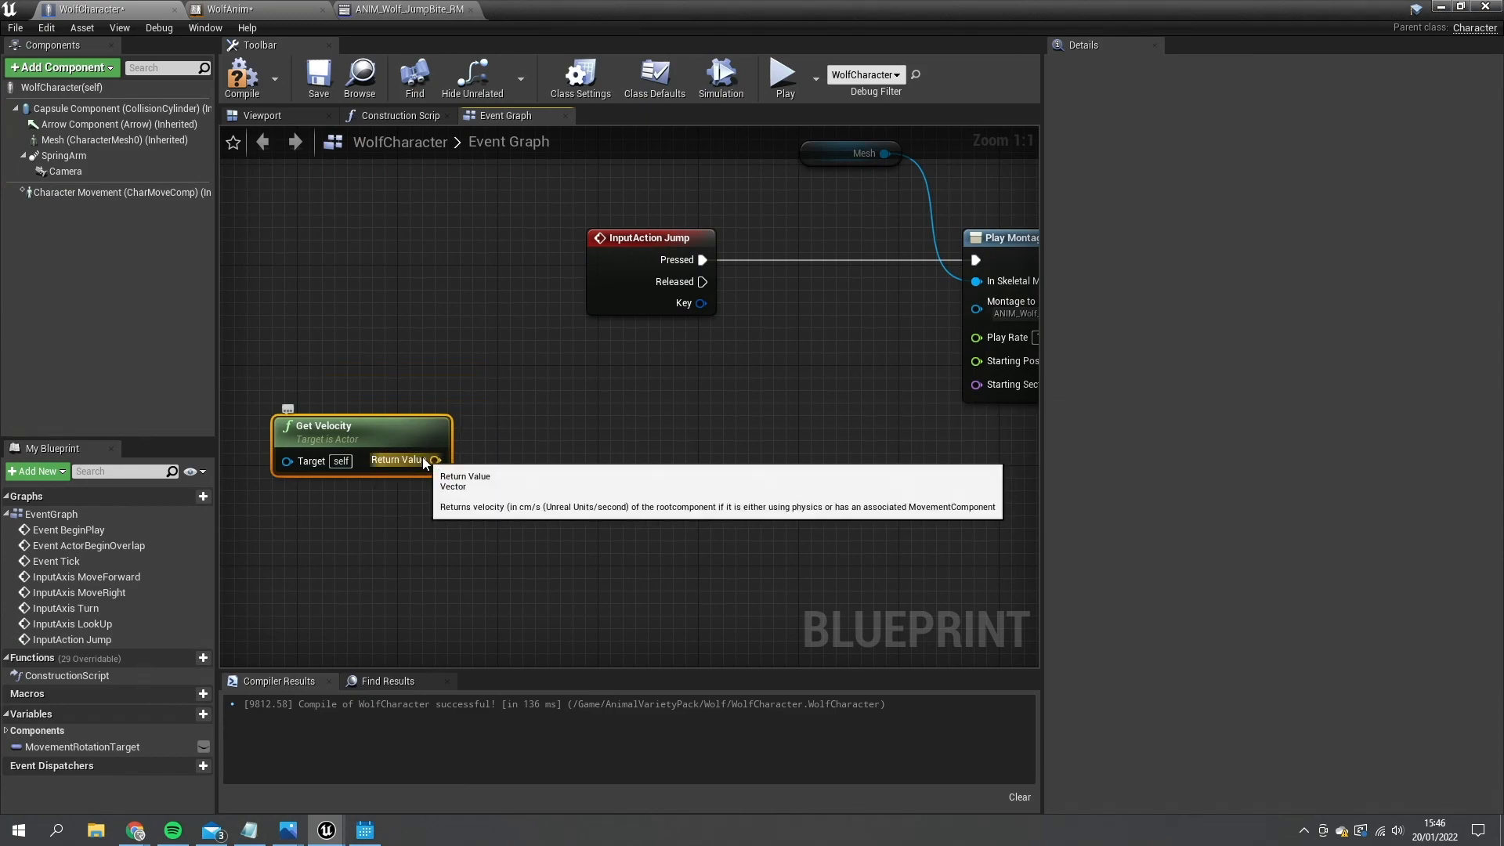
pyautogui.moveTo(437, 459); pyautogui.dragTo(537, 439)
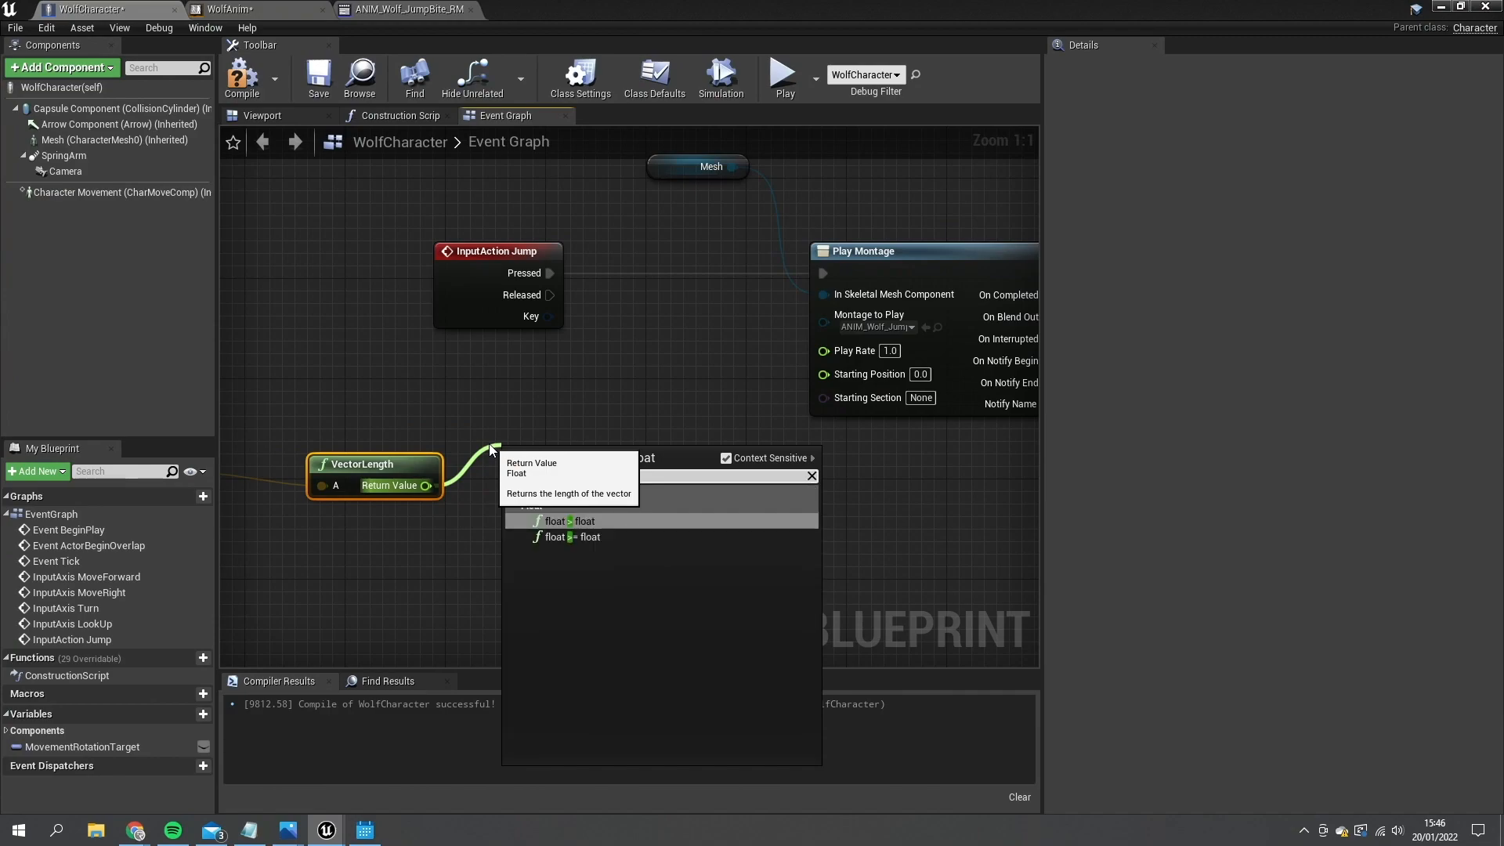
# Compare speed against 350.0 and drive a Select on Starting Section, first option 'Default'
pyautogui.click(564, 522)
pyautogui.write('300')
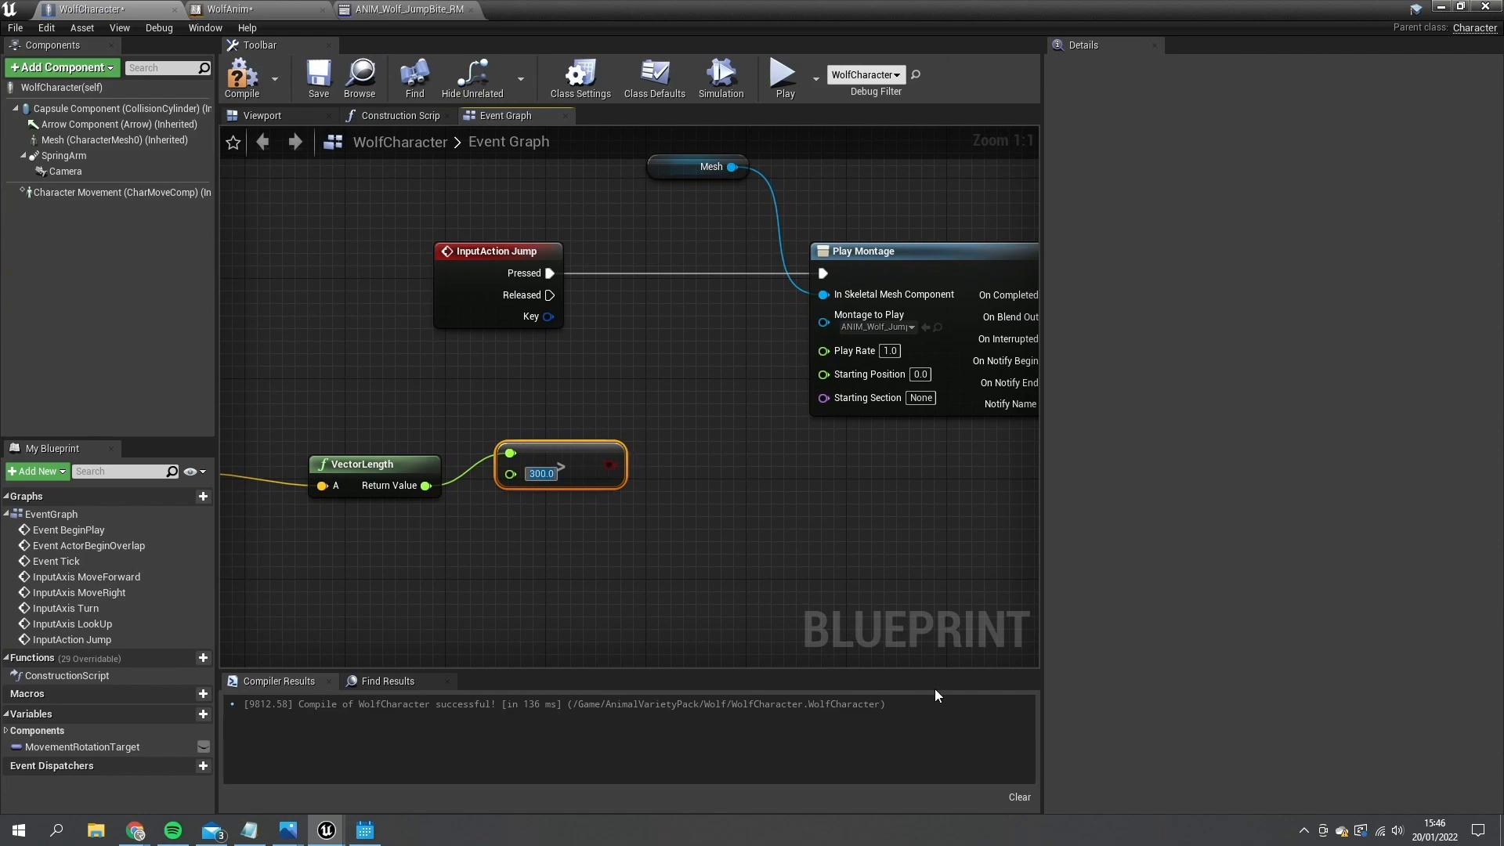
pyautogui.write('350.0')
pyautogui.write('select')
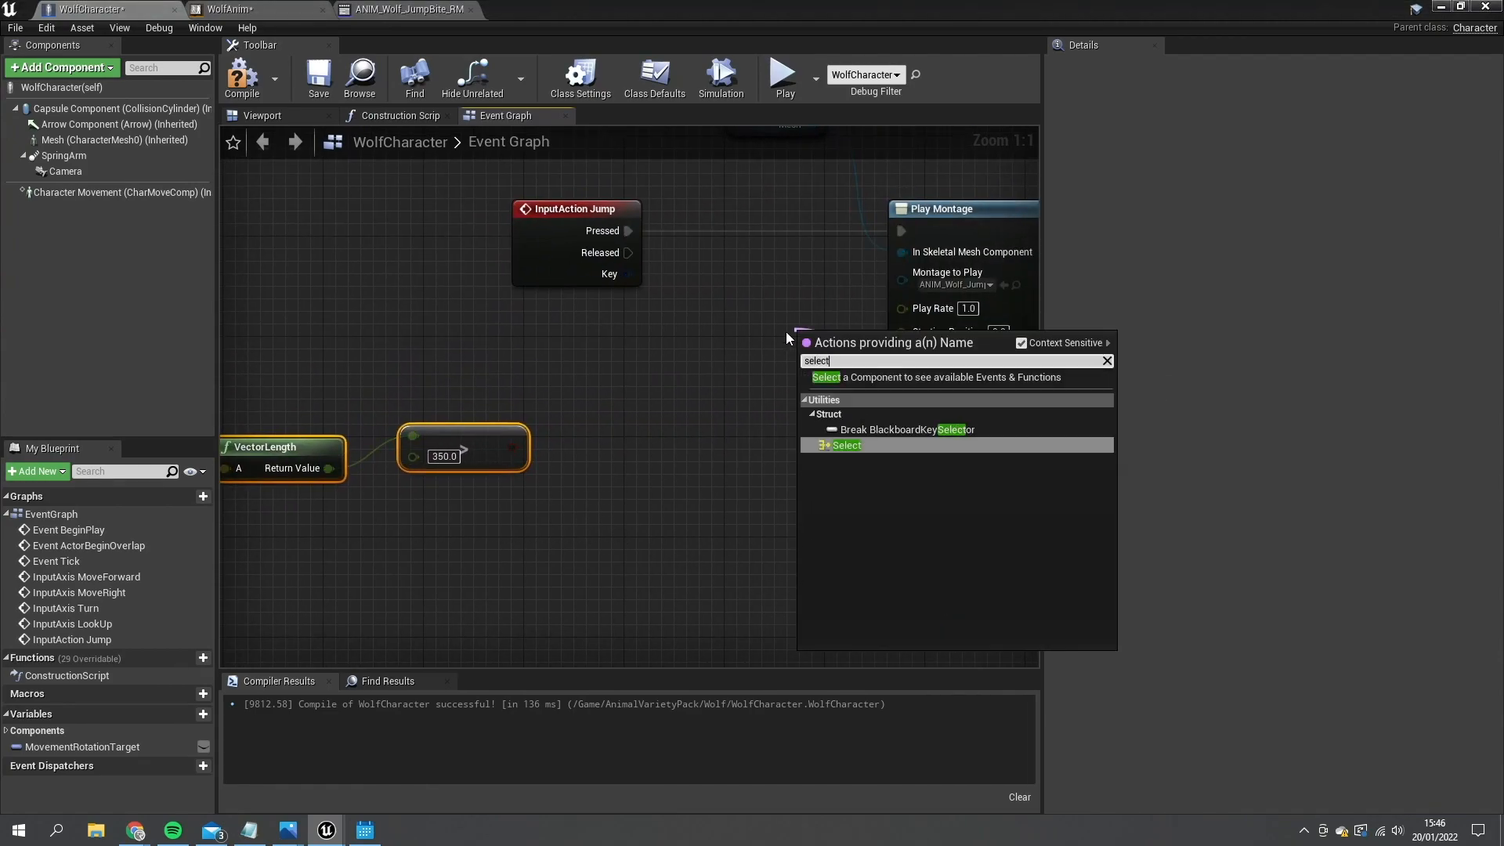
pyautogui.click(846, 445)
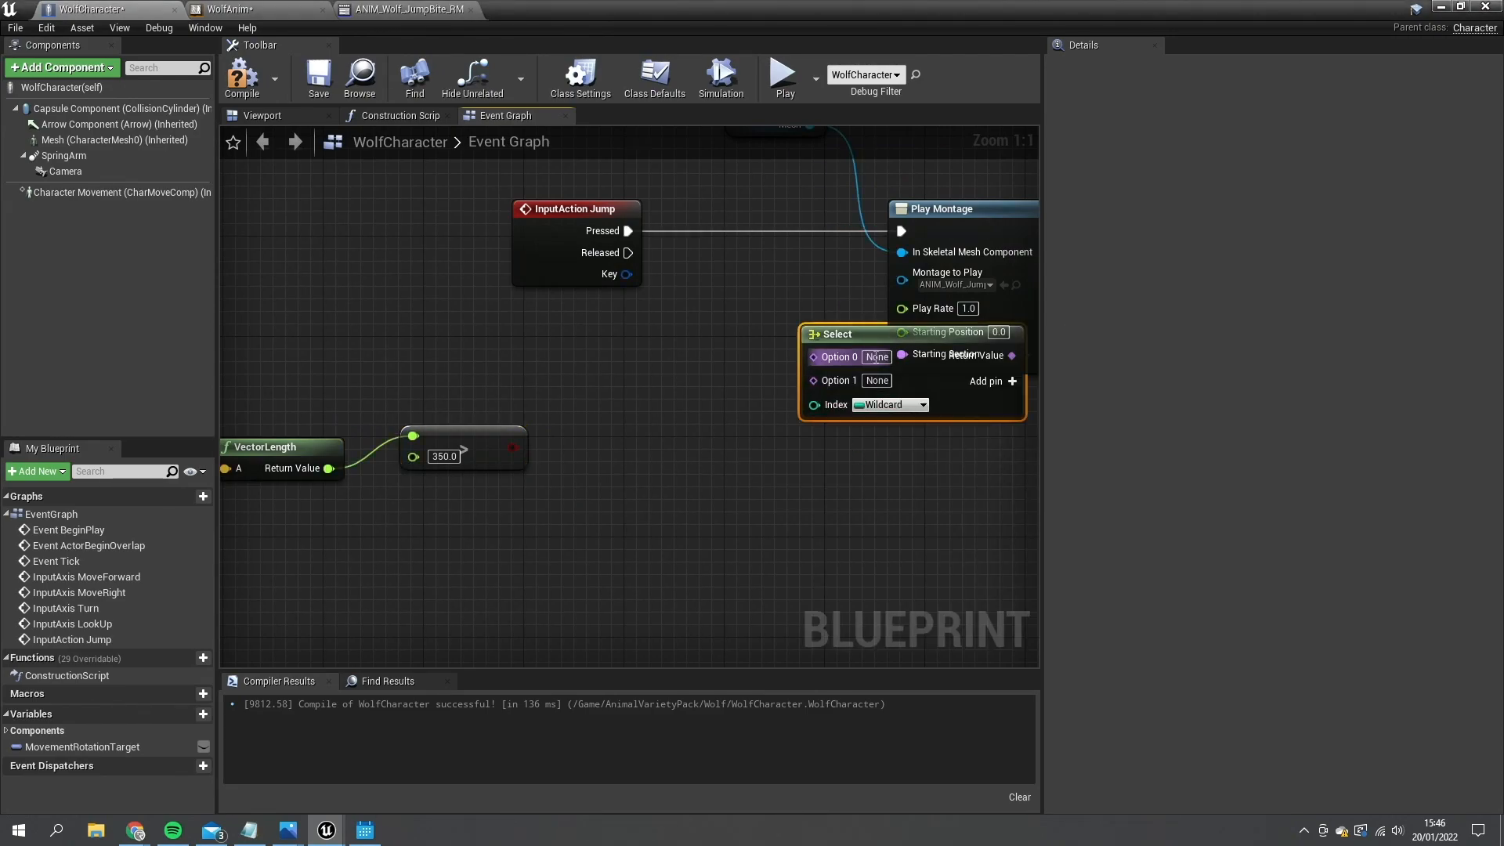
pyautogui.moveTo(910, 332); pyautogui.dragTo(711, 321)
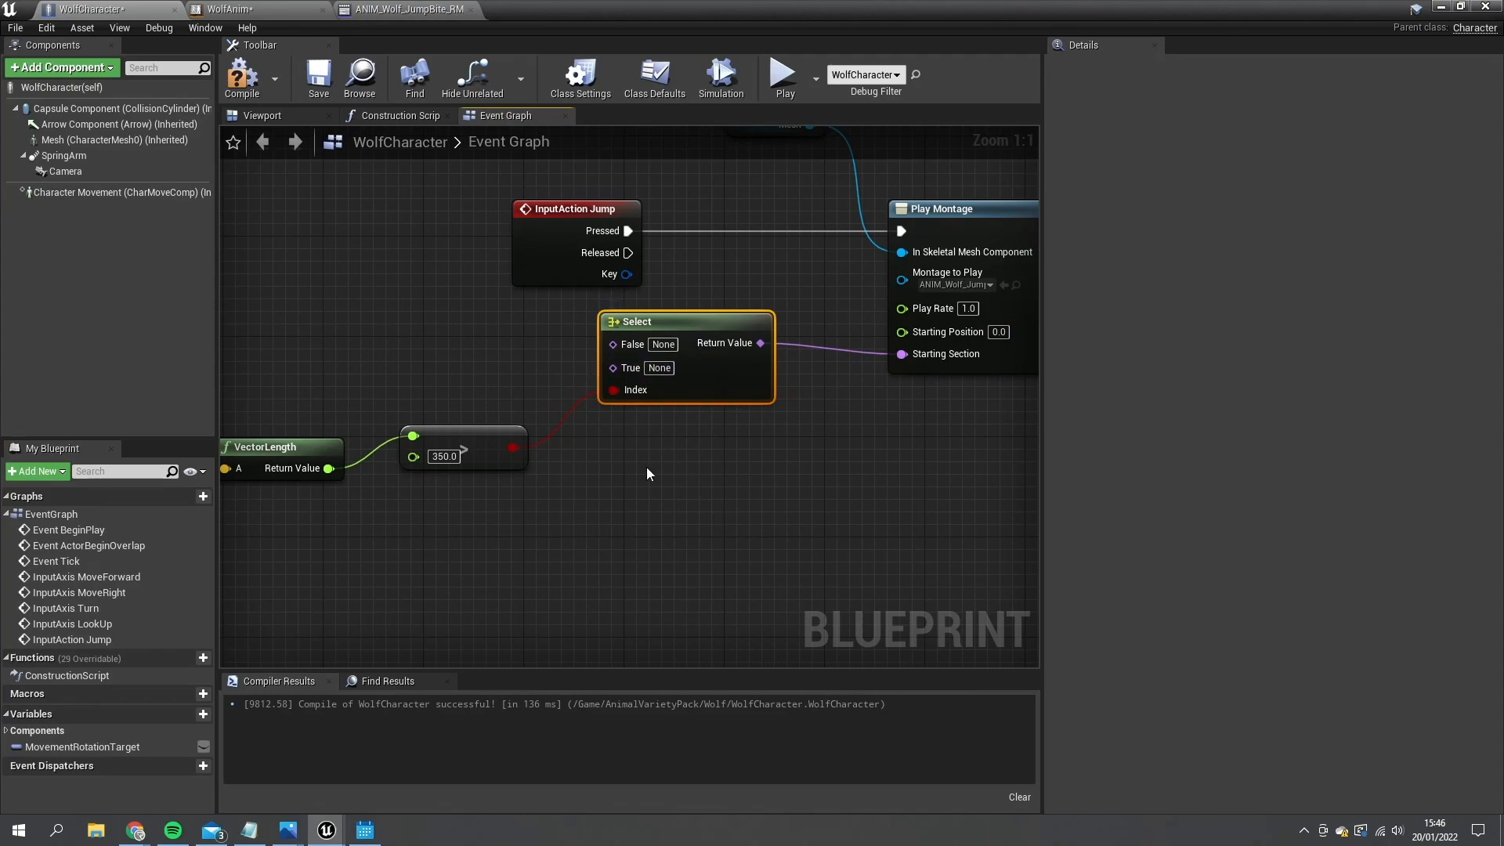
pyautogui.moveTo(769, 377)
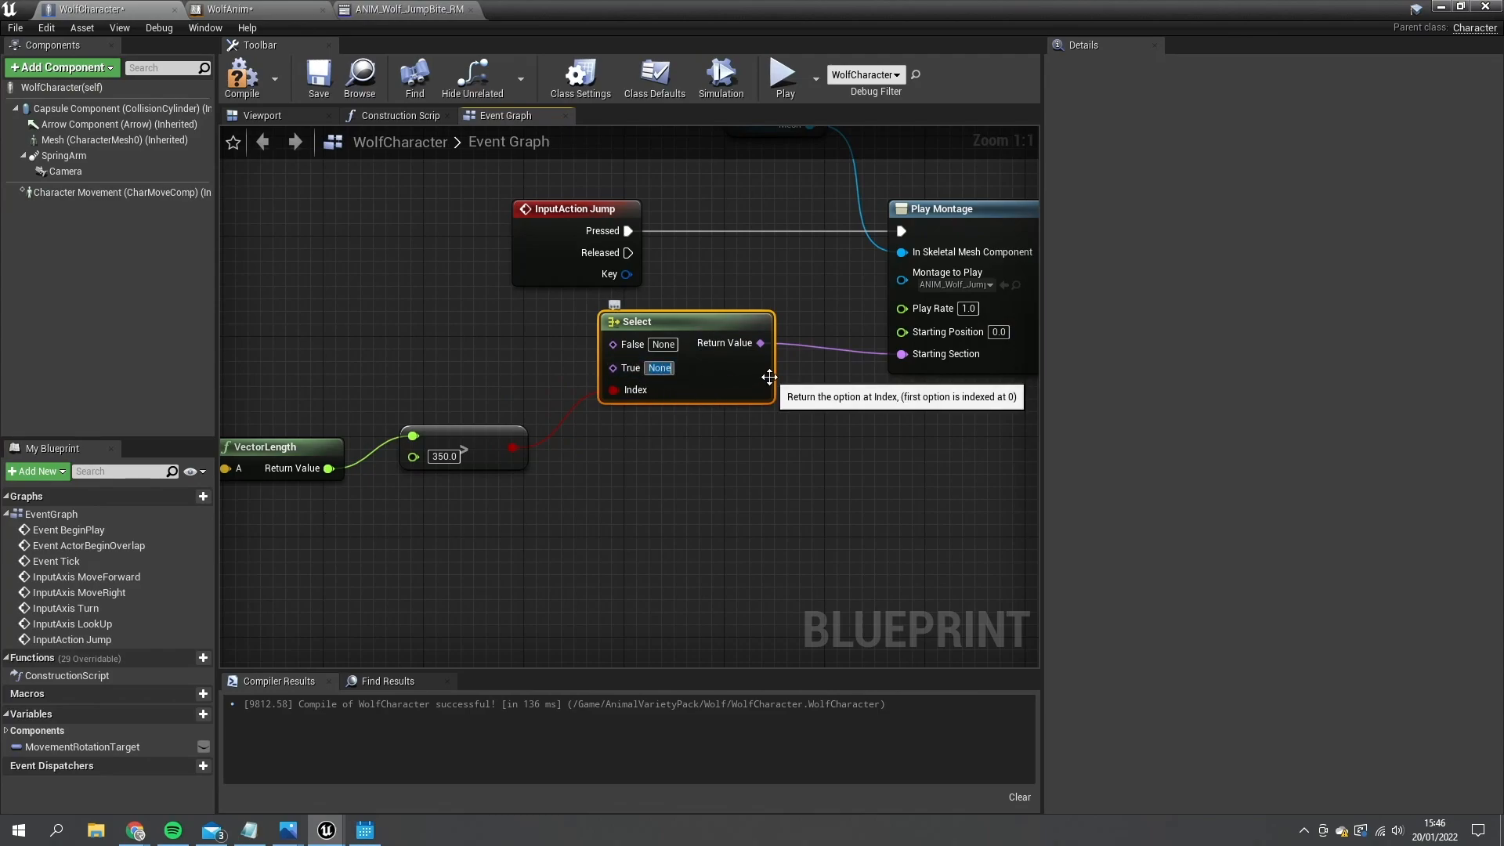
pyautogui.write('Default')
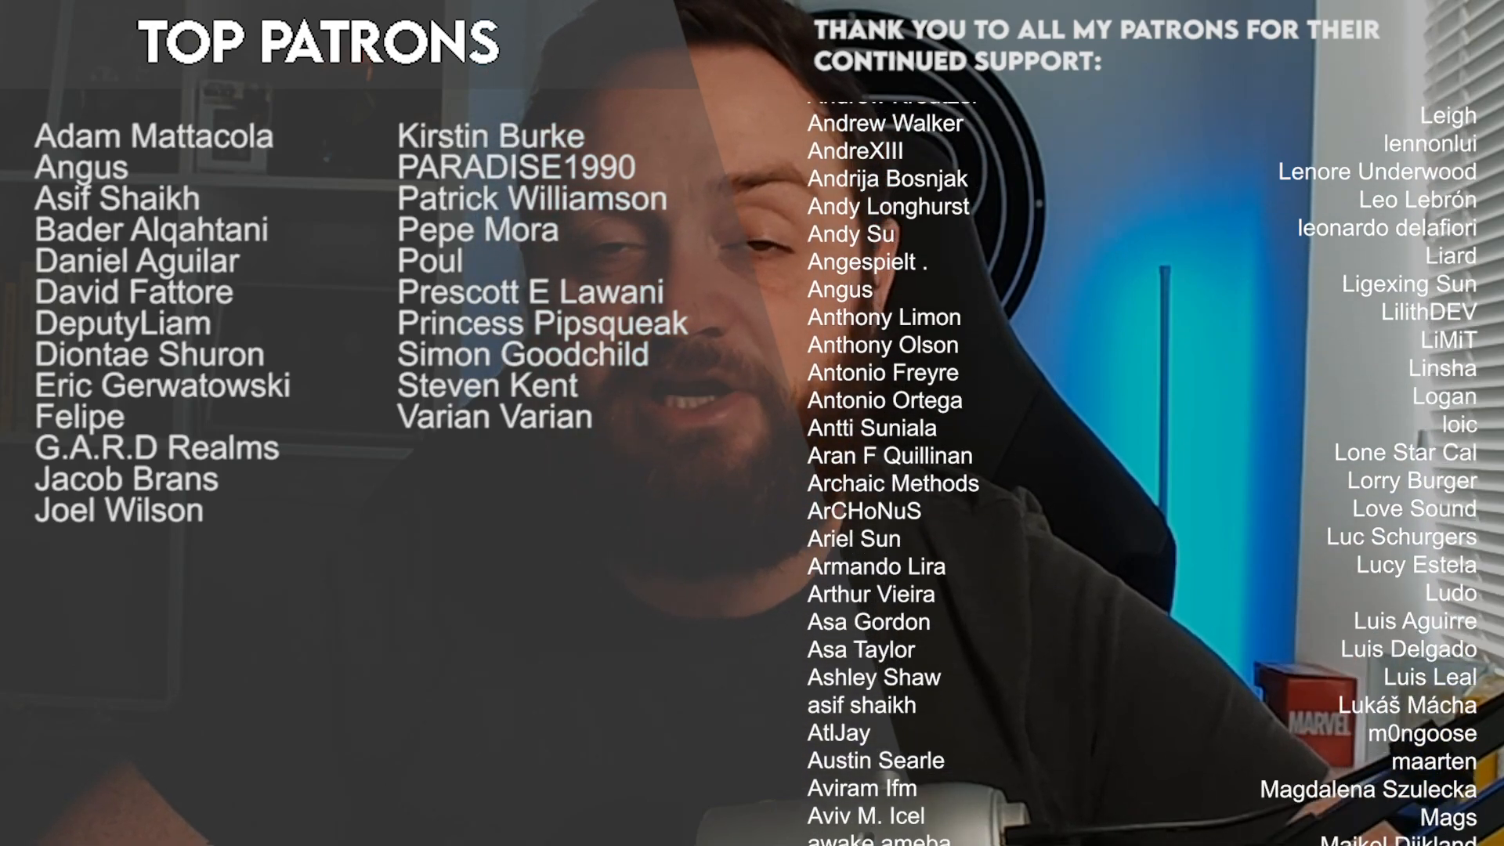
pyautogui.scroll(-3)
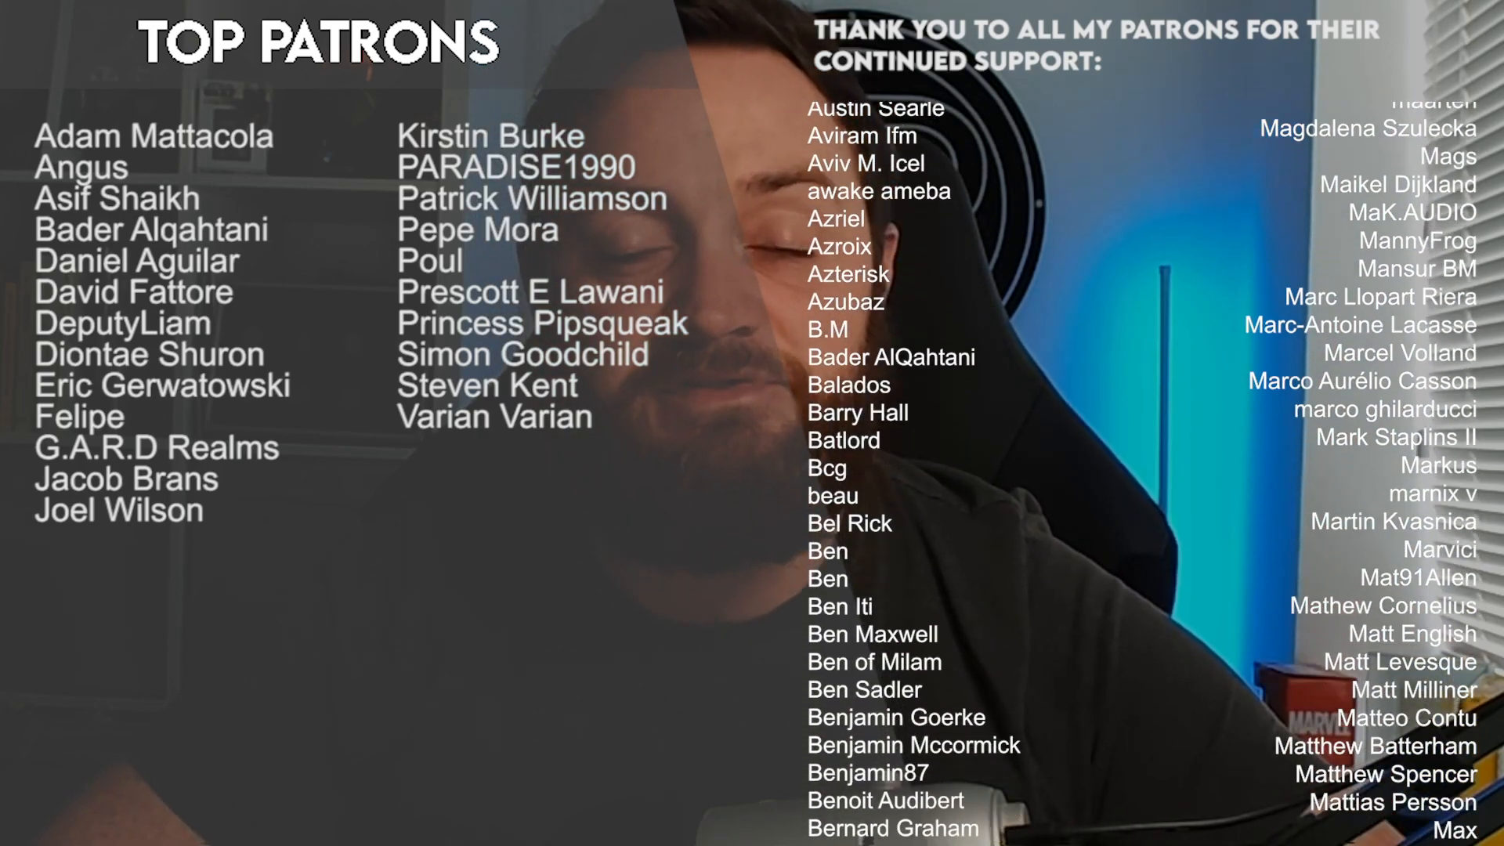